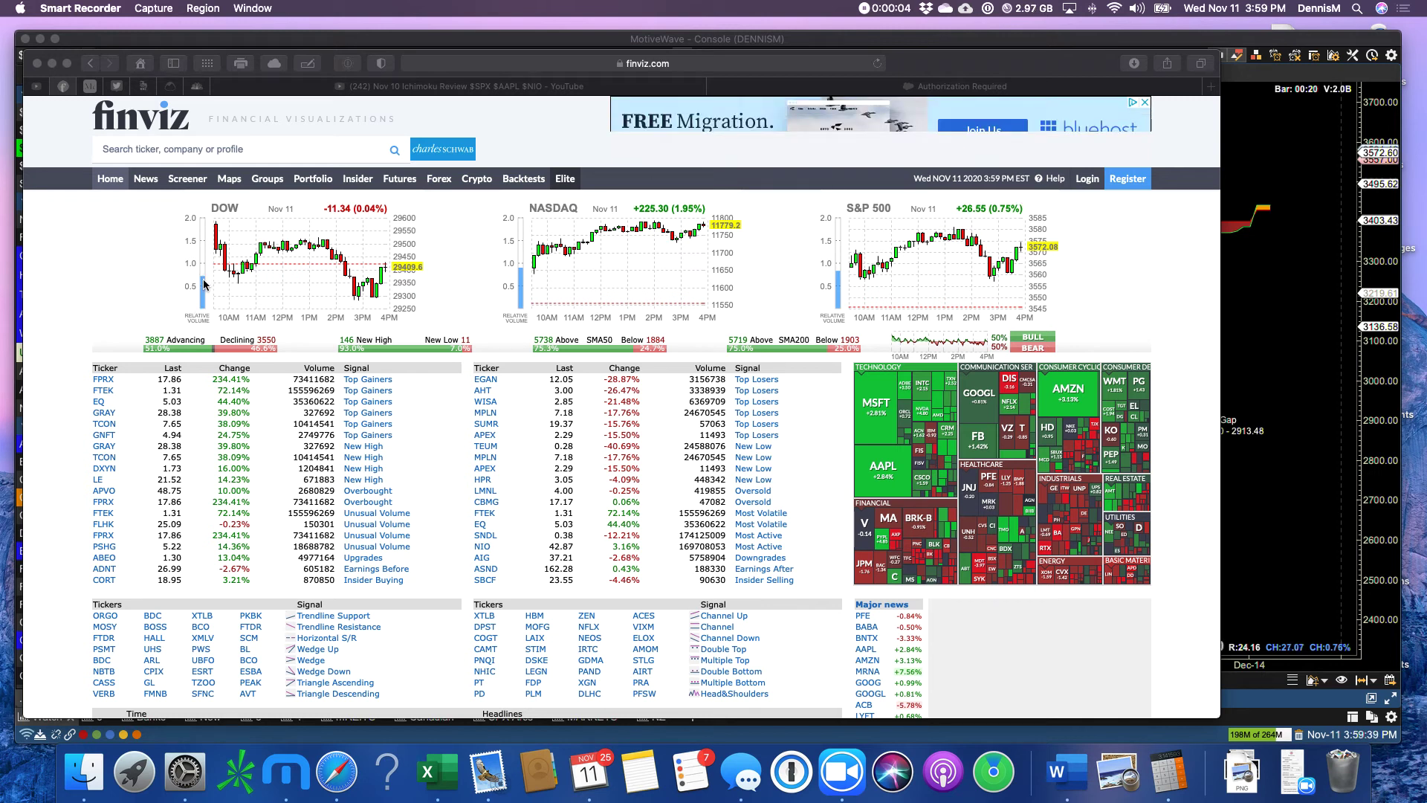
mouse_move(256, 259)
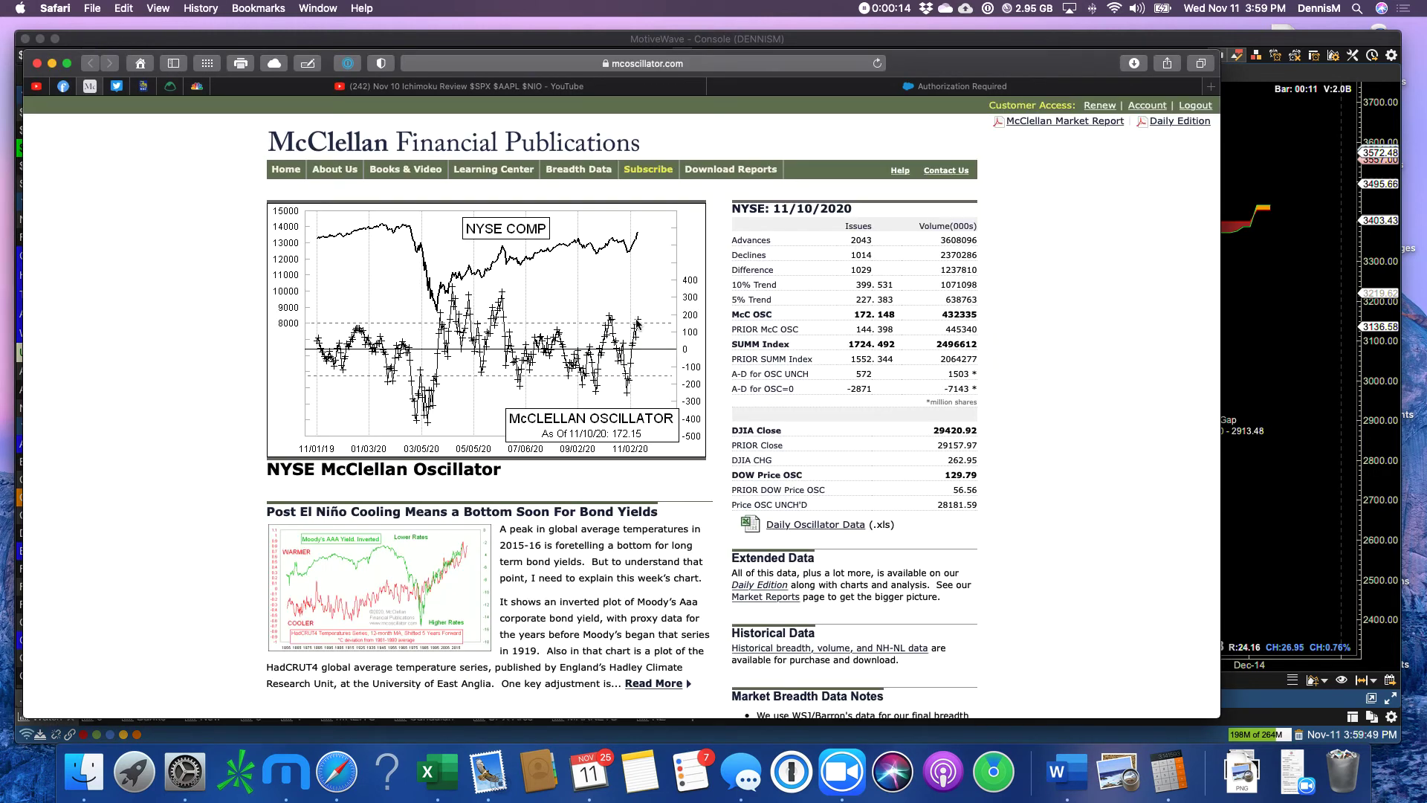
mouse_move(643, 326)
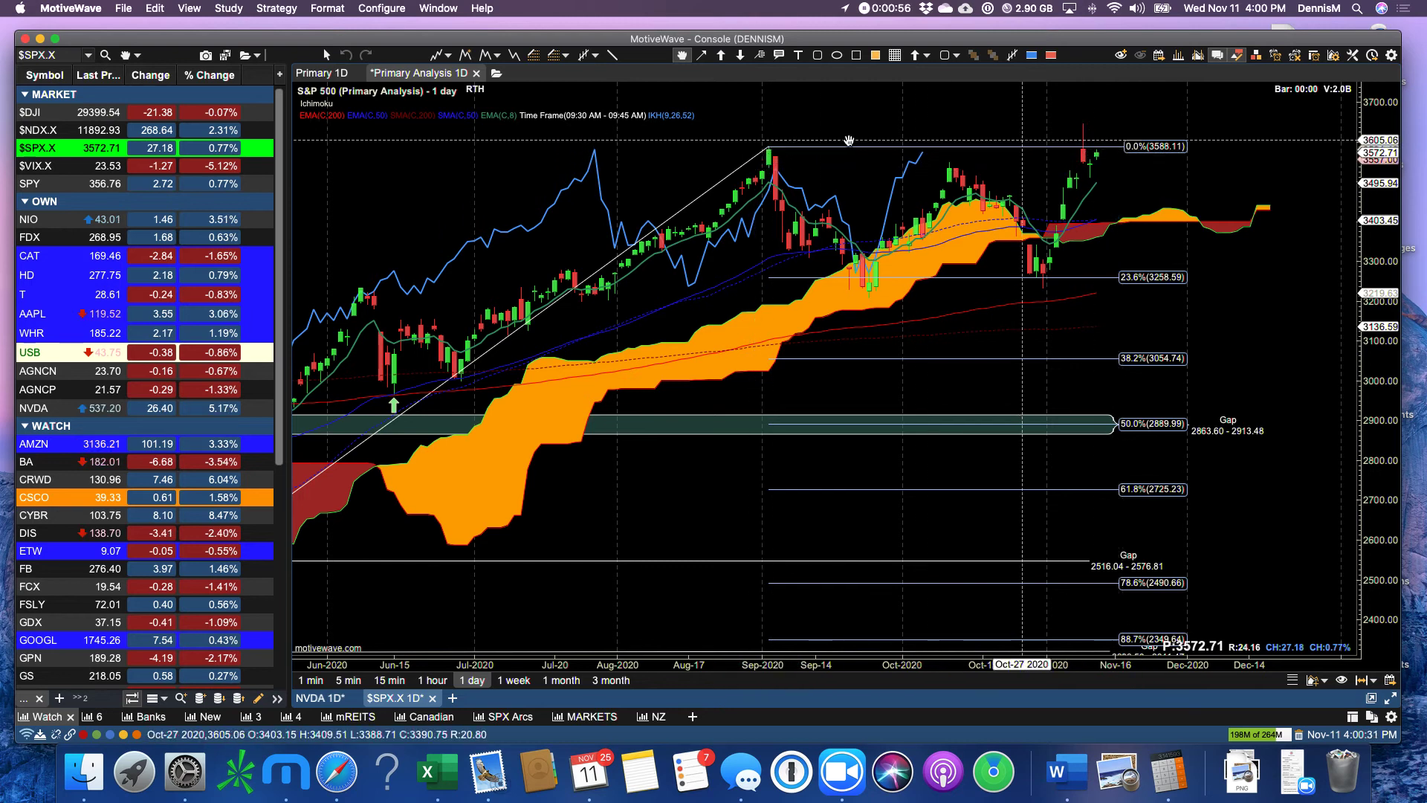
mouse_move(778, 147)
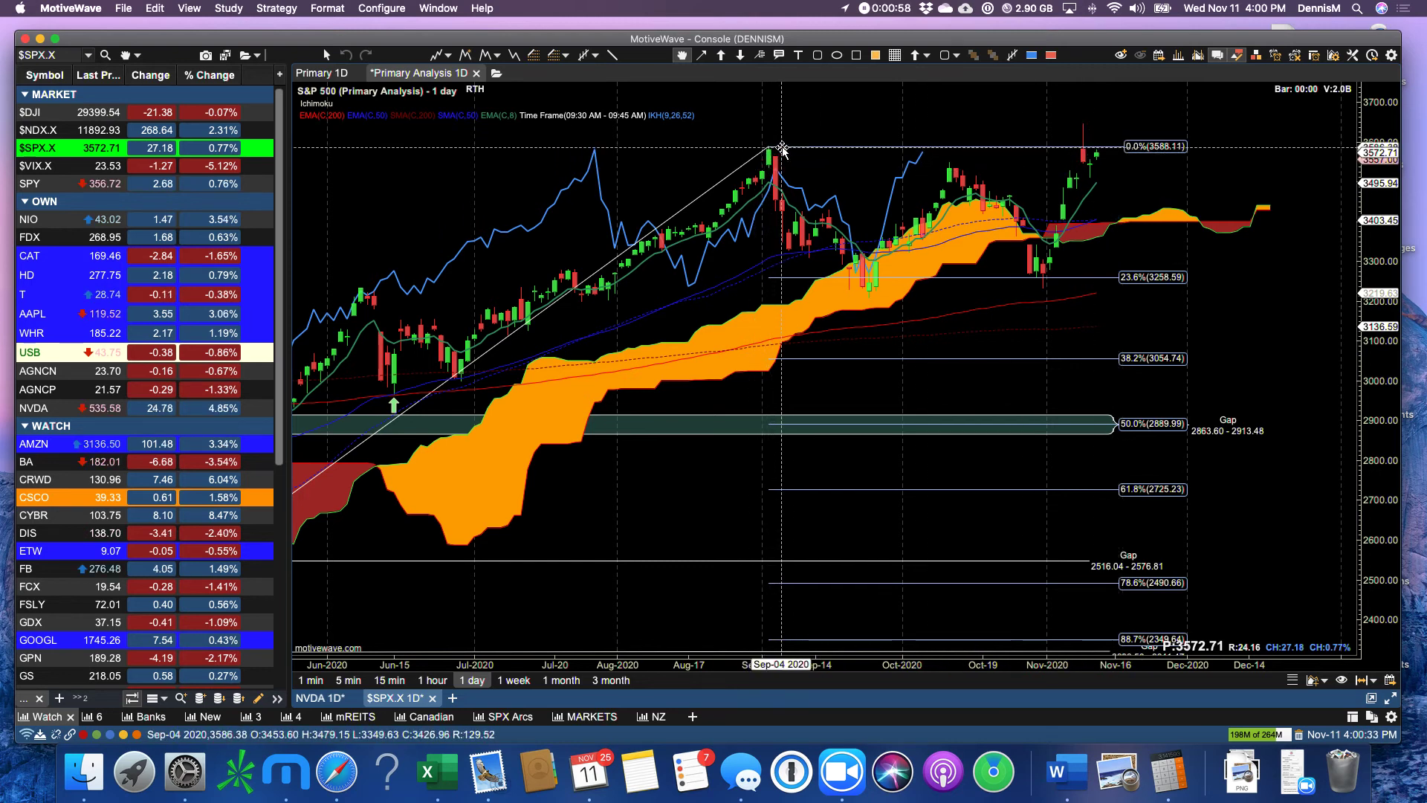
Step: Move the S&P 500 retracement's top anchor to the 3580.78 September high, then bring up AAPL
left_click_drag(780, 148, 737, 148)
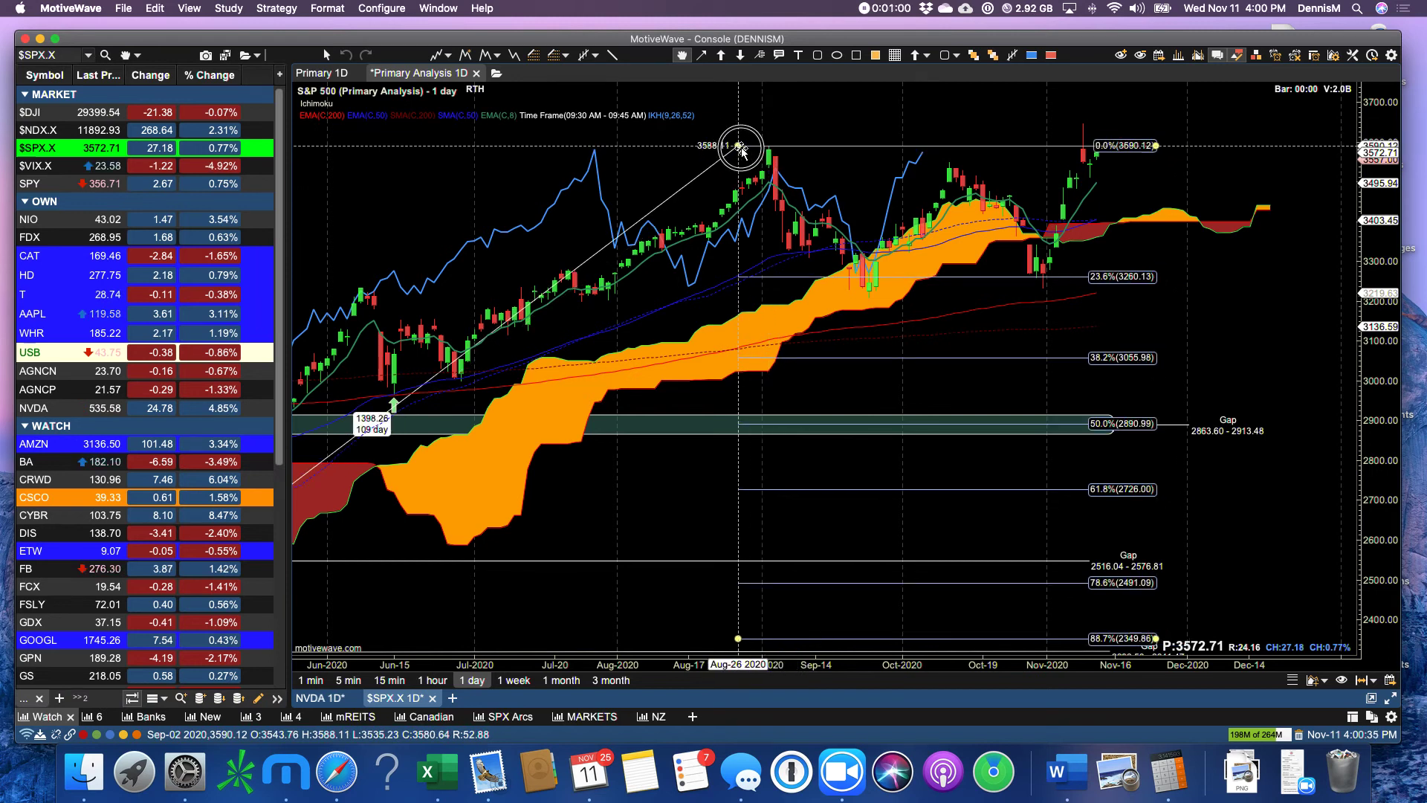
left_click_drag(738, 145, 764, 147)
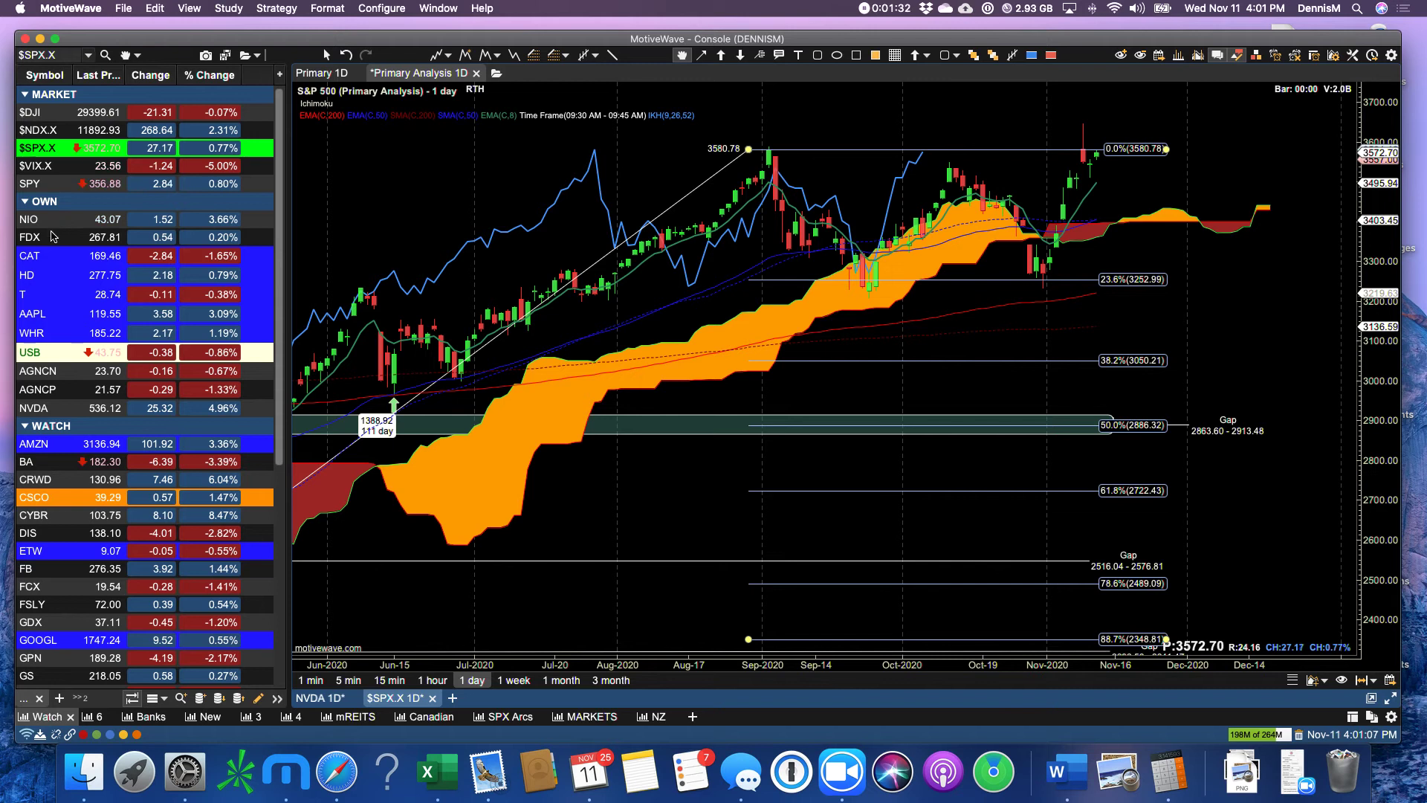
left_click(33, 314)
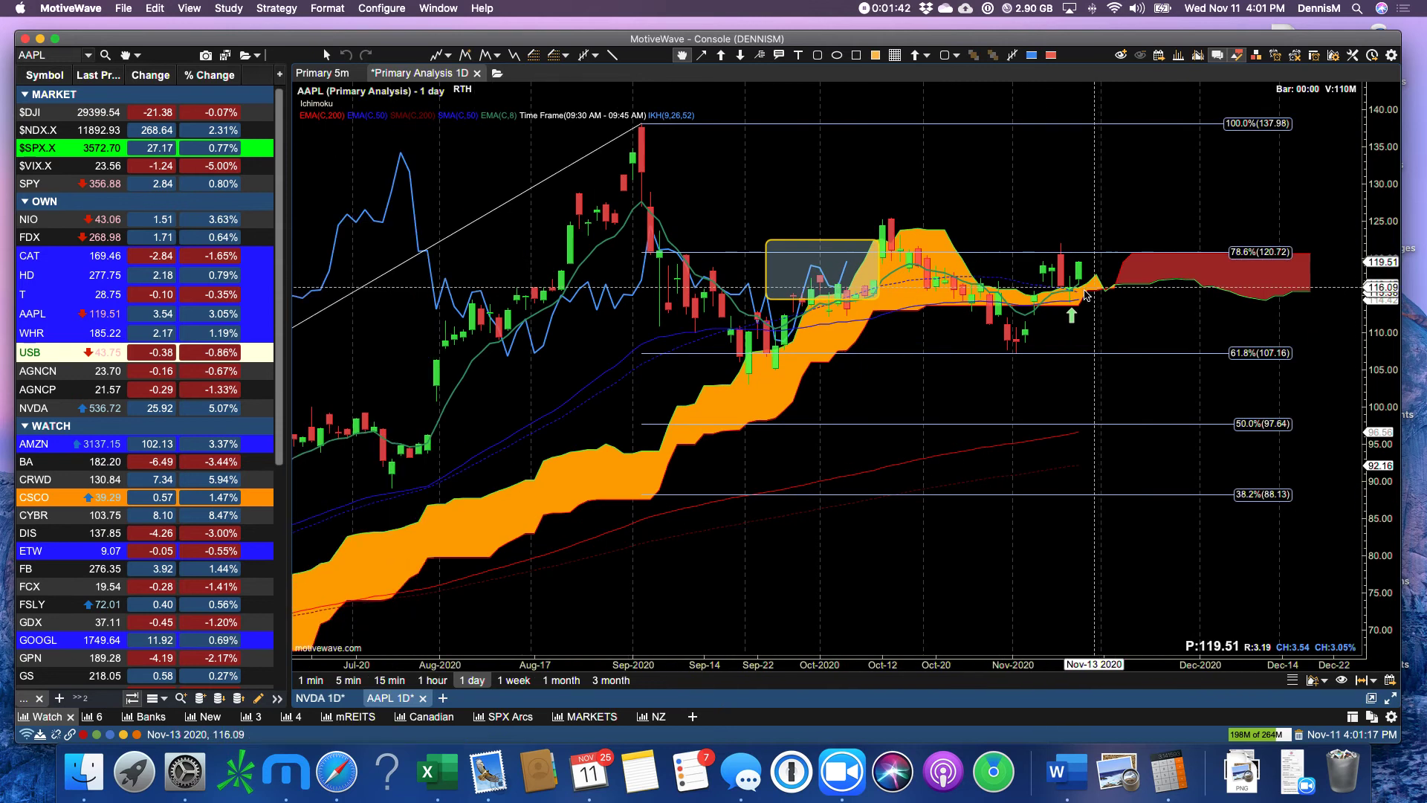
mouse_move(1076, 276)
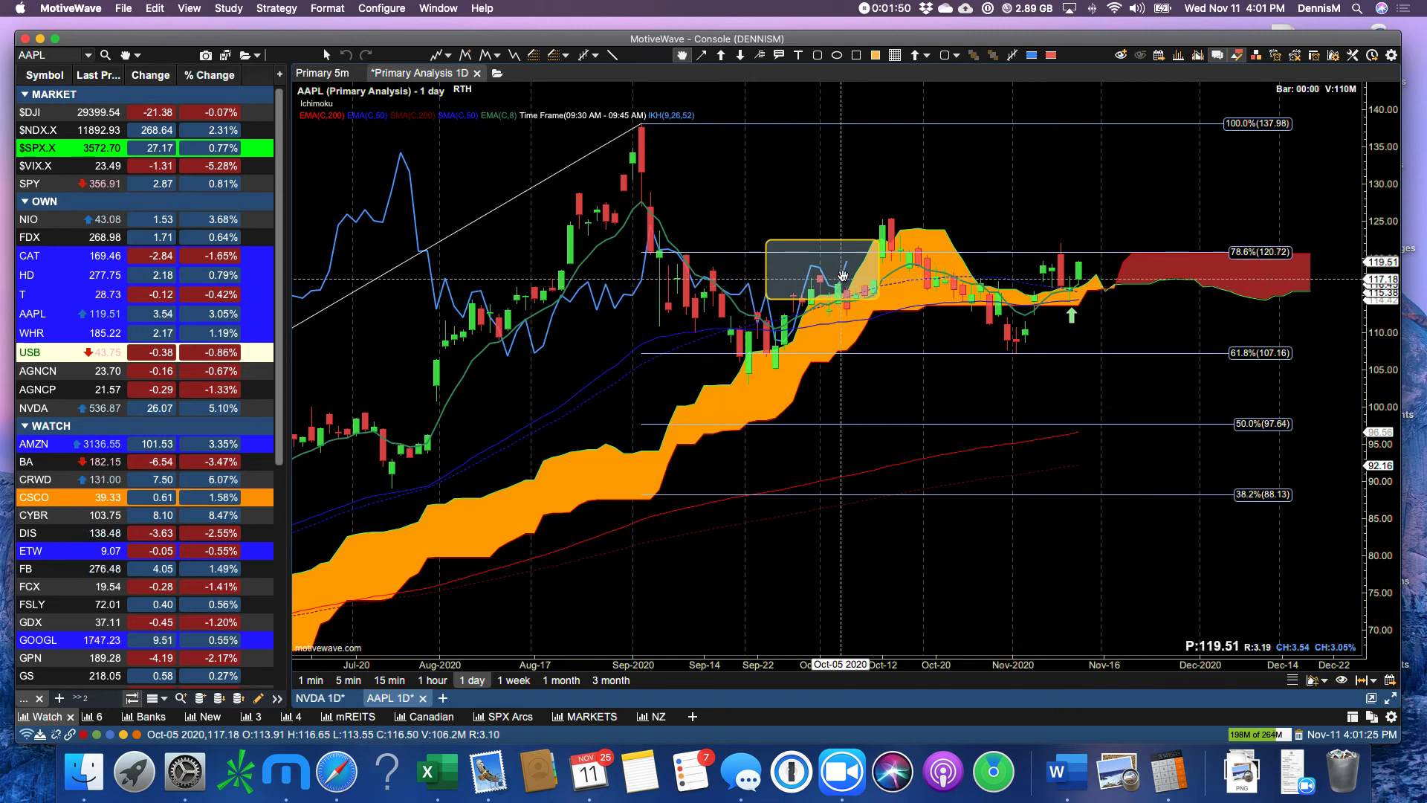
mouse_move(837, 300)
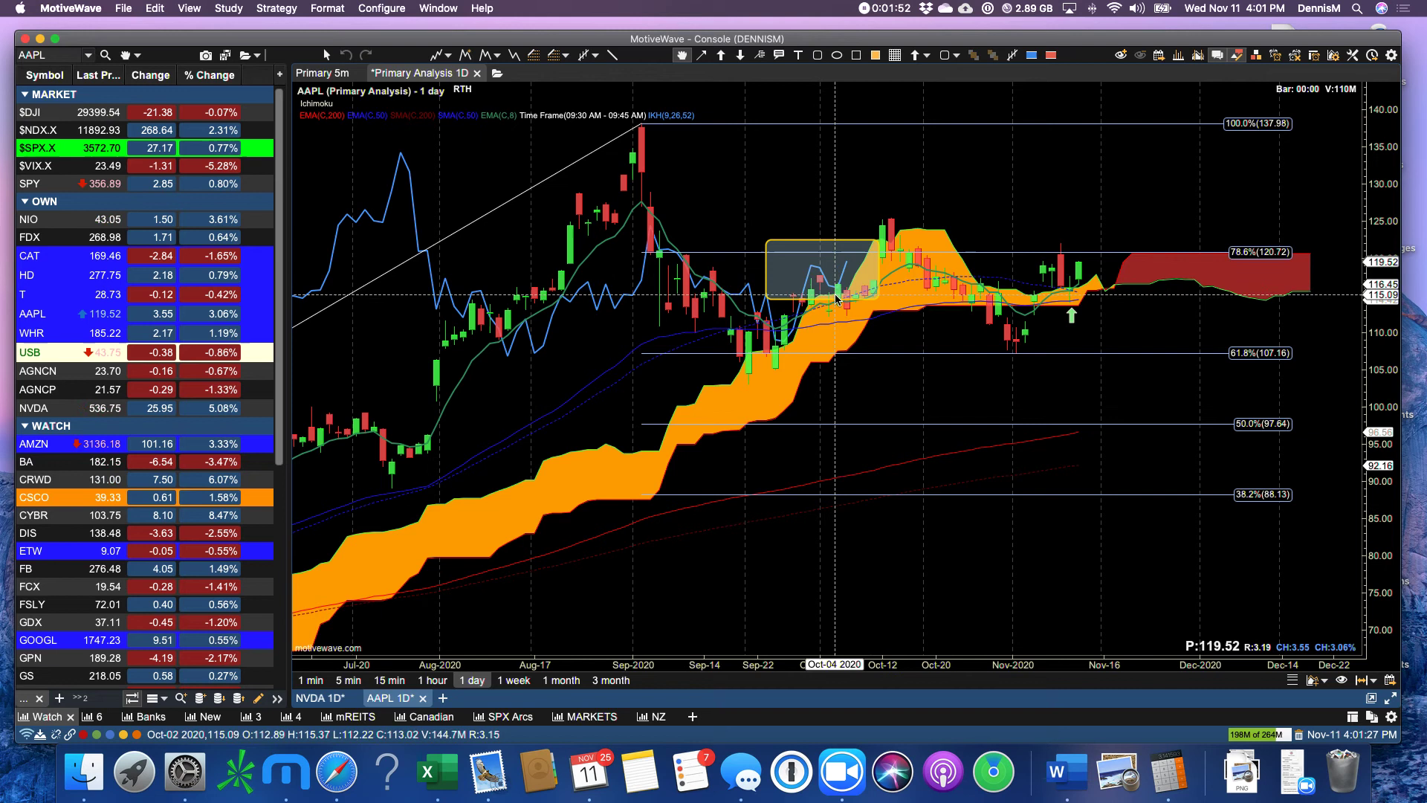
mouse_move(846, 268)
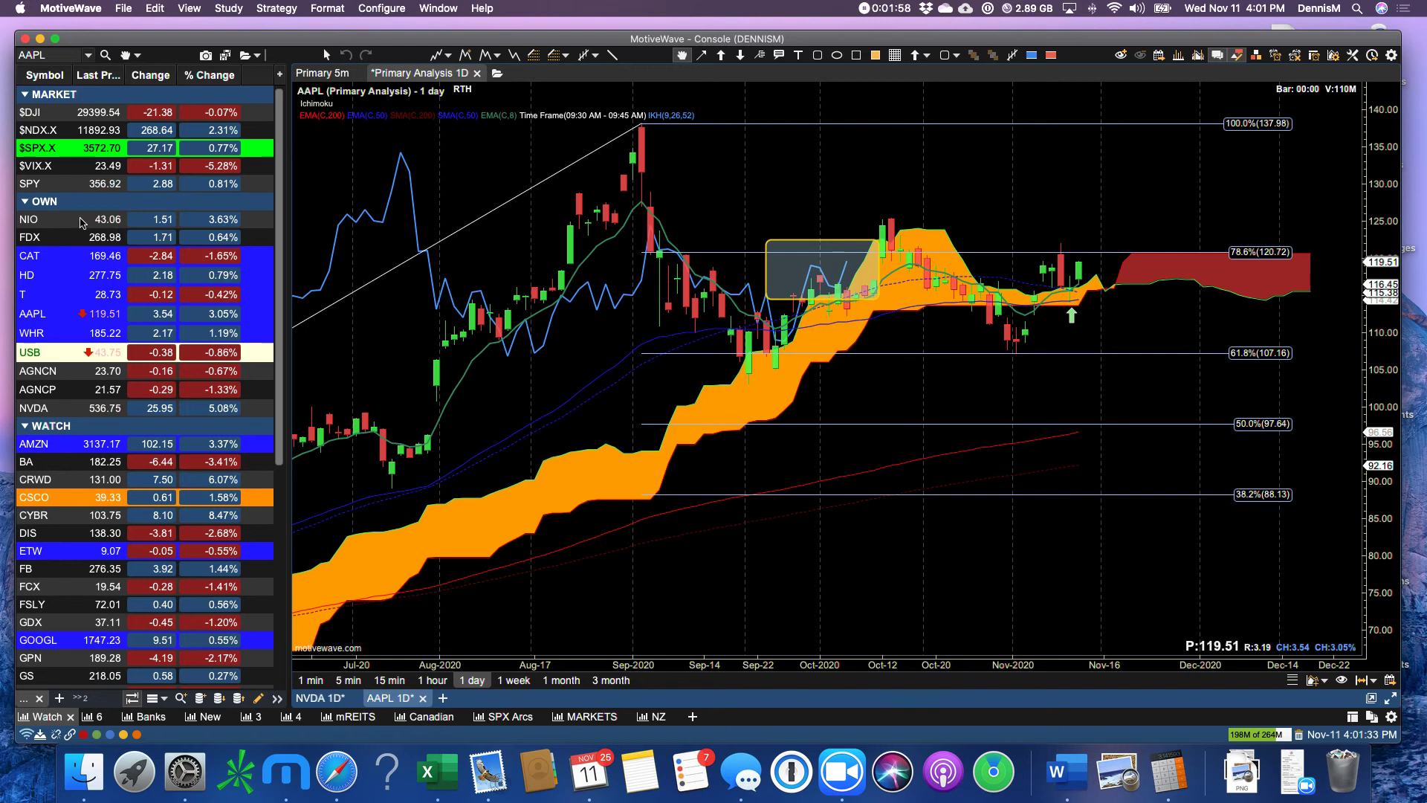
Step: Select NIO in the watchlist to display its 5-minute chart
left_click(26, 219)
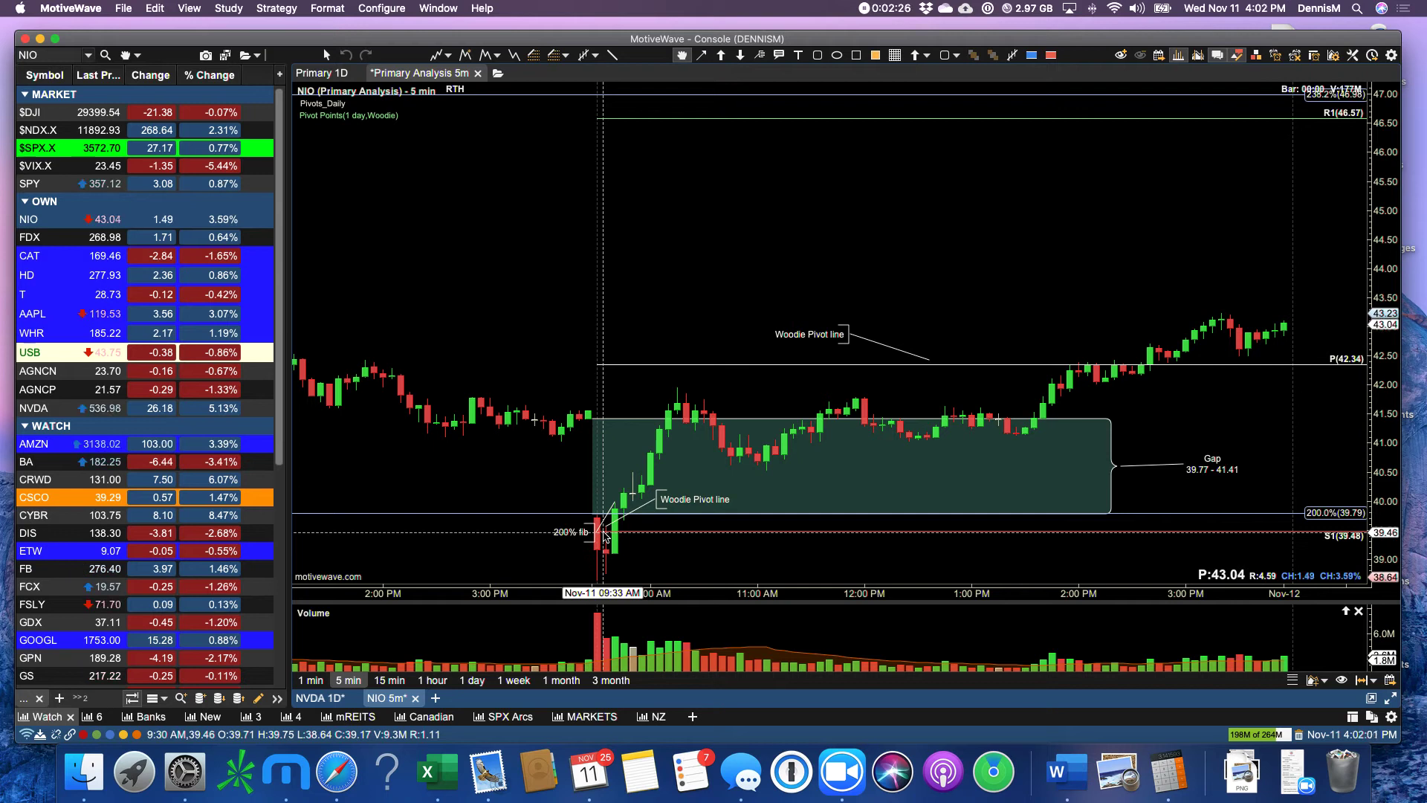
mouse_move(947, 492)
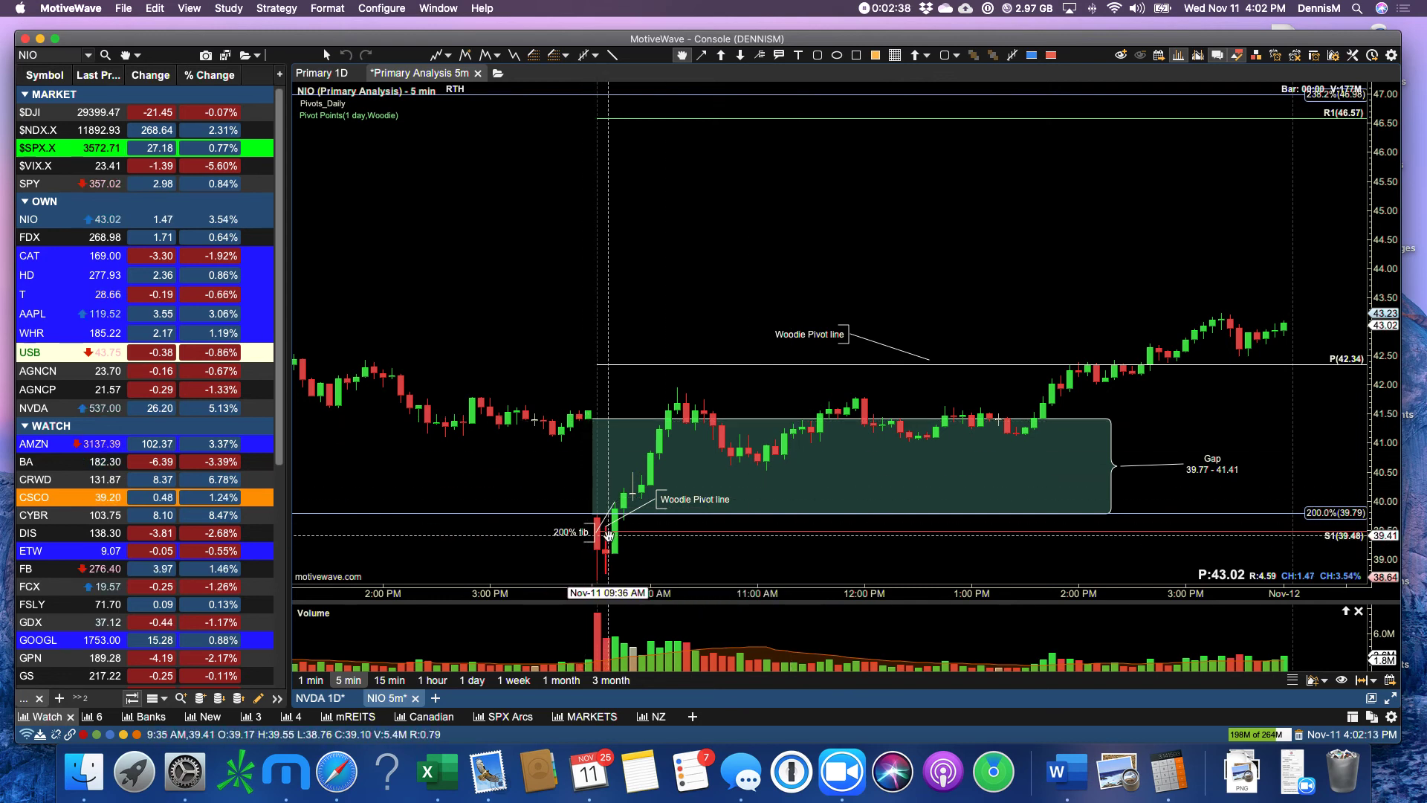
mouse_move(605, 545)
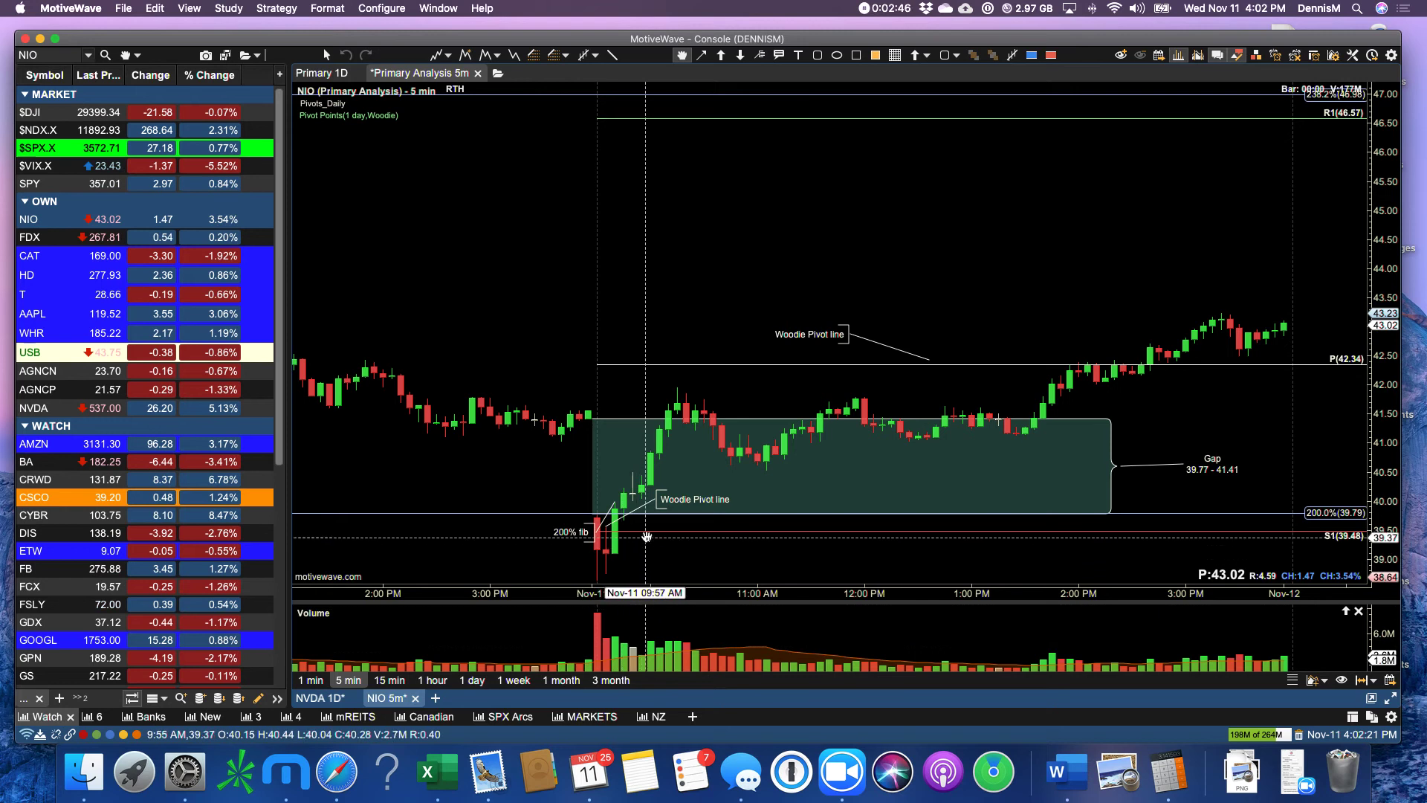
mouse_move(677, 410)
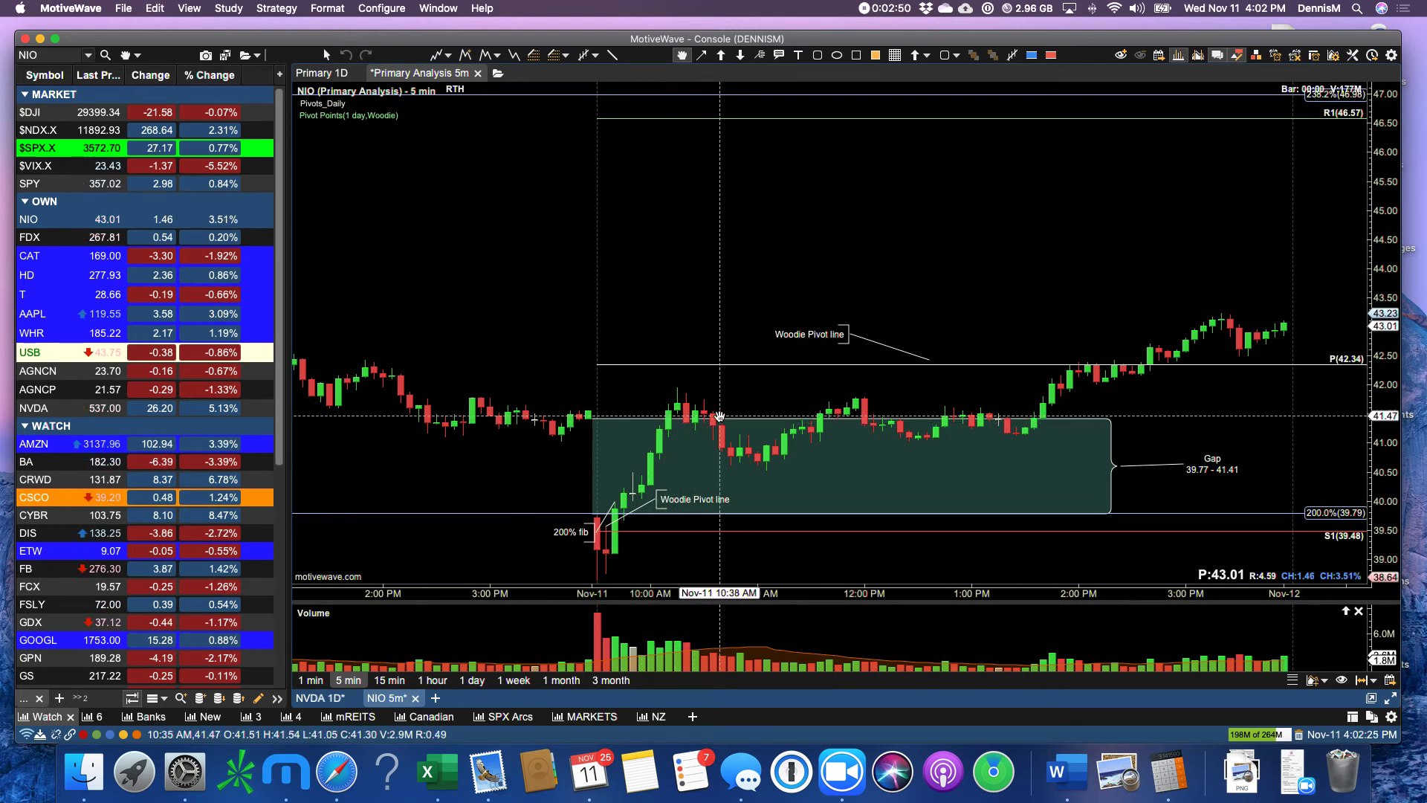
mouse_move(818, 414)
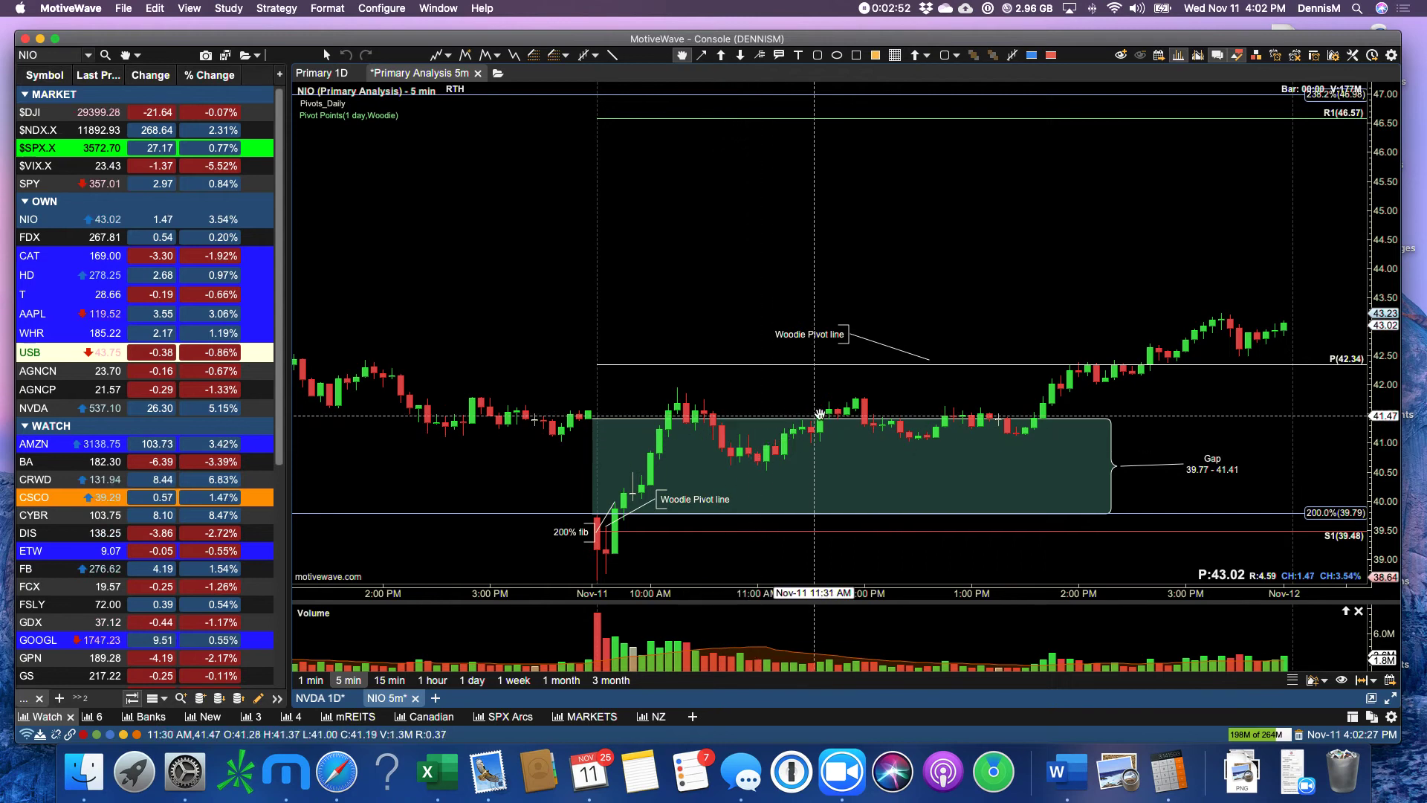
mouse_move(1032, 425)
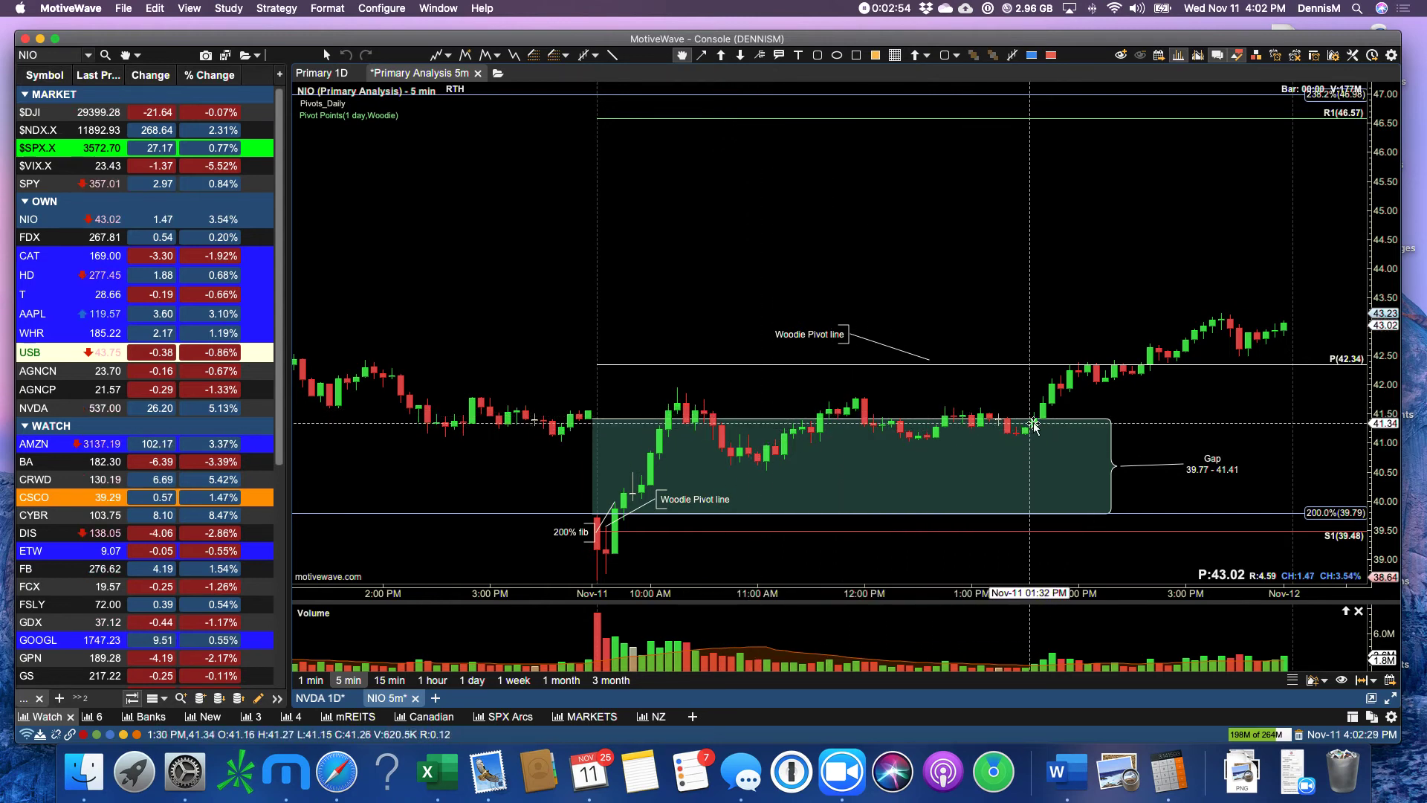
mouse_move(1050, 420)
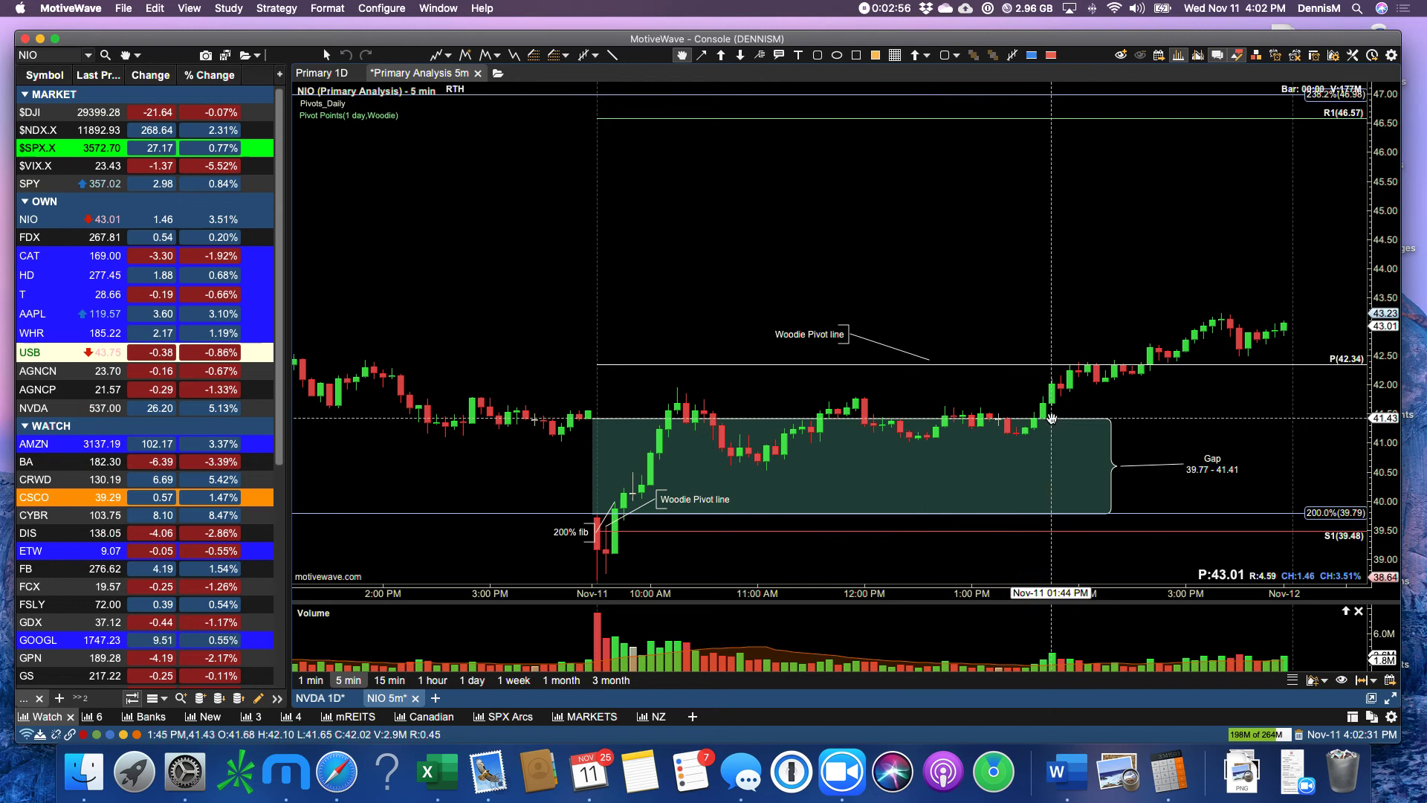
mouse_move(1091, 374)
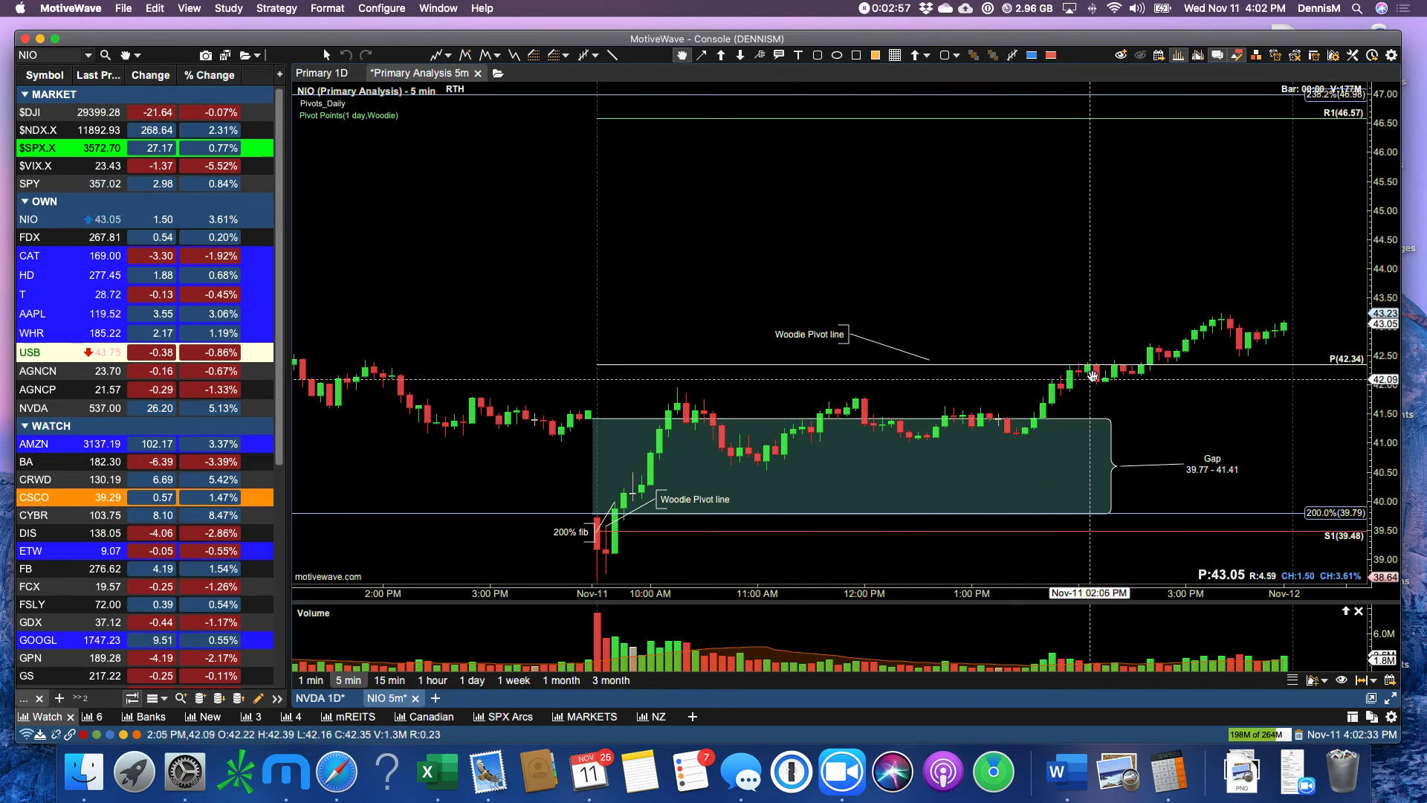
mouse_move(1163, 368)
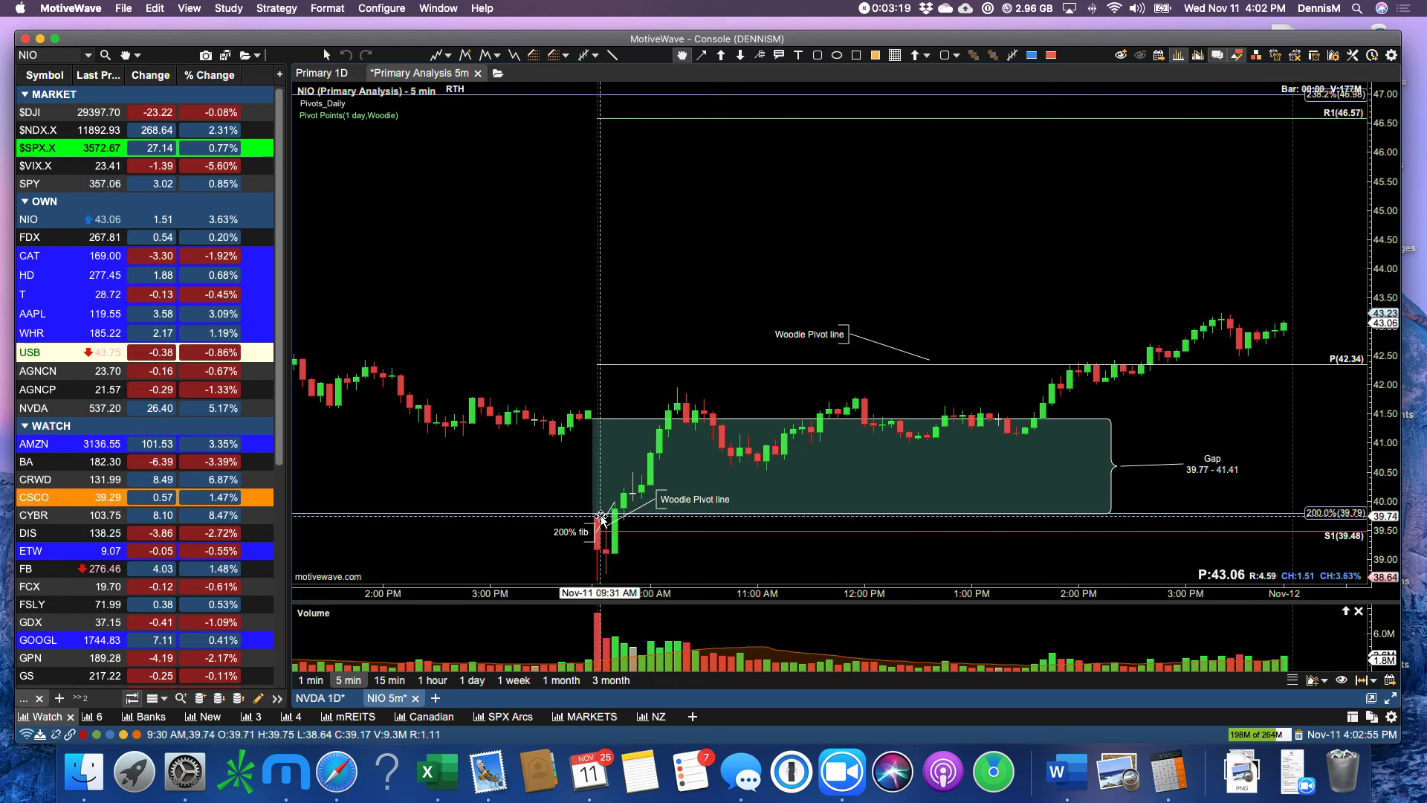
mouse_move(611, 538)
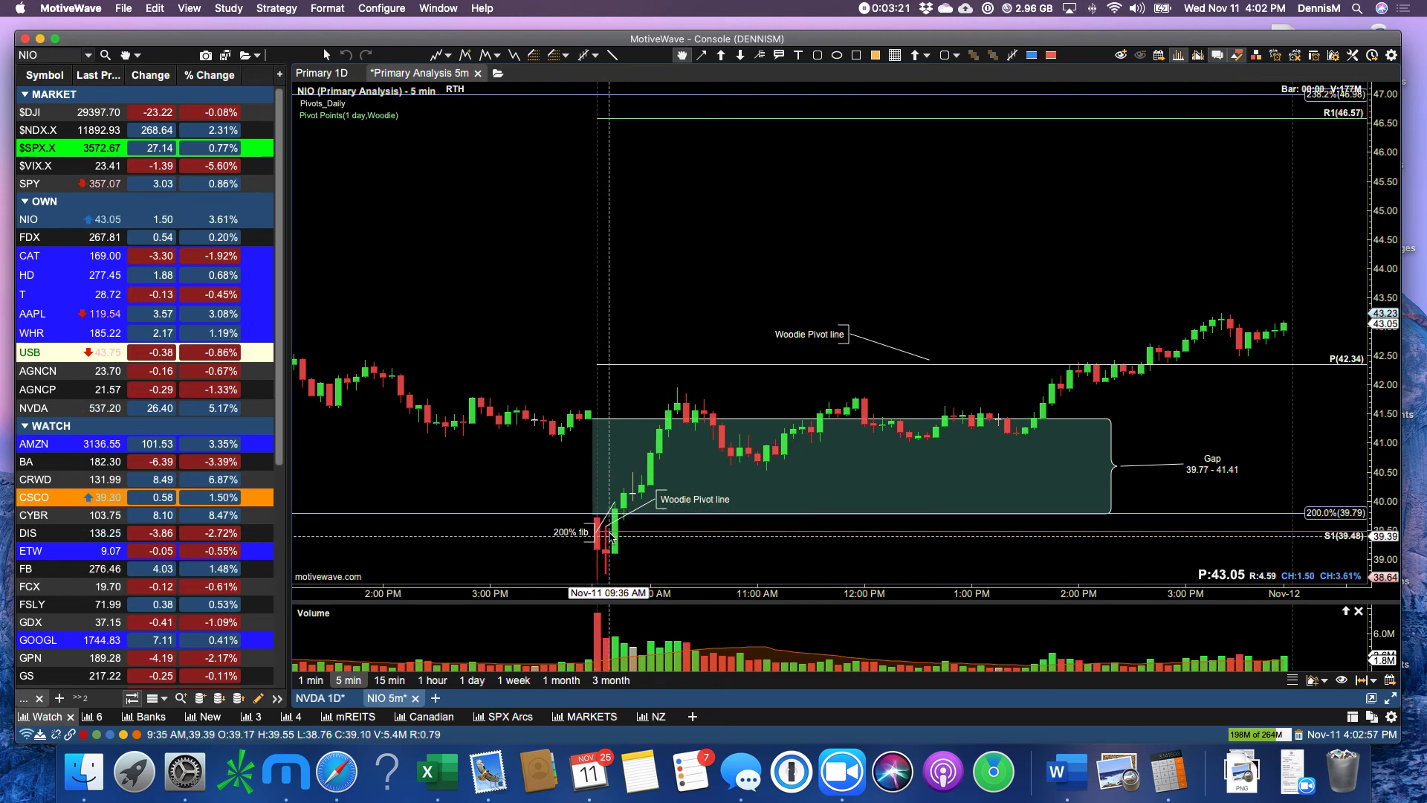
mouse_move(1030, 366)
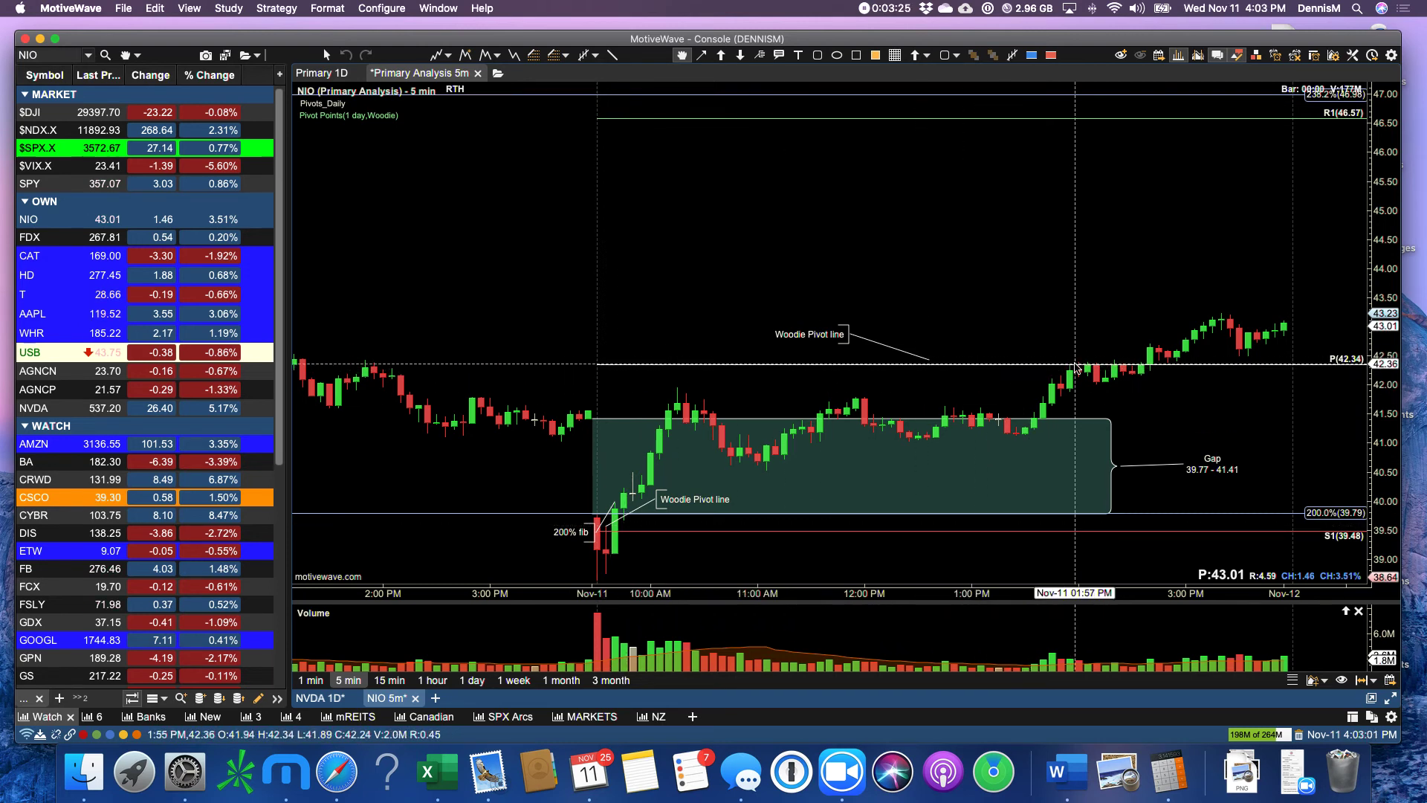
mouse_move(876, 418)
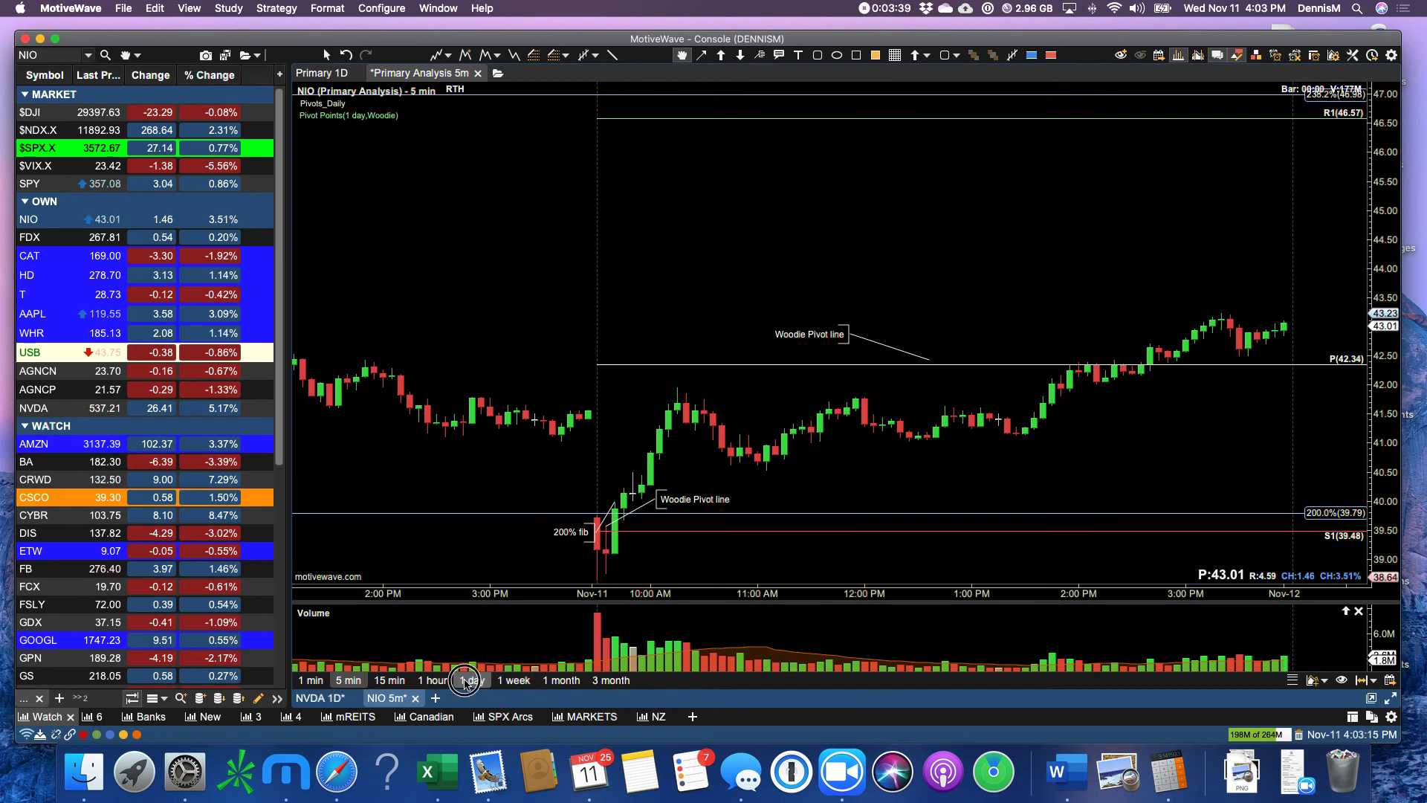
Step: Switch the NIO chart to the 1-day timeframe
left_click(468, 680)
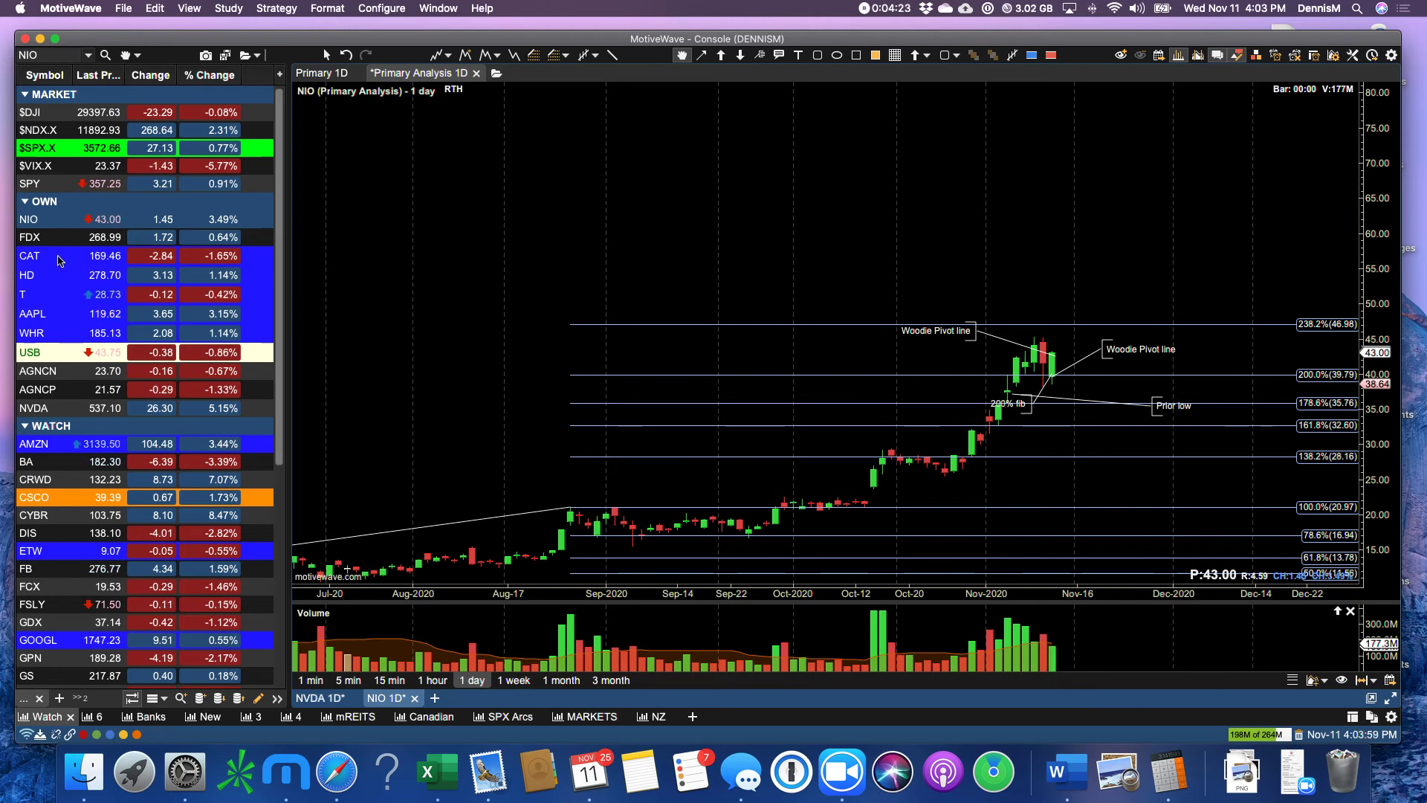
mouse_move(48, 284)
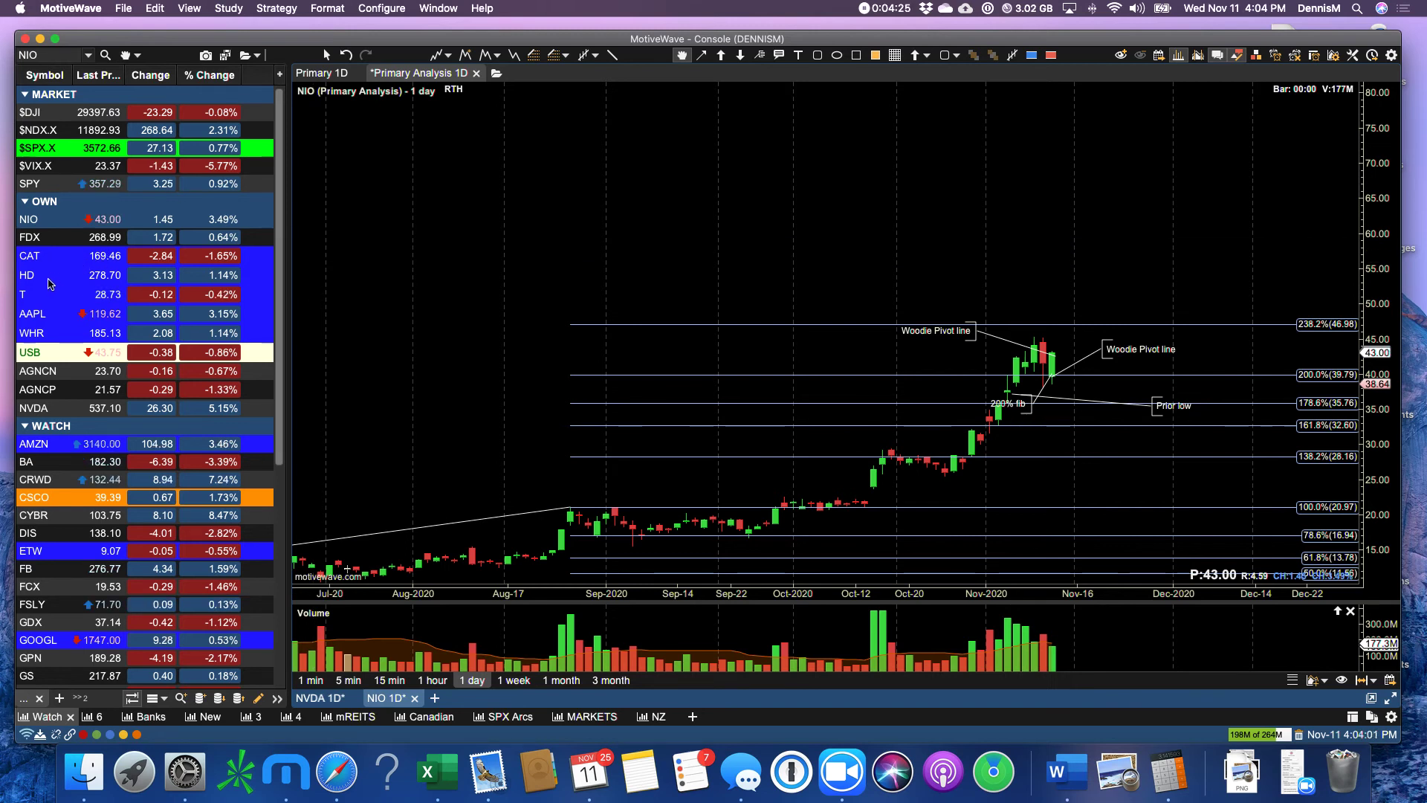
Step: Open Home Depot's daily chart and box the late-September candles, then close the Caterpillar chart
left_click(28, 275)
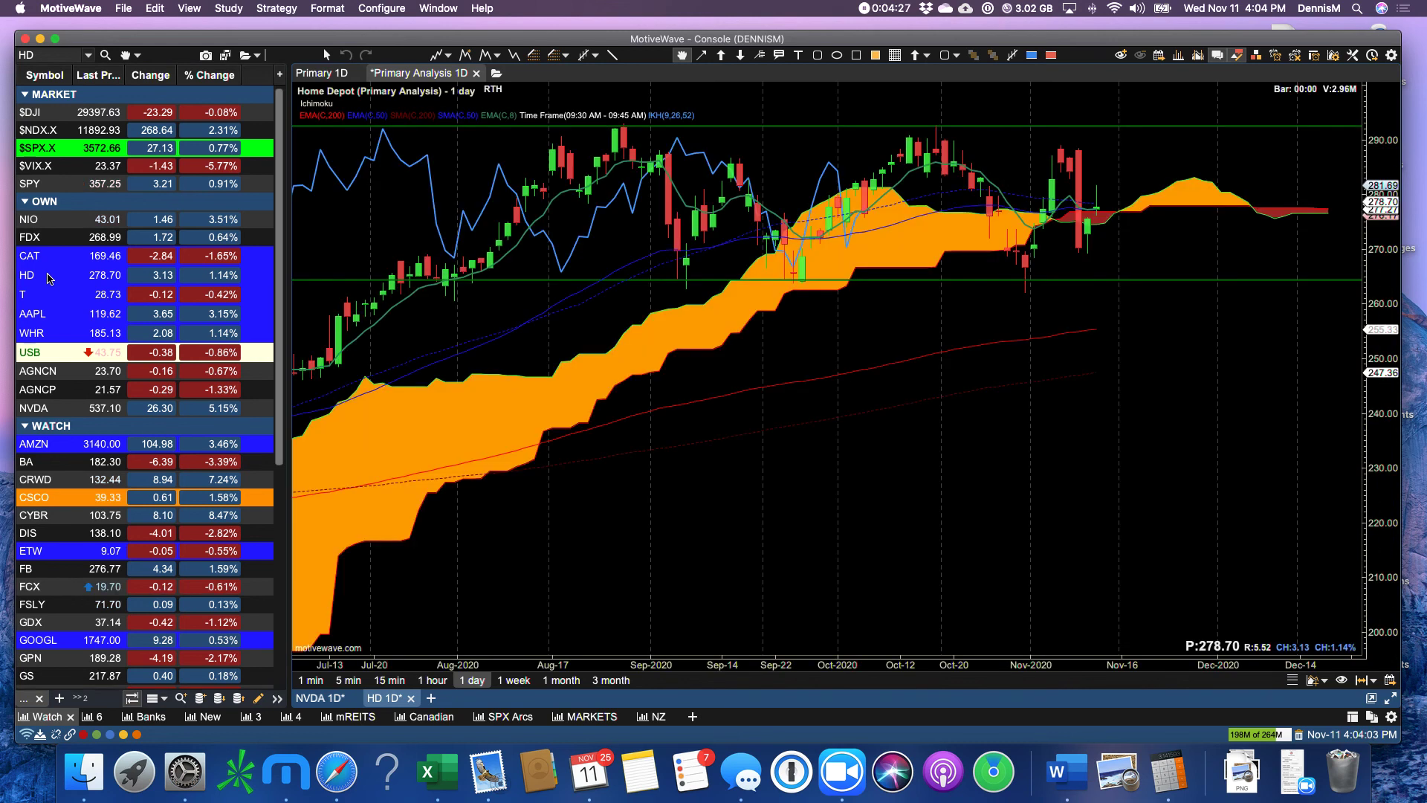
mouse_move(1102, 216)
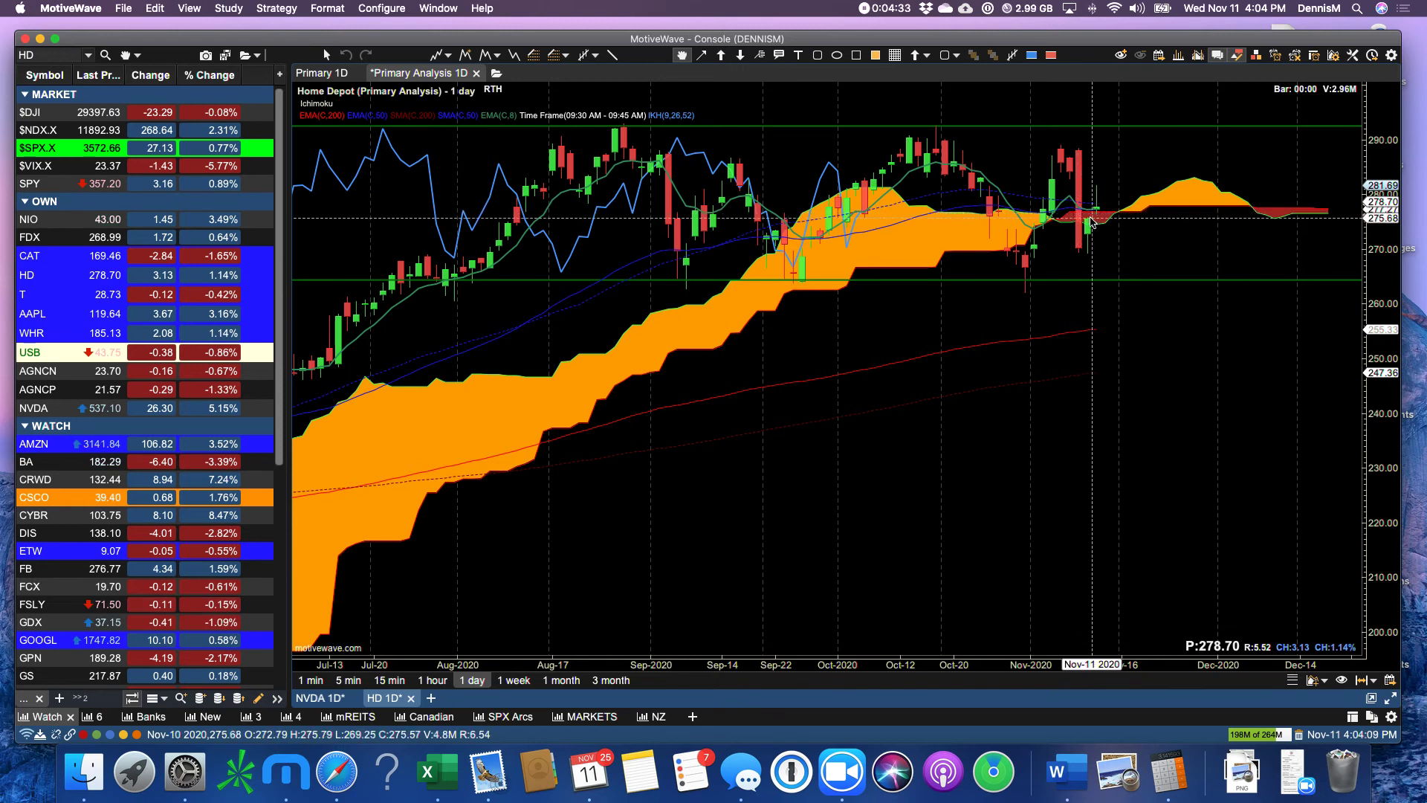
mouse_move(1080, 218)
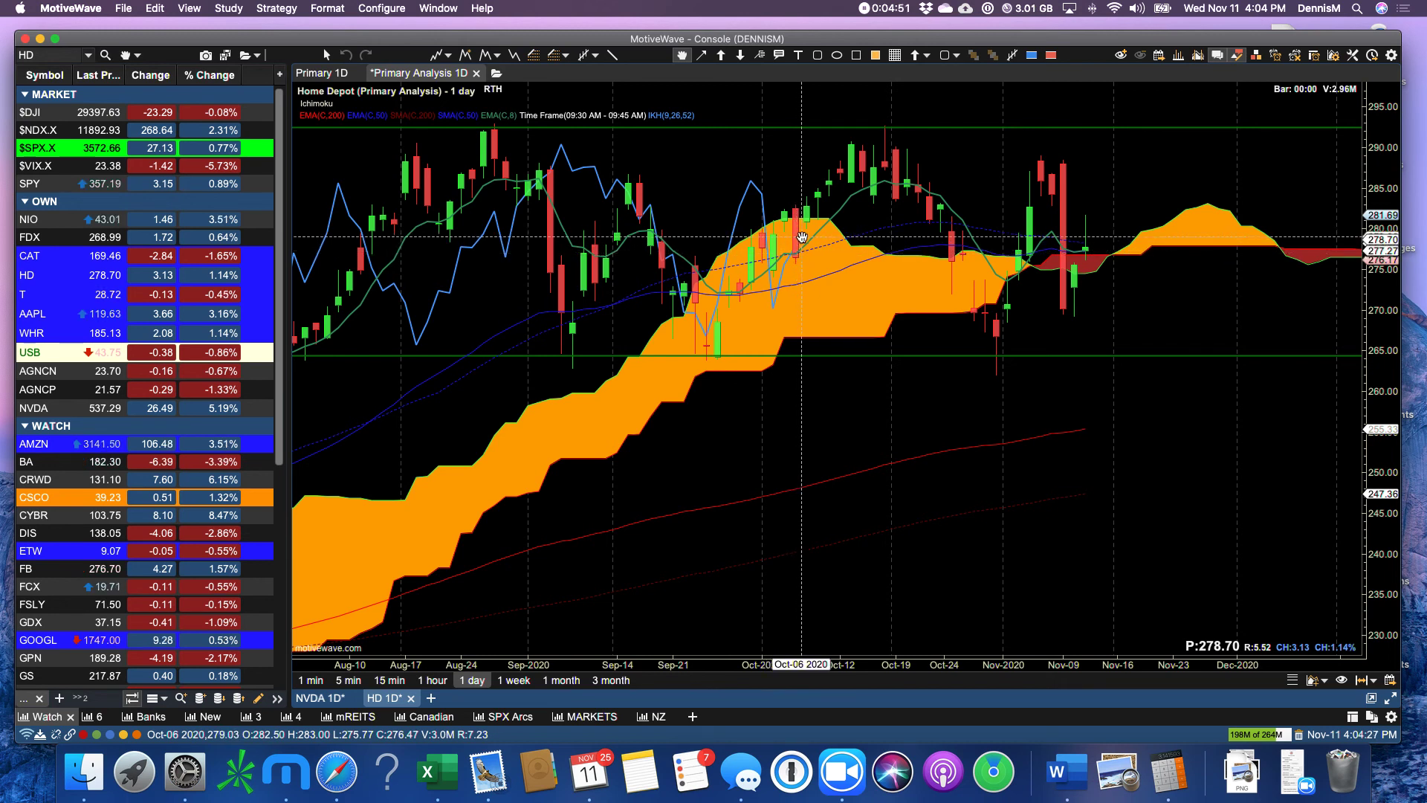
mouse_move(825, 209)
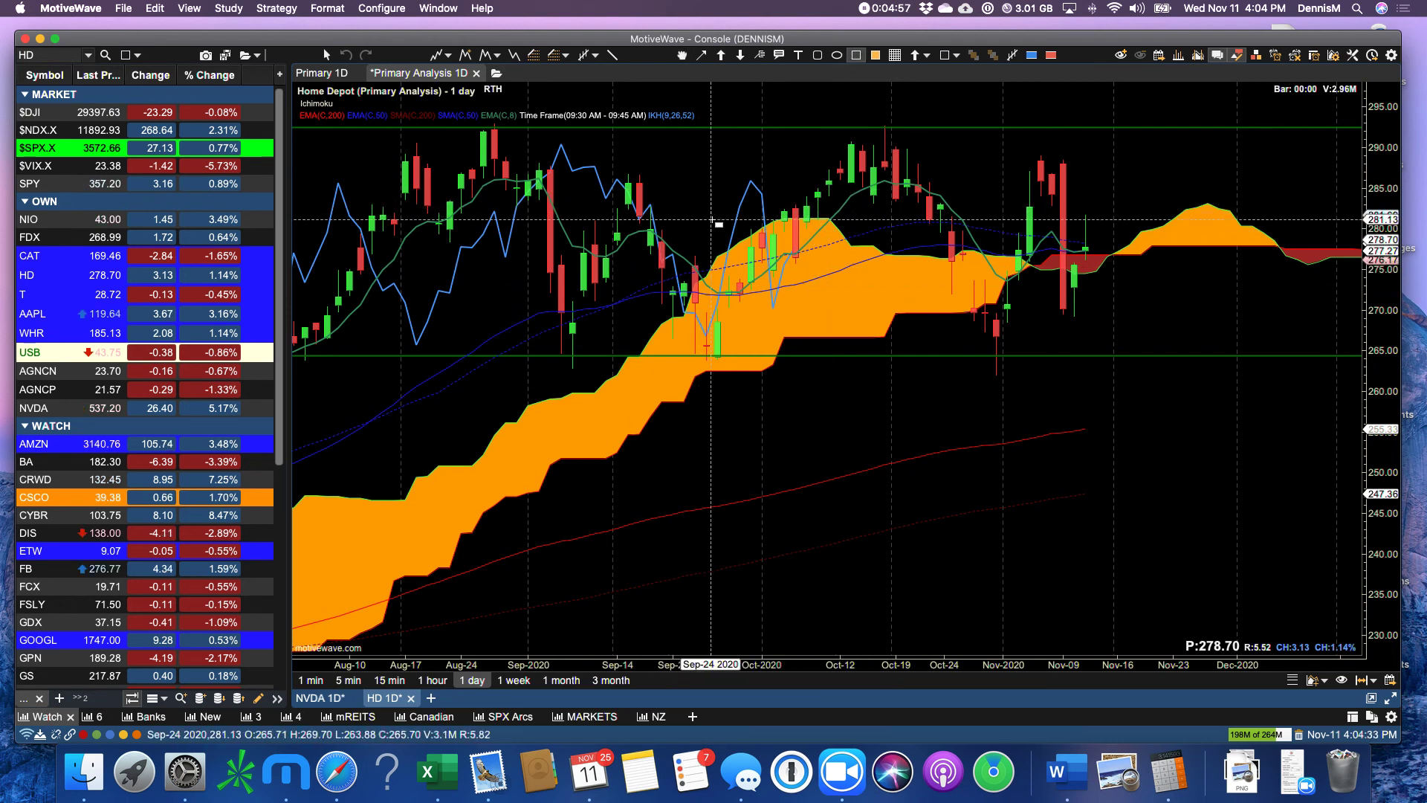
left_click_drag(718, 219, 819, 287)
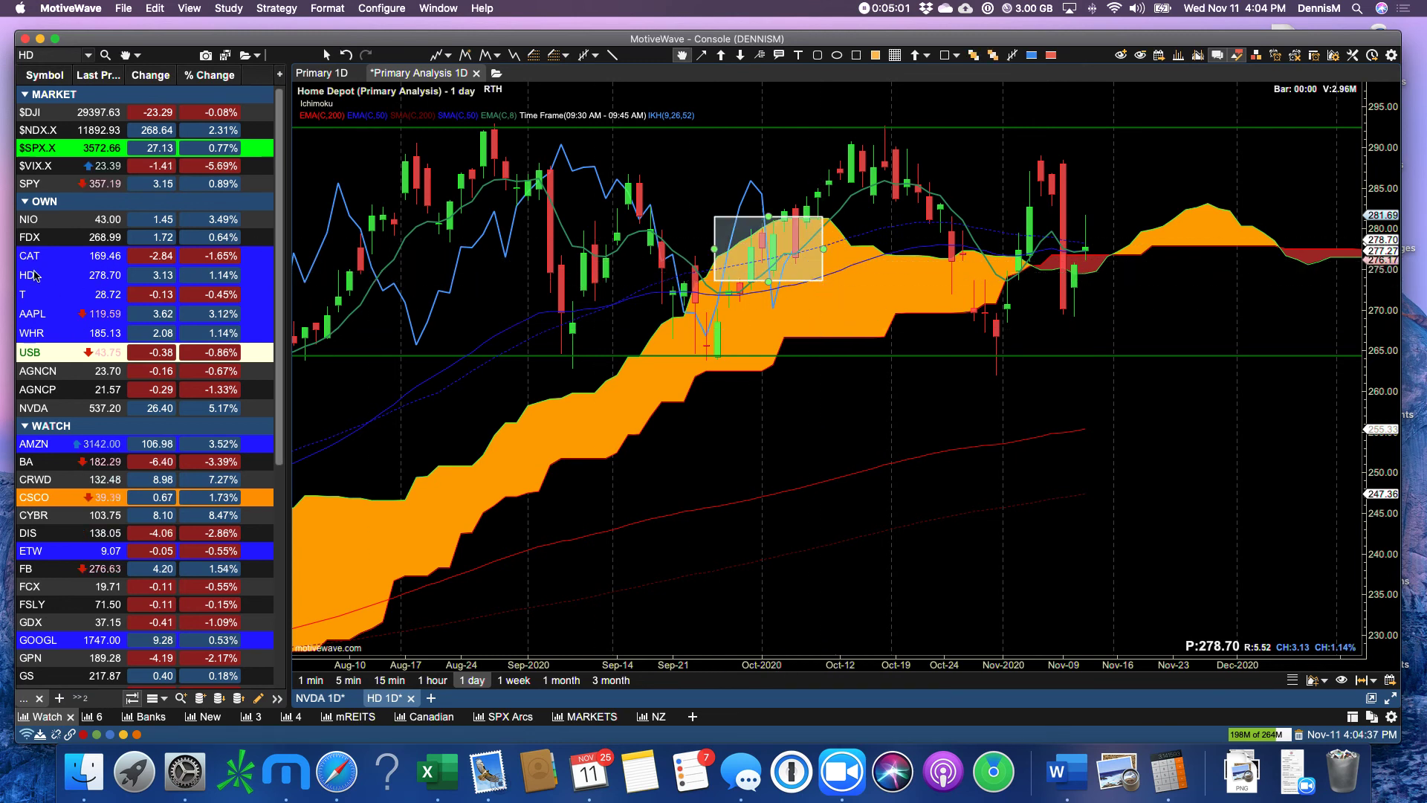
left_click(30, 255)
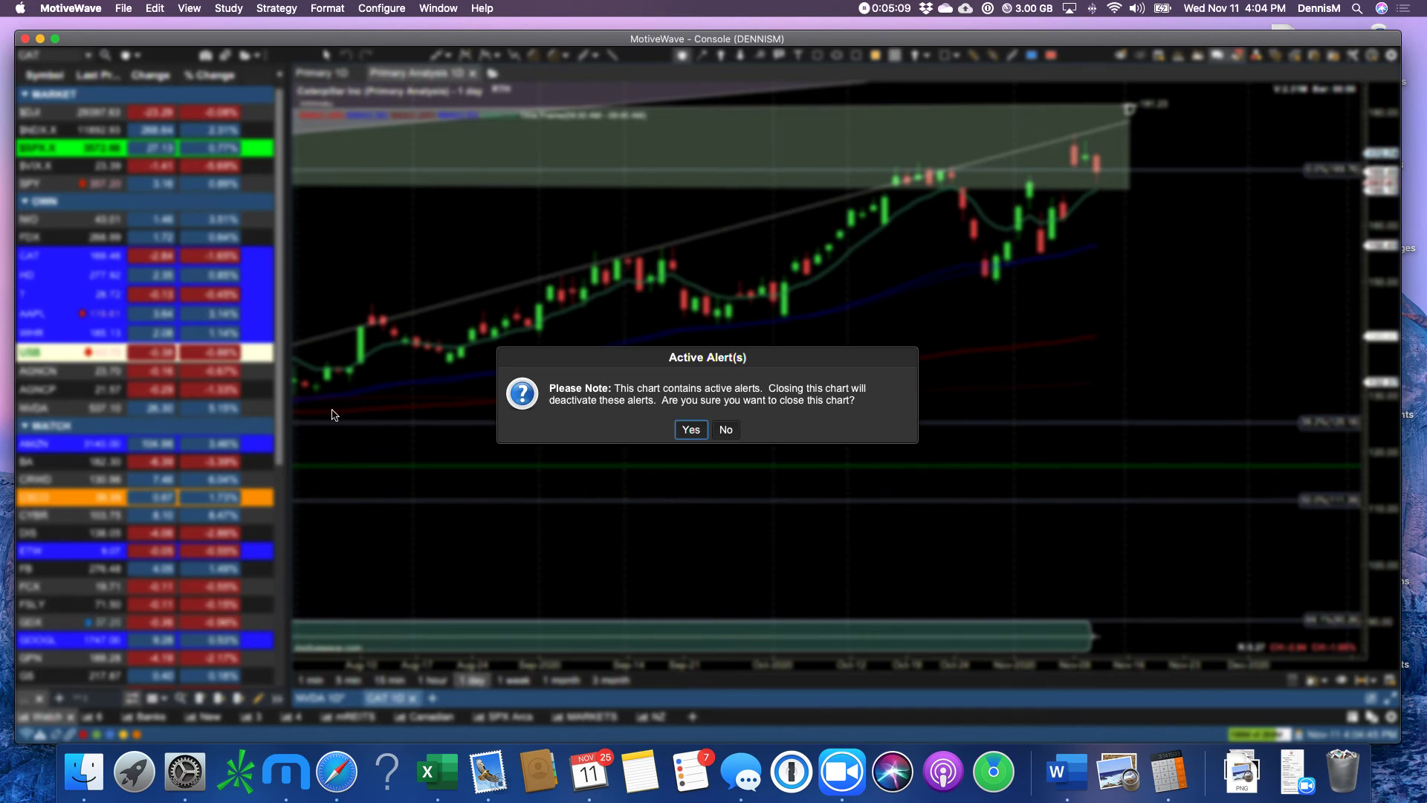
Step: Confirm closing the Caterpillar chart despite its active alerts
left_click(691, 430)
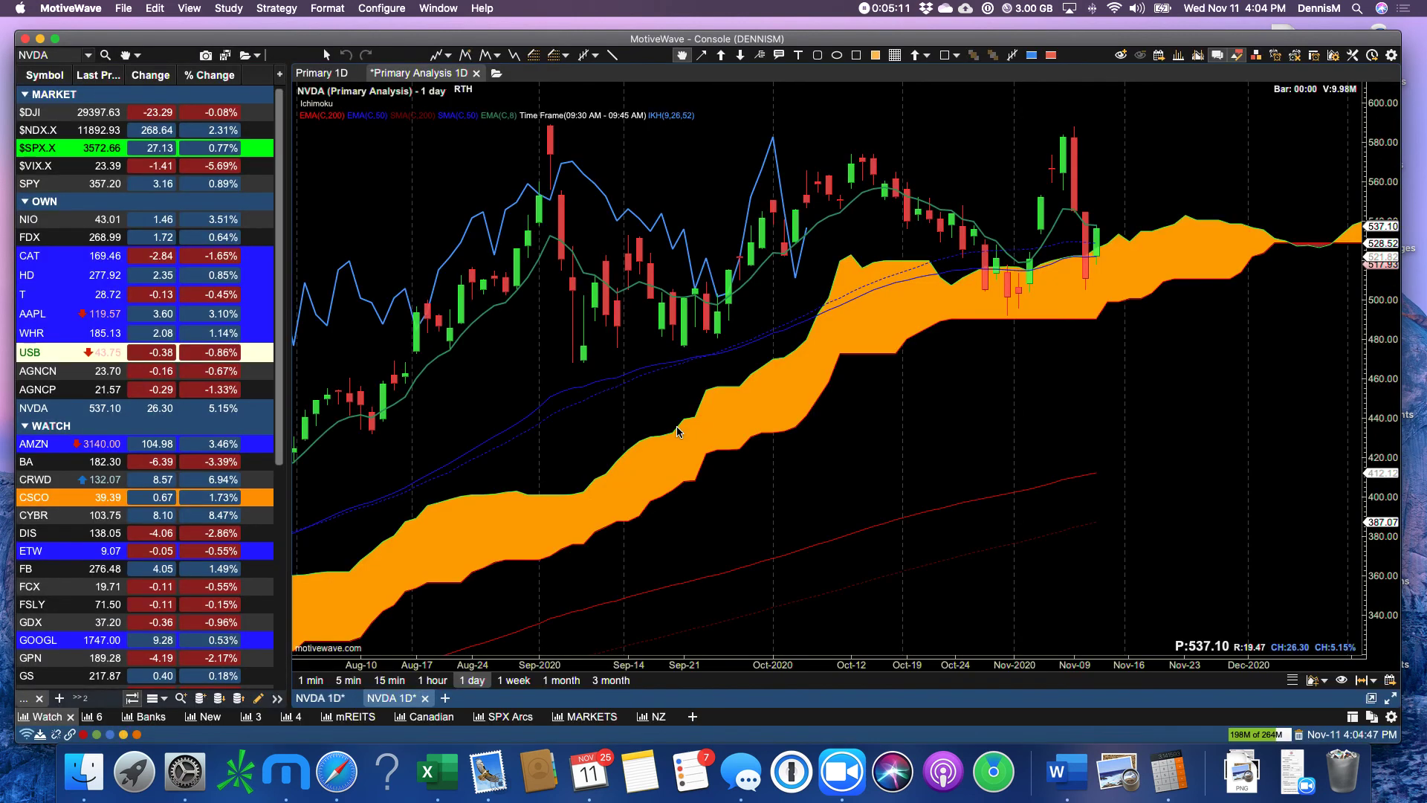
mouse_move(1106, 273)
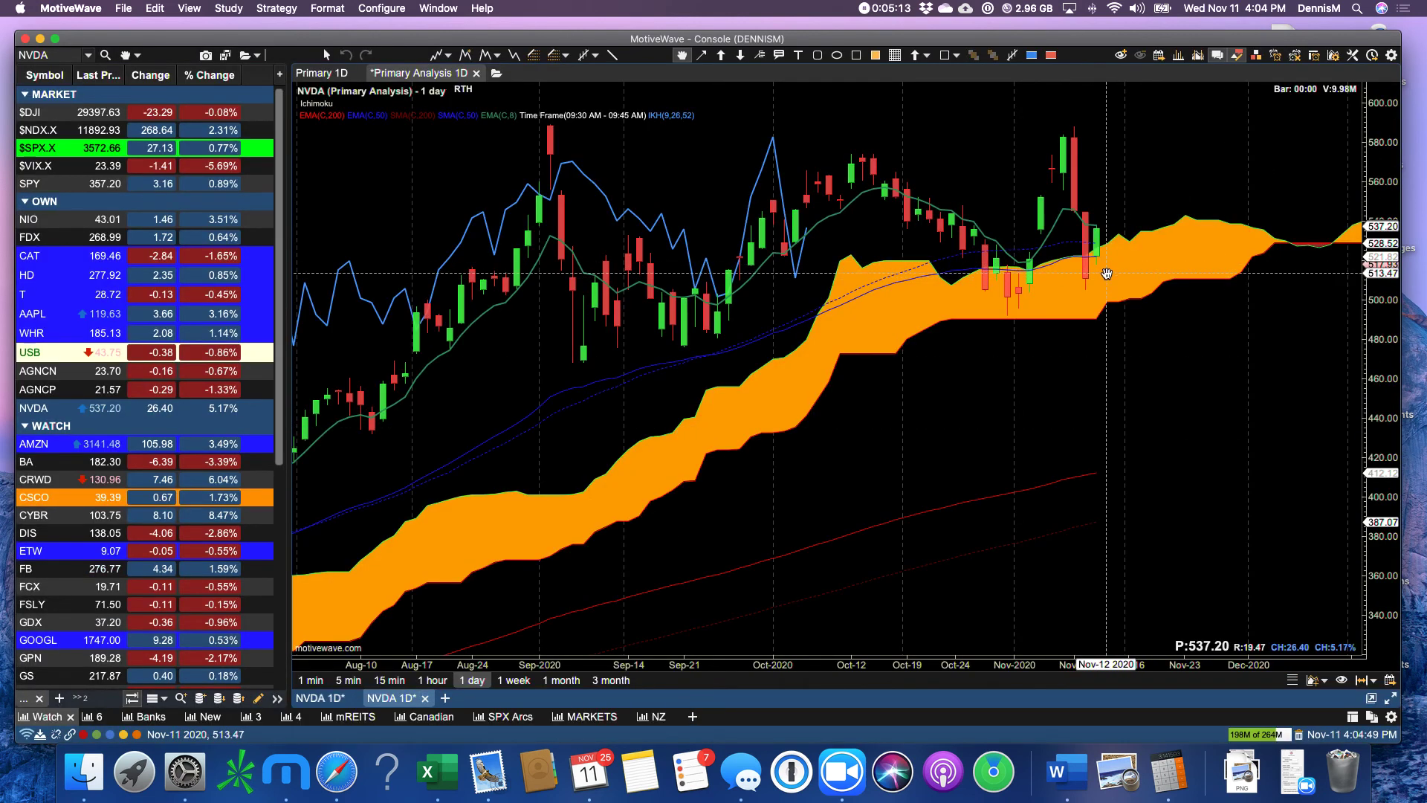
mouse_move(1094, 231)
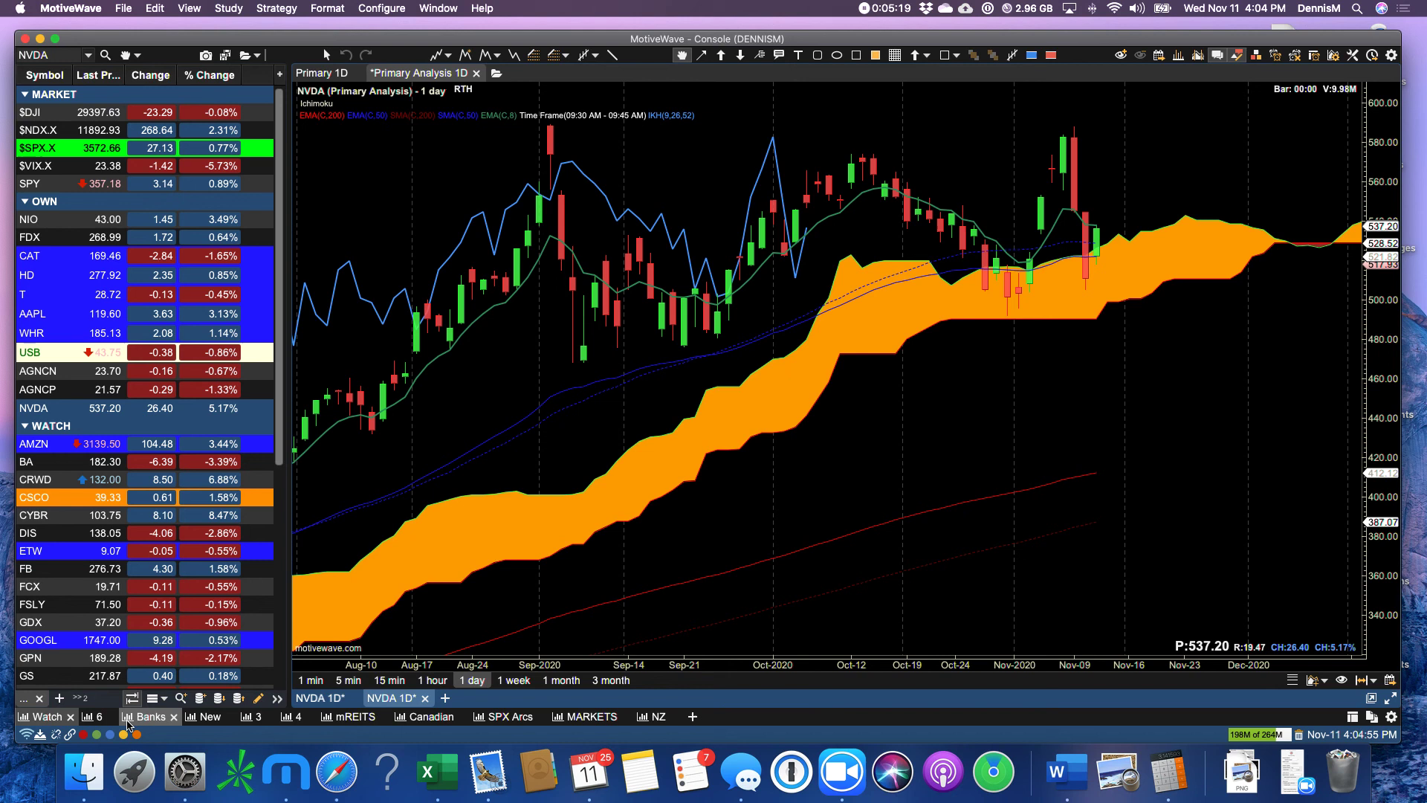
Step: View the Banks page of six bank charts, then remove a page and confirm
left_click(147, 717)
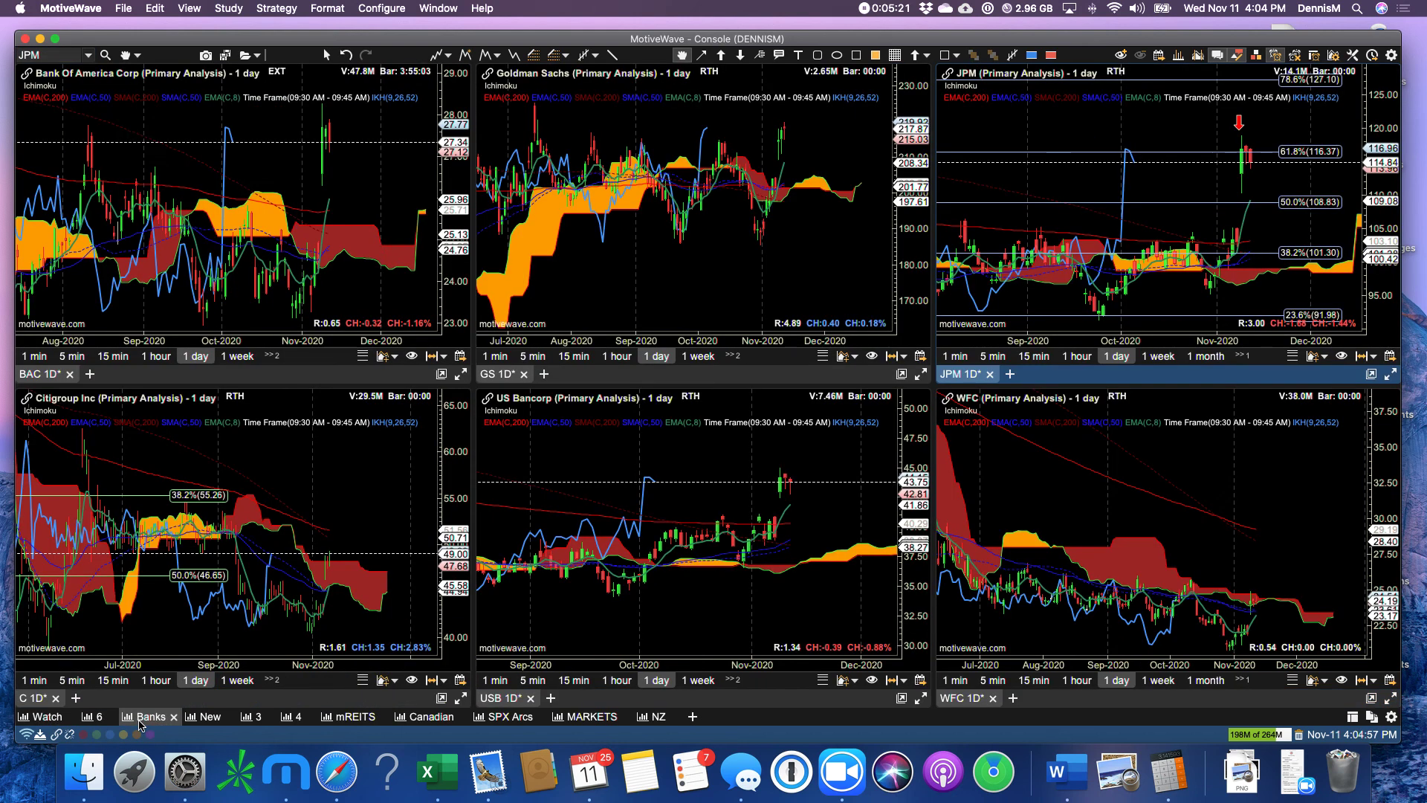
mouse_move(1146, 450)
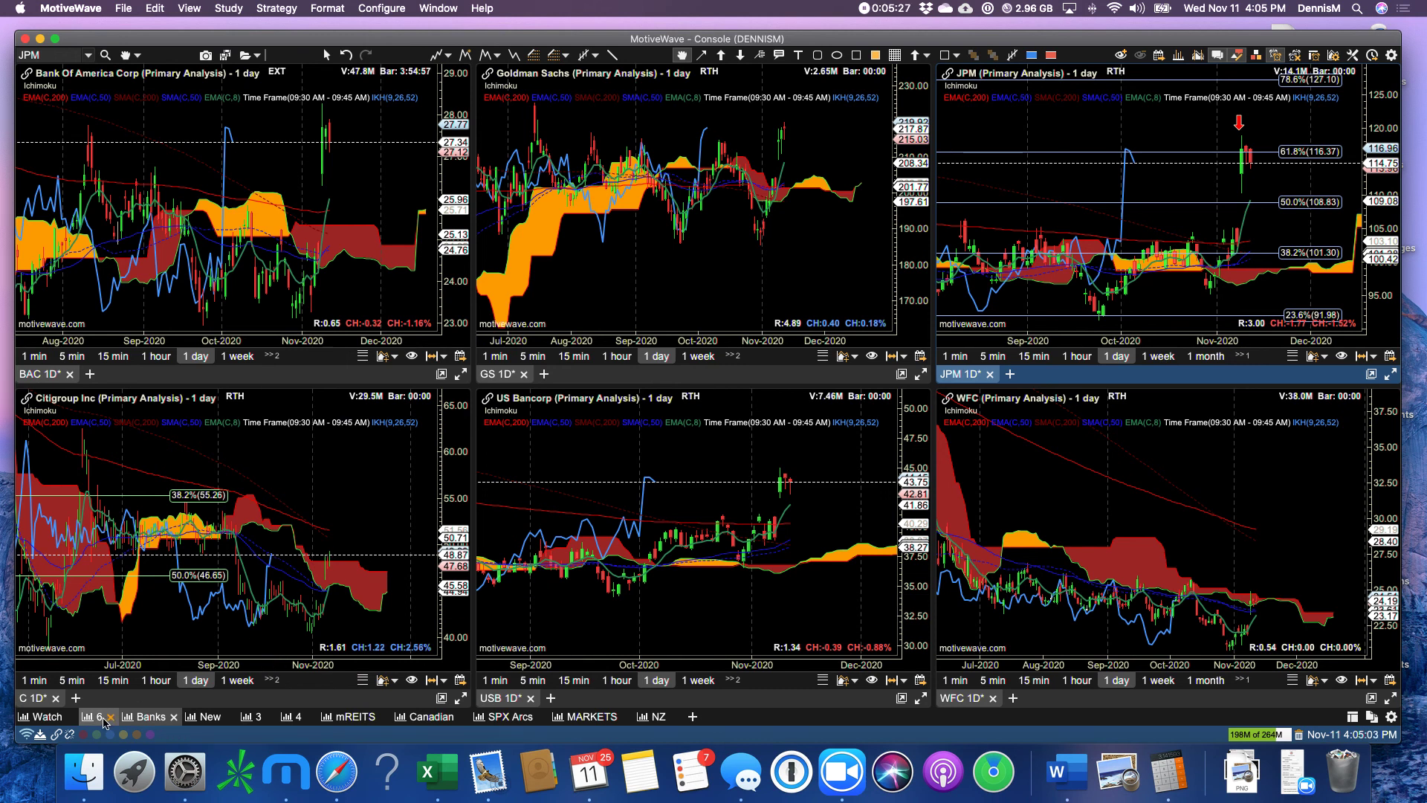
left_click(110, 717)
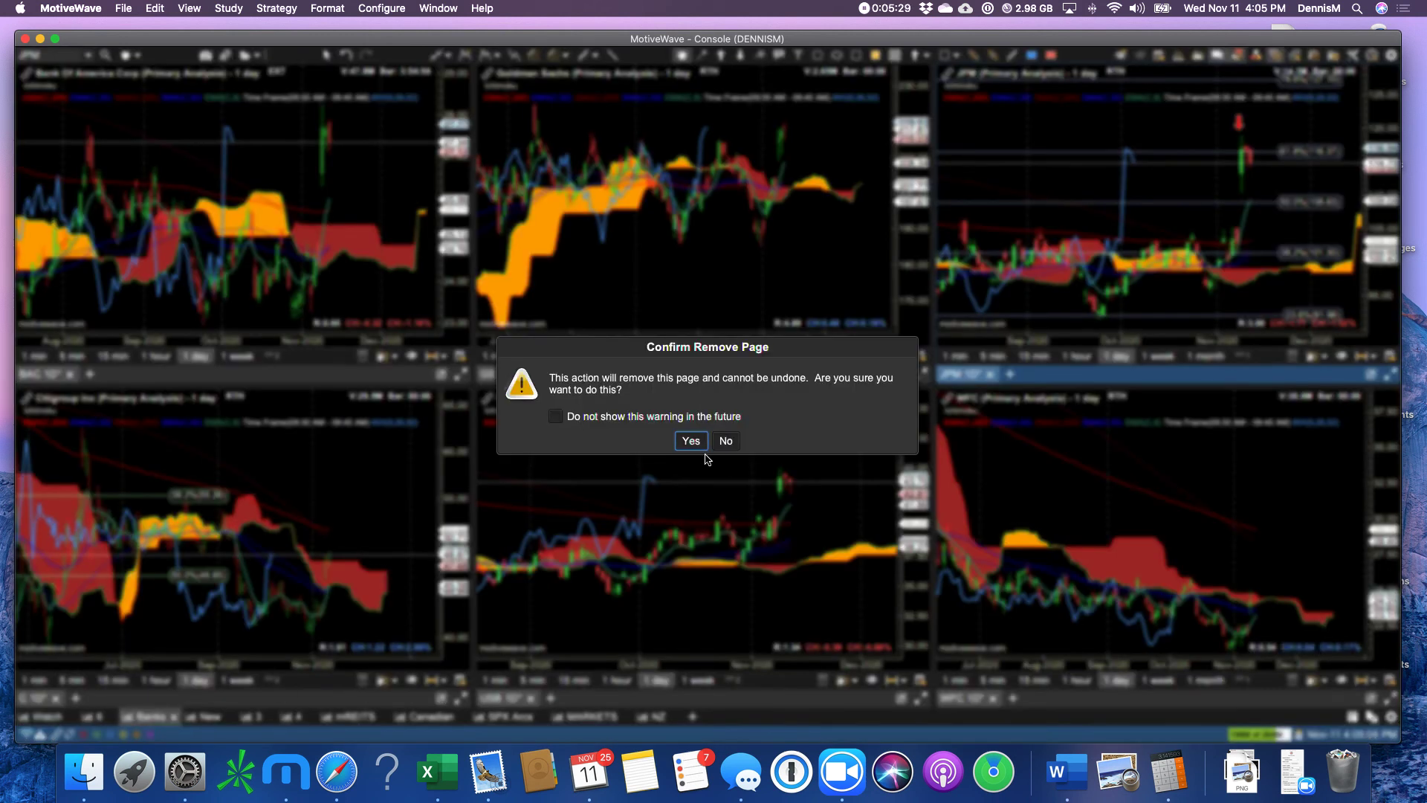
left_click(691, 441)
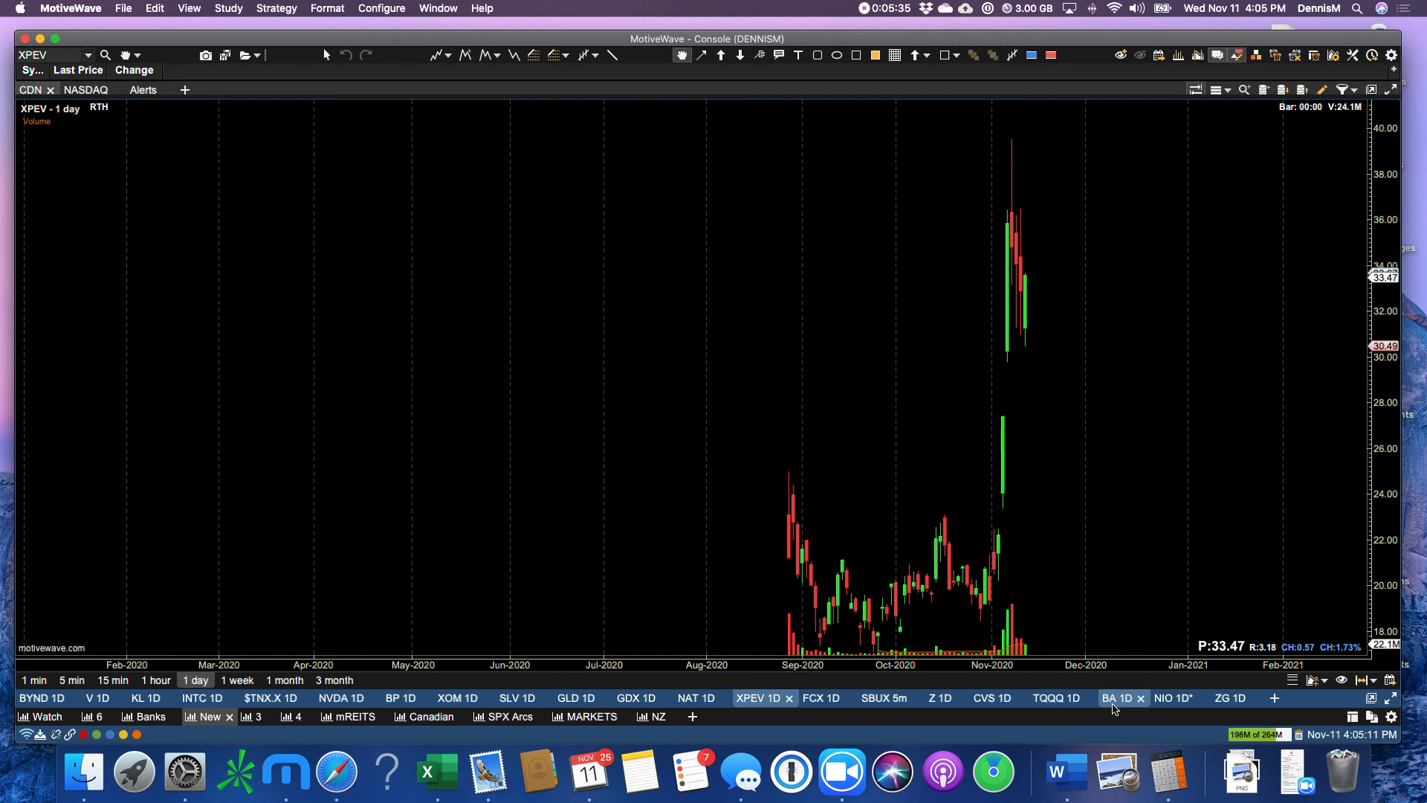
Step: Show the Boeing 1D Fib-levels chart and bring up its study template list
left_click(1116, 697)
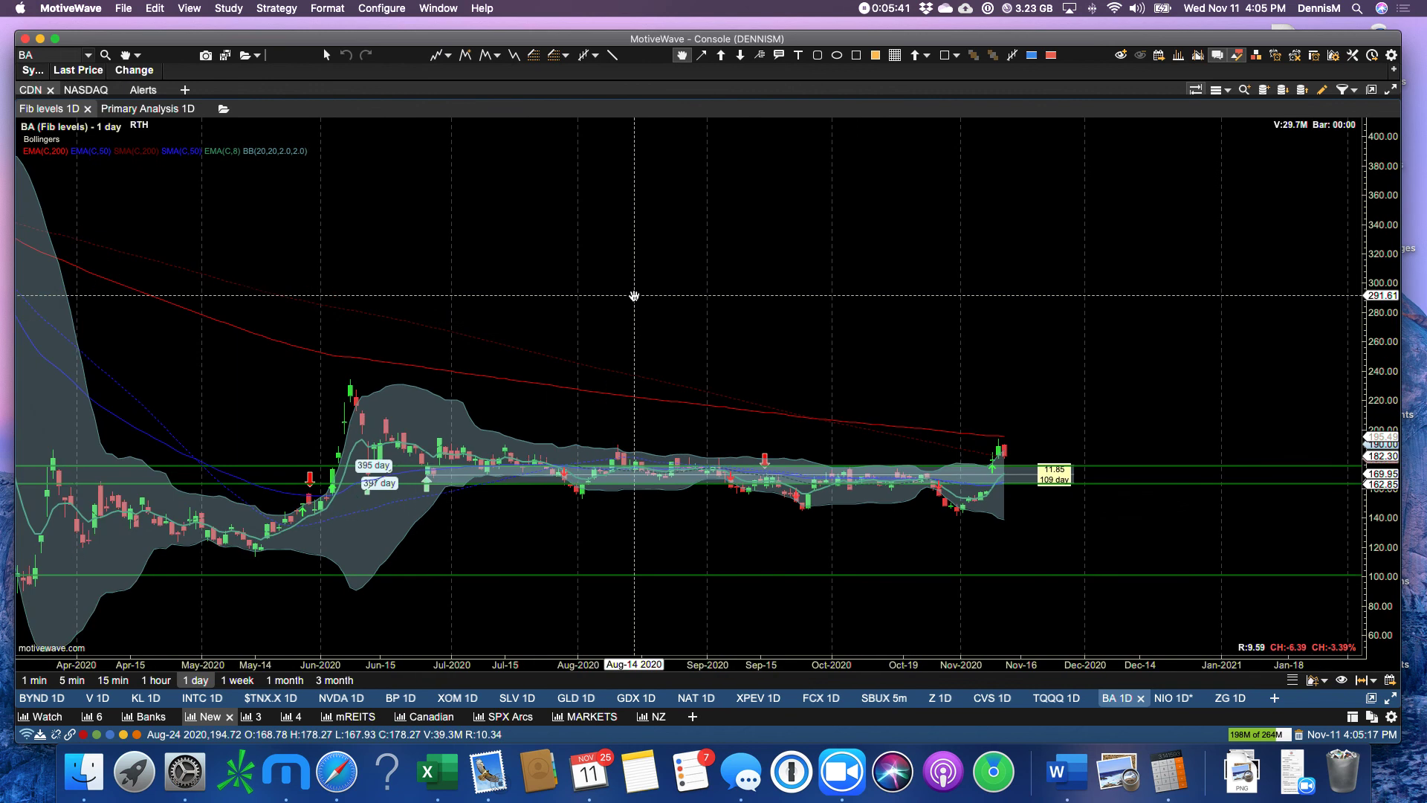
mouse_move(542, 263)
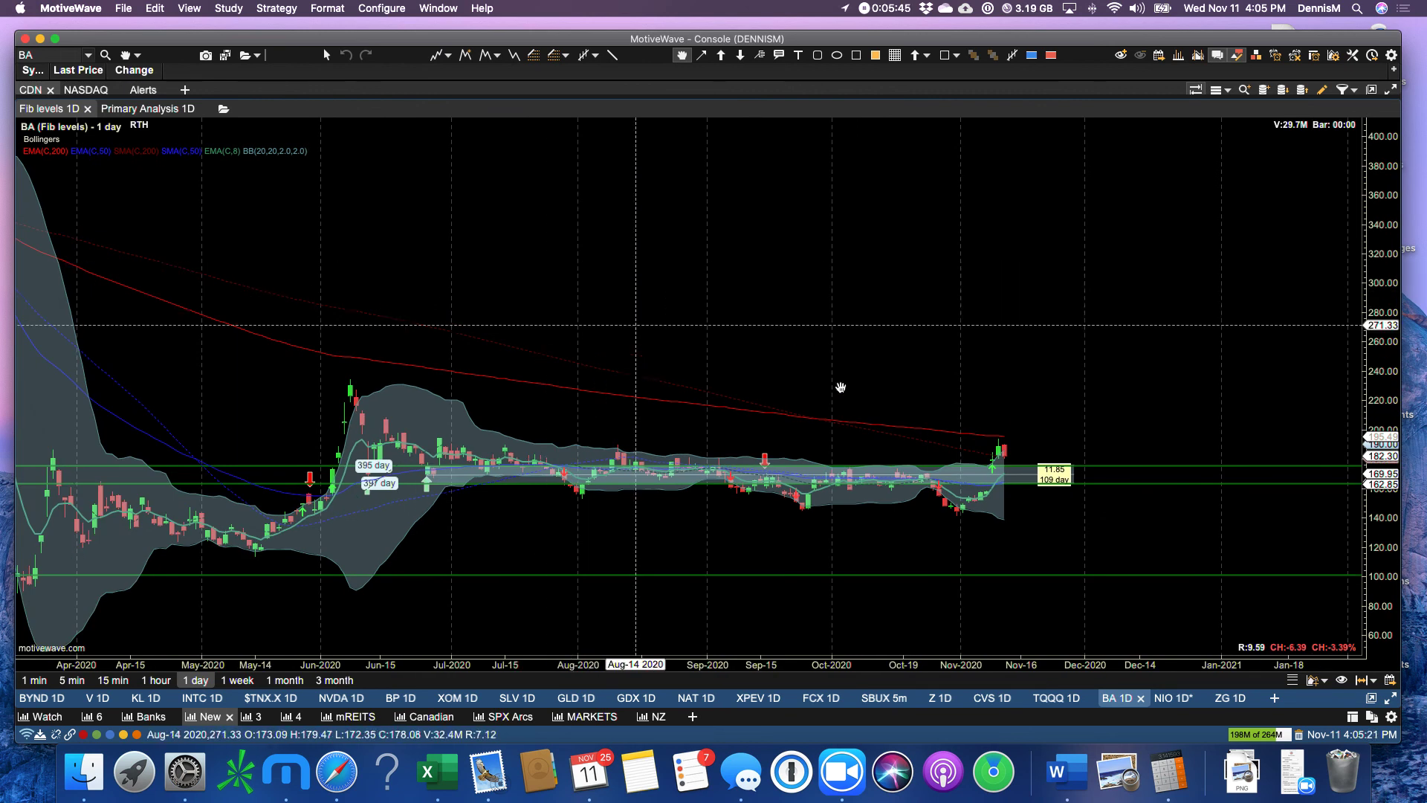
mouse_move(998, 464)
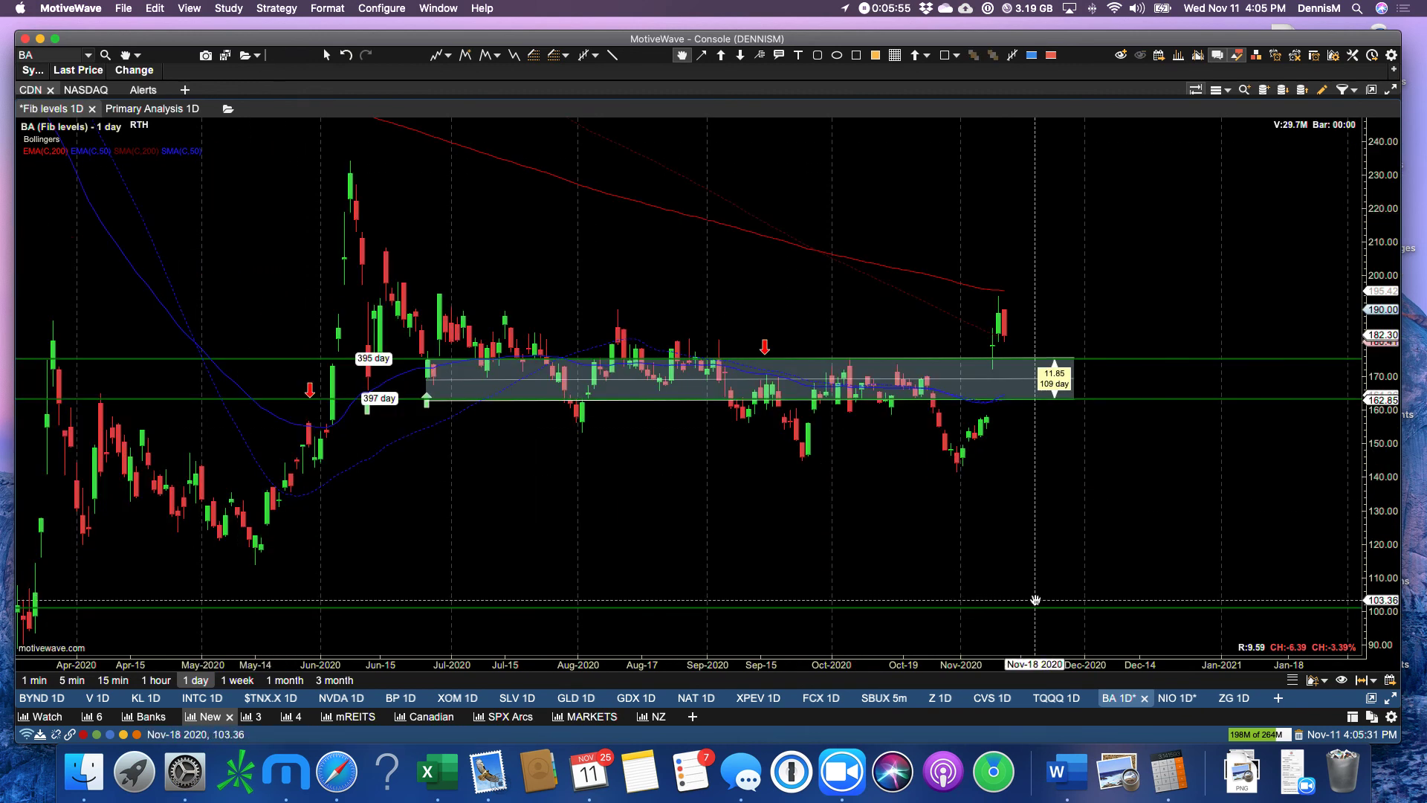
mouse_move(1106, 368)
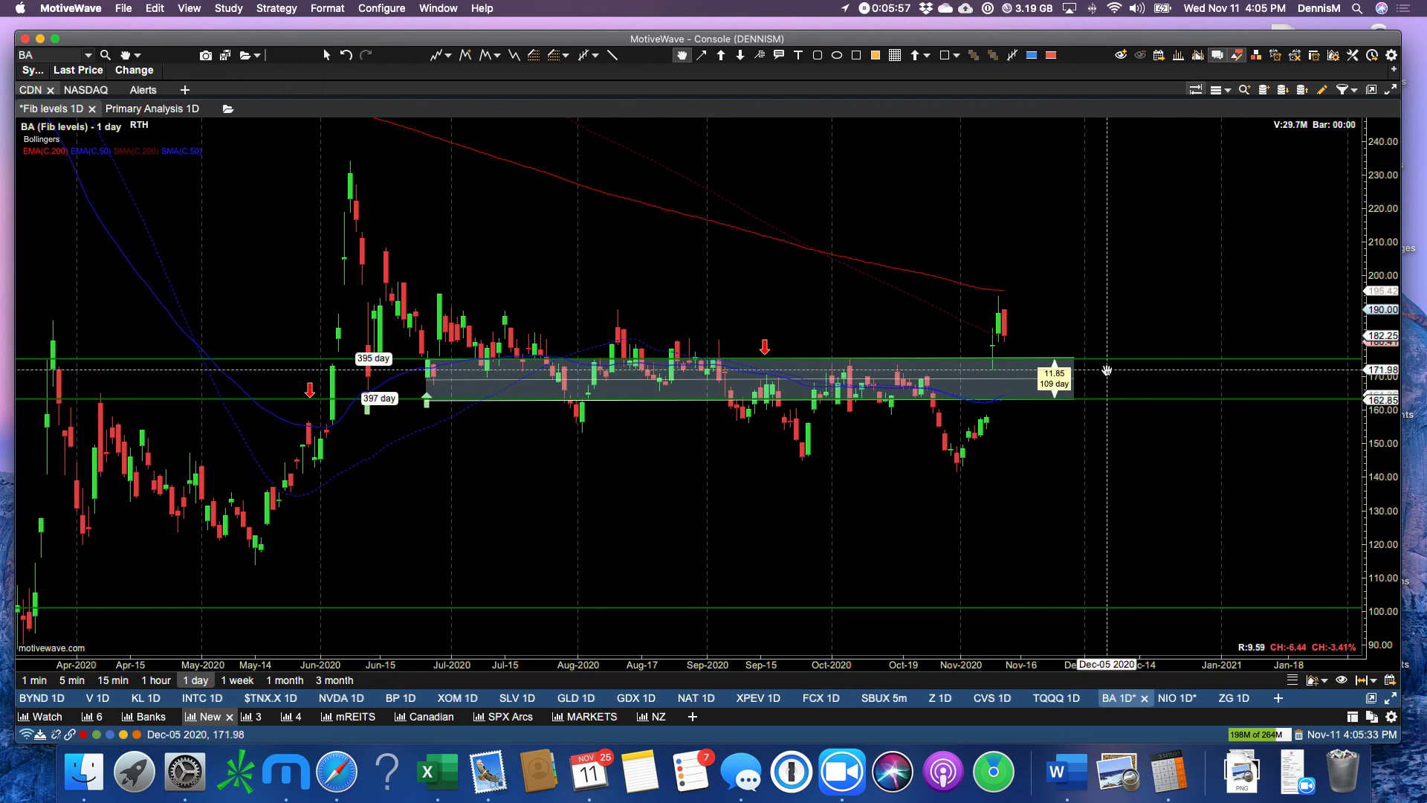
mouse_move(1107, 361)
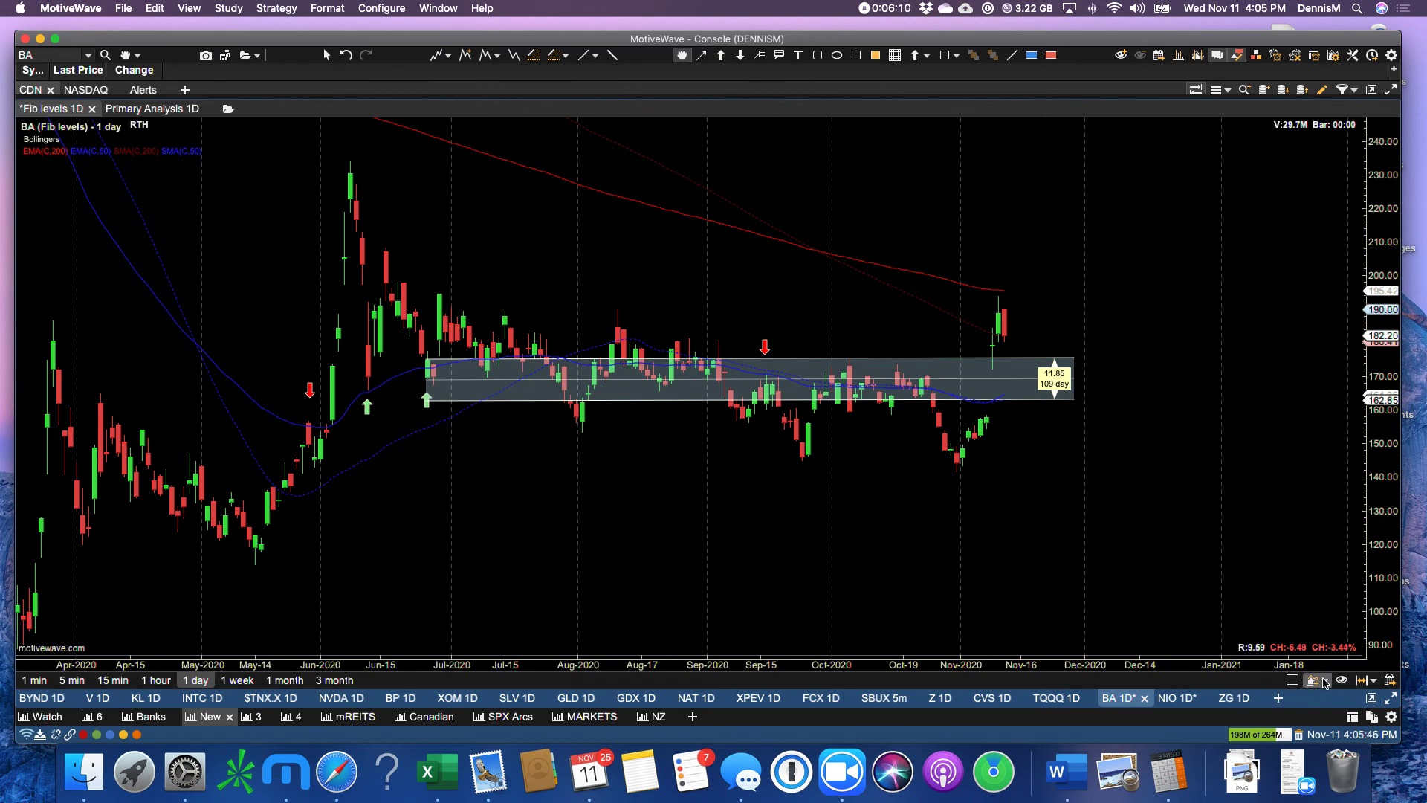
left_click(1311, 680)
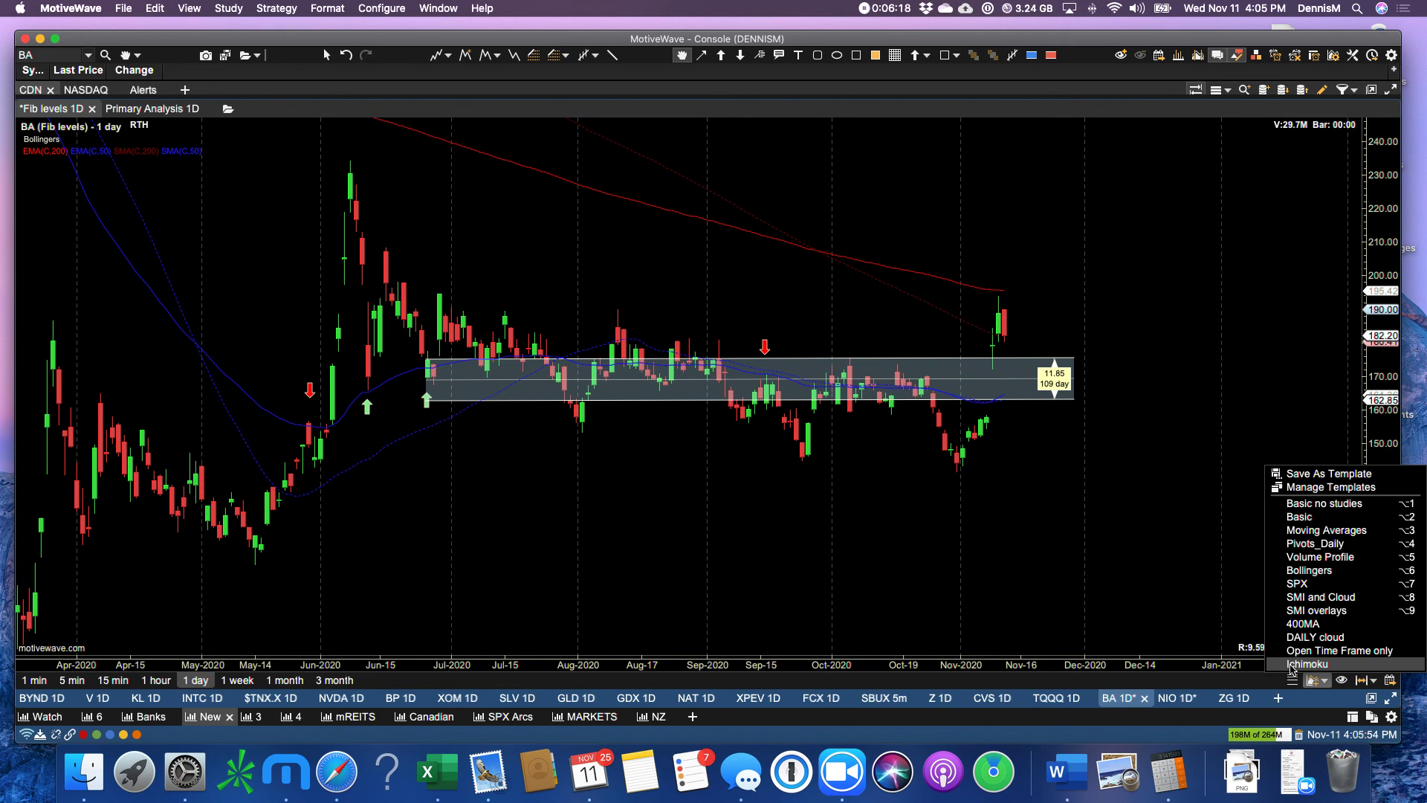
Step: Apply the Ichimoku study template to the Boeing daily chart
left_click(1307, 664)
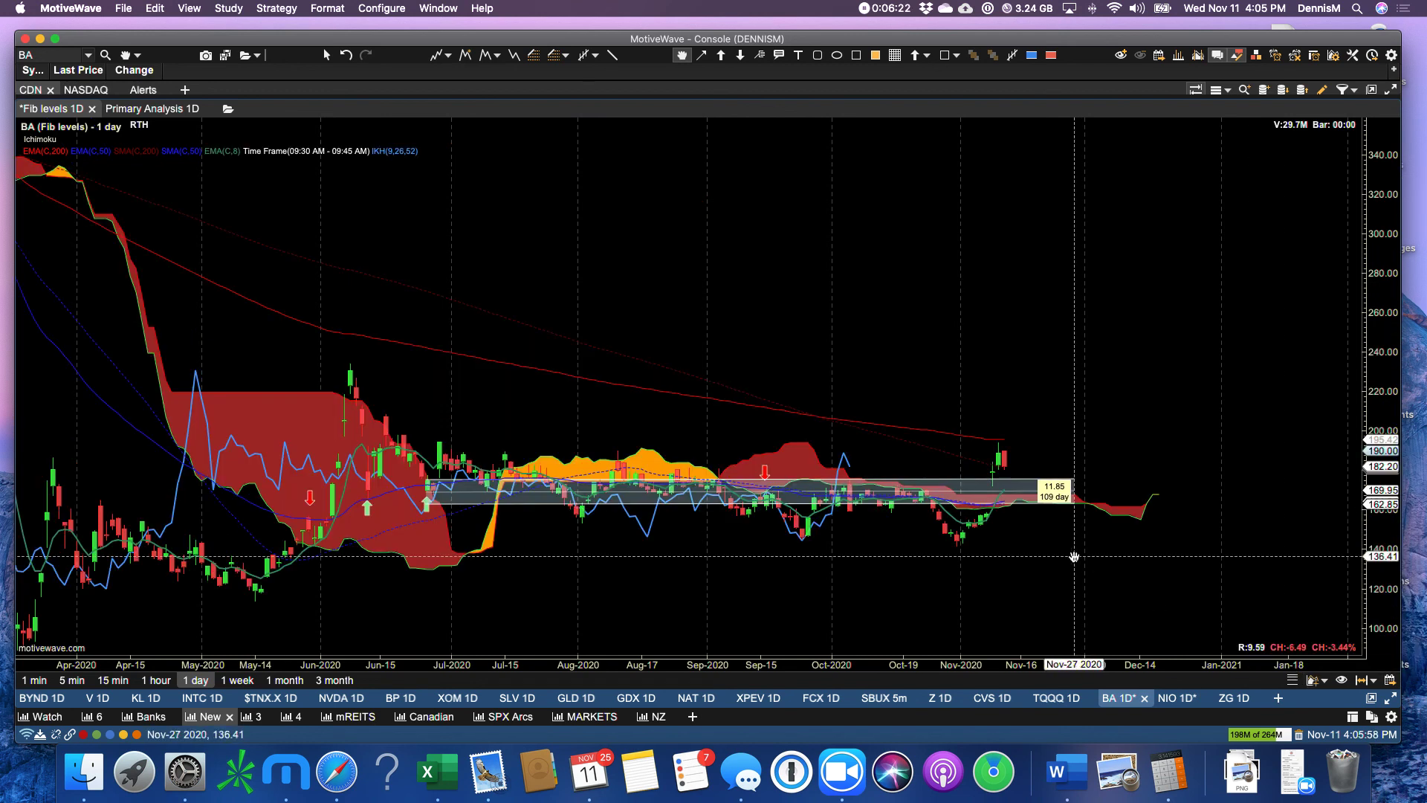
mouse_move(961, 515)
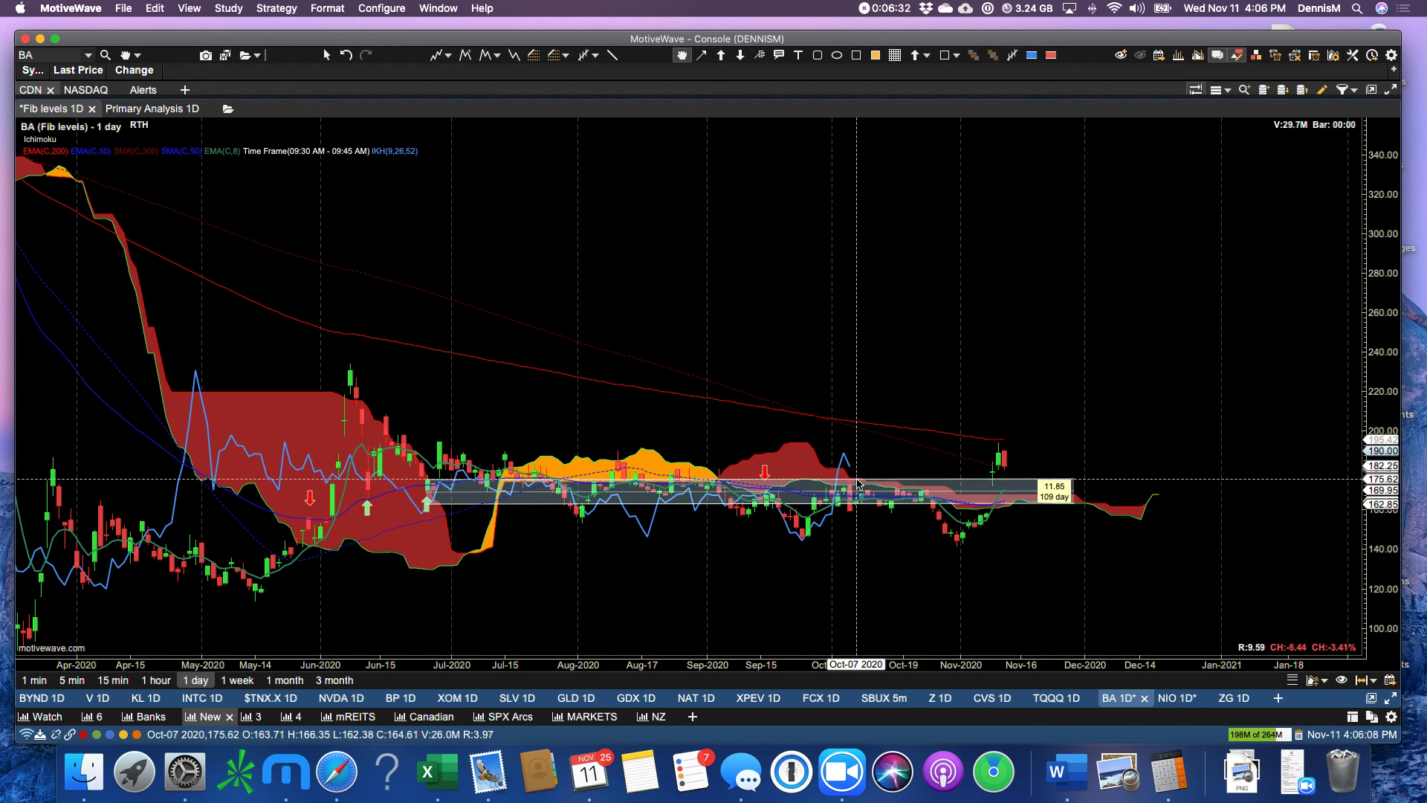
mouse_move(1013, 505)
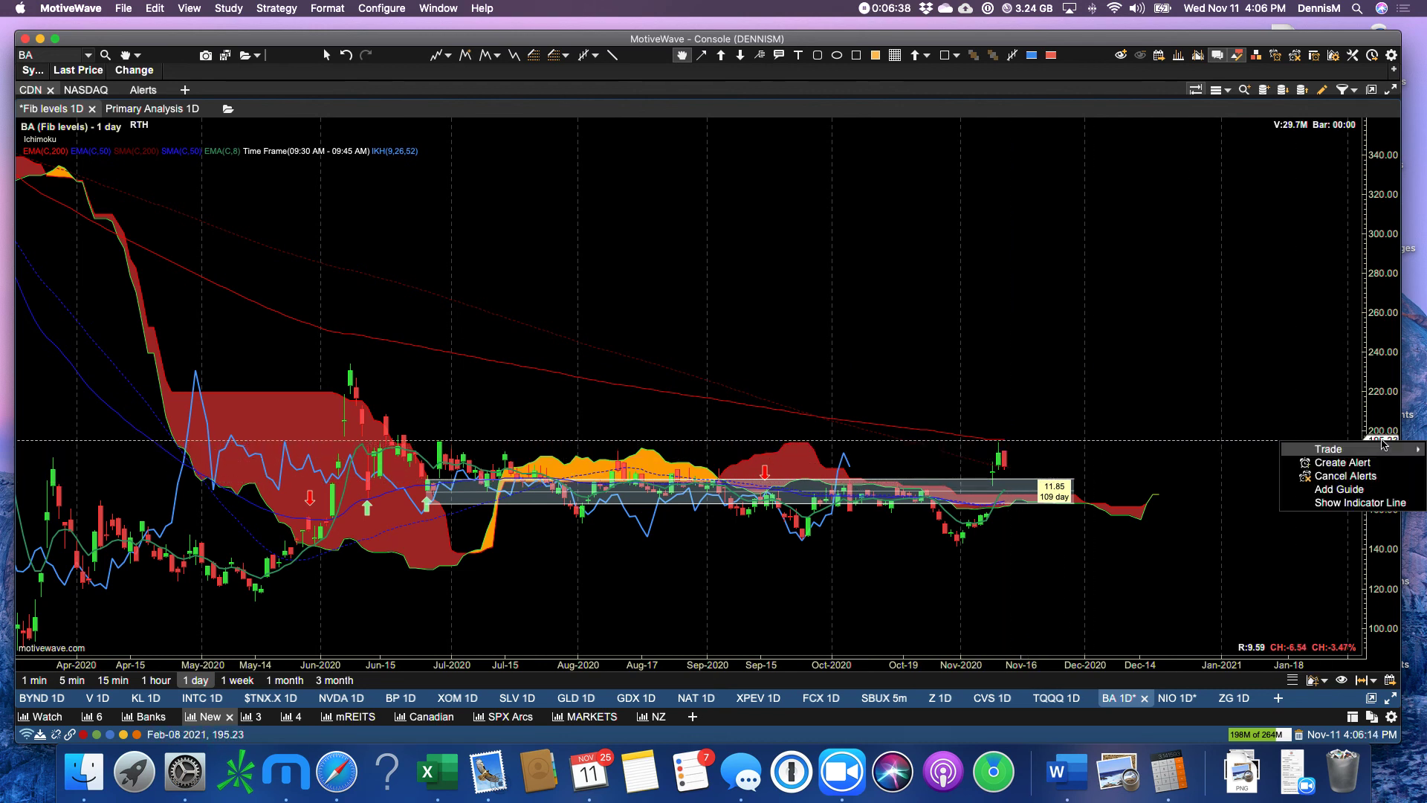
mouse_move(1343, 462)
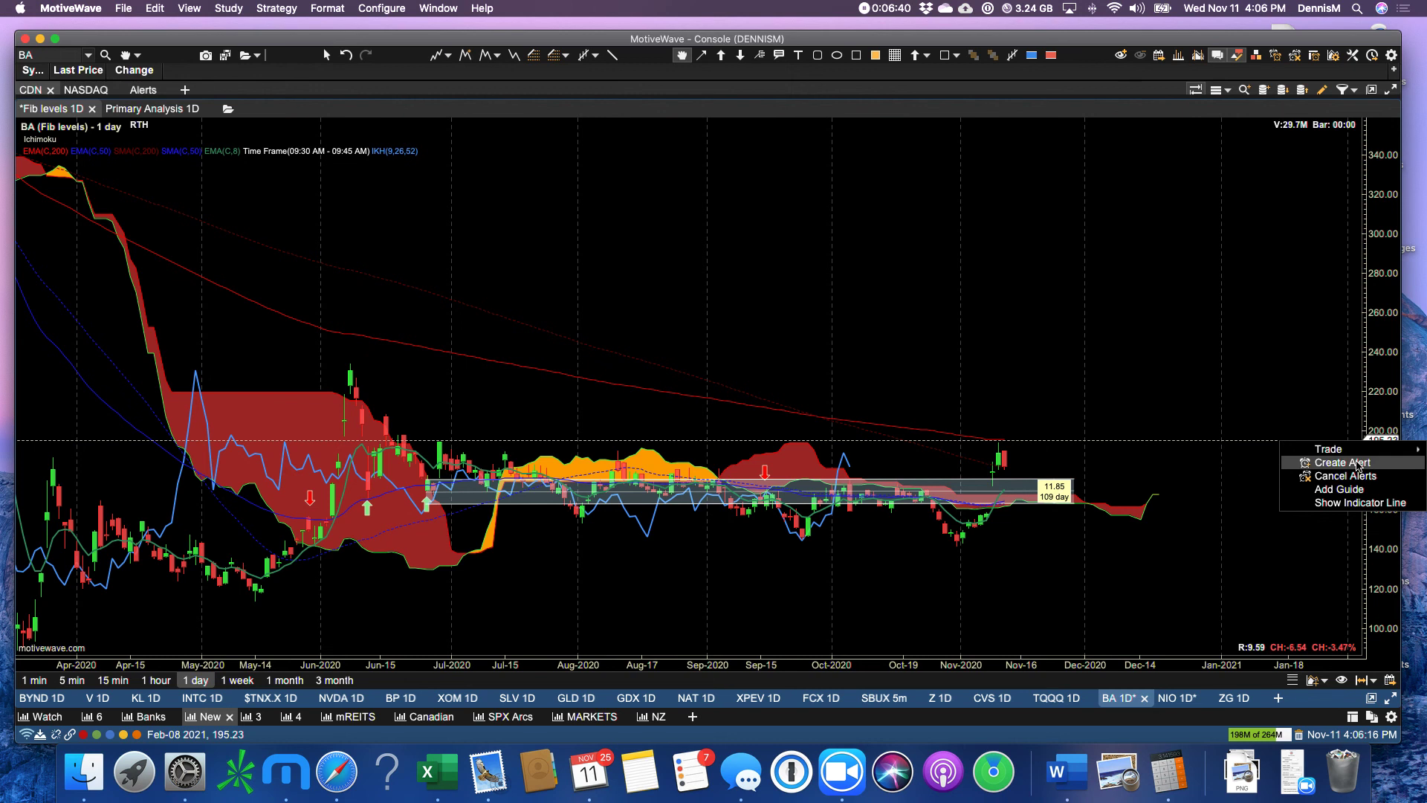
Step: Start a Boeing alert that triggers when price crosses EMA(C,200)
left_click(1342, 462)
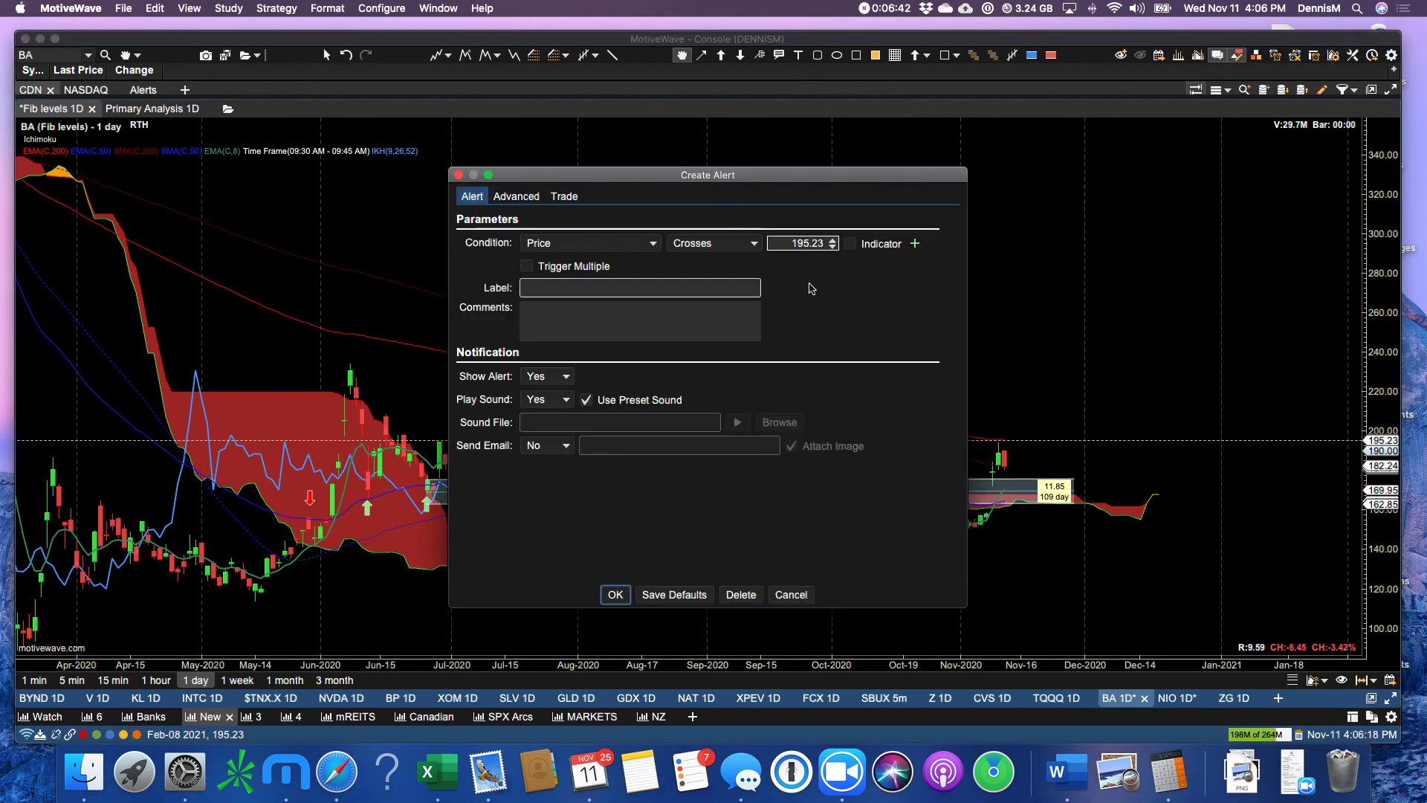
left_click(808, 243)
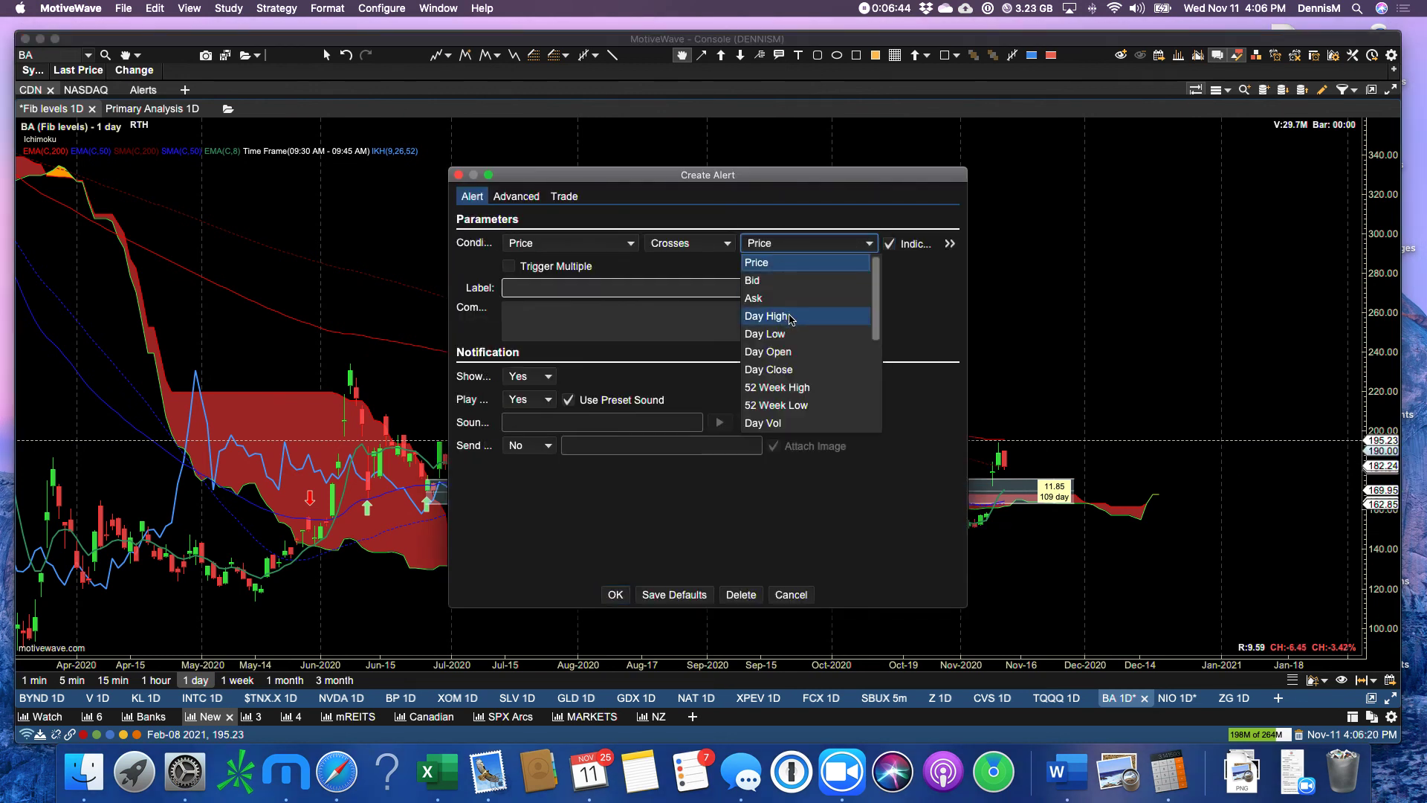
scroll("down", 3)
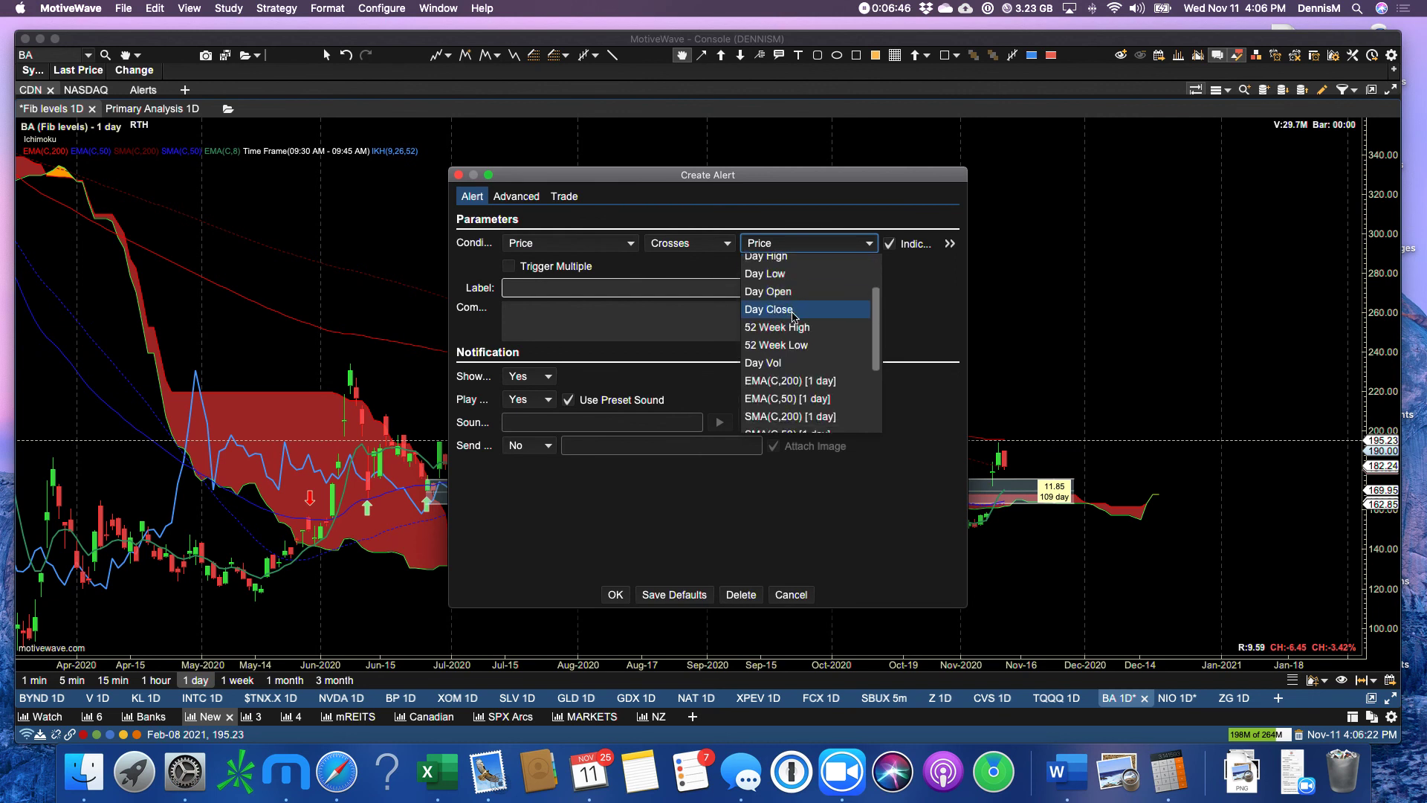
scroll("down", 3)
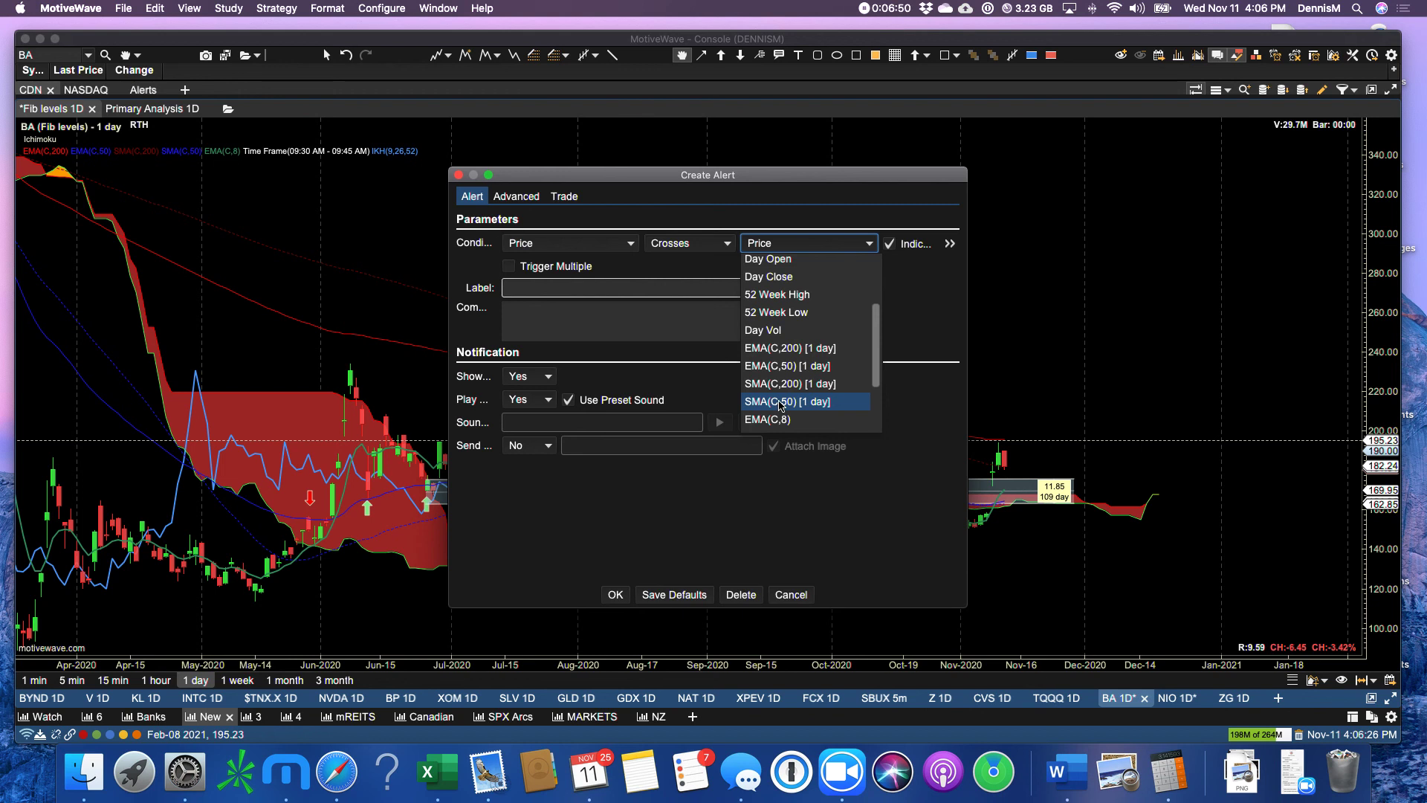
mouse_move(776, 348)
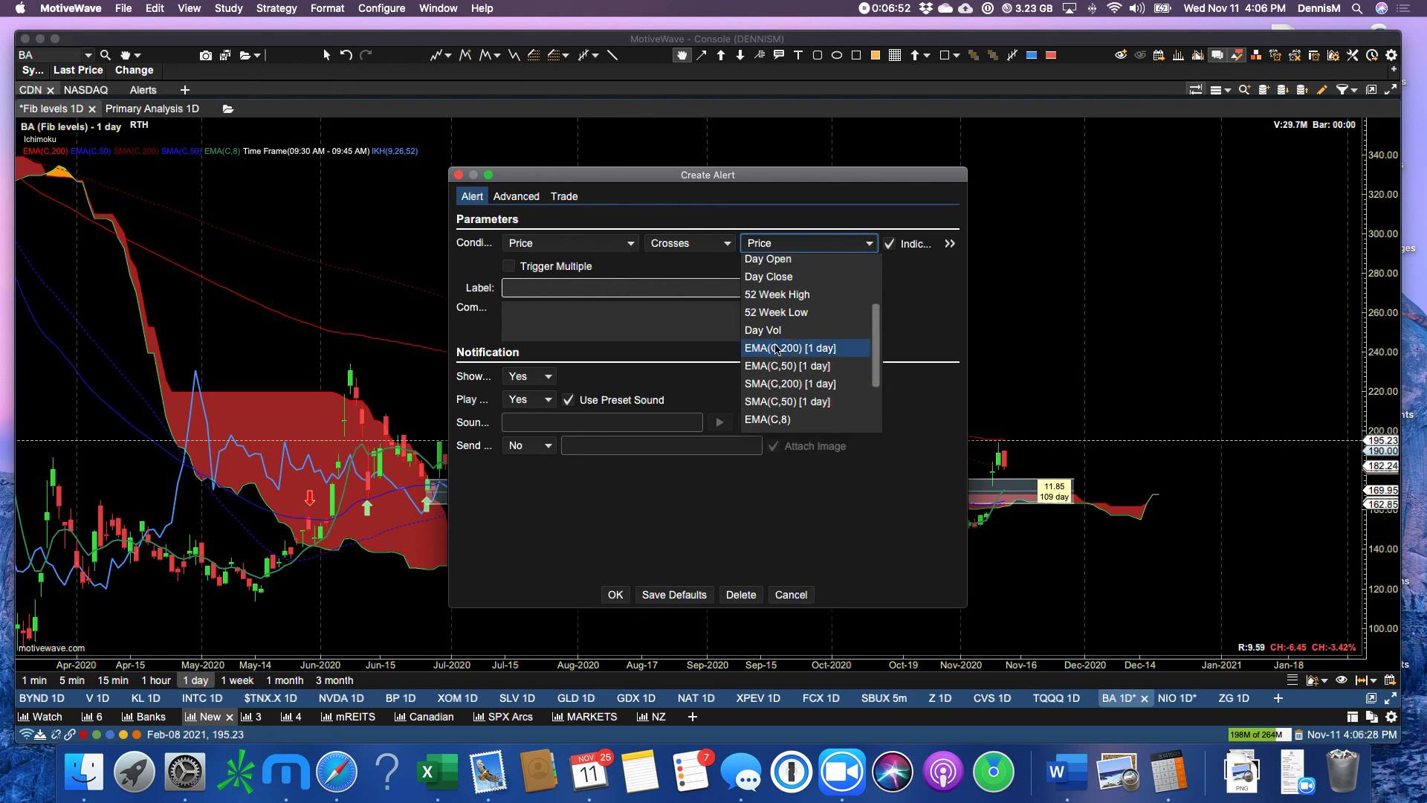
left_click(789, 348)
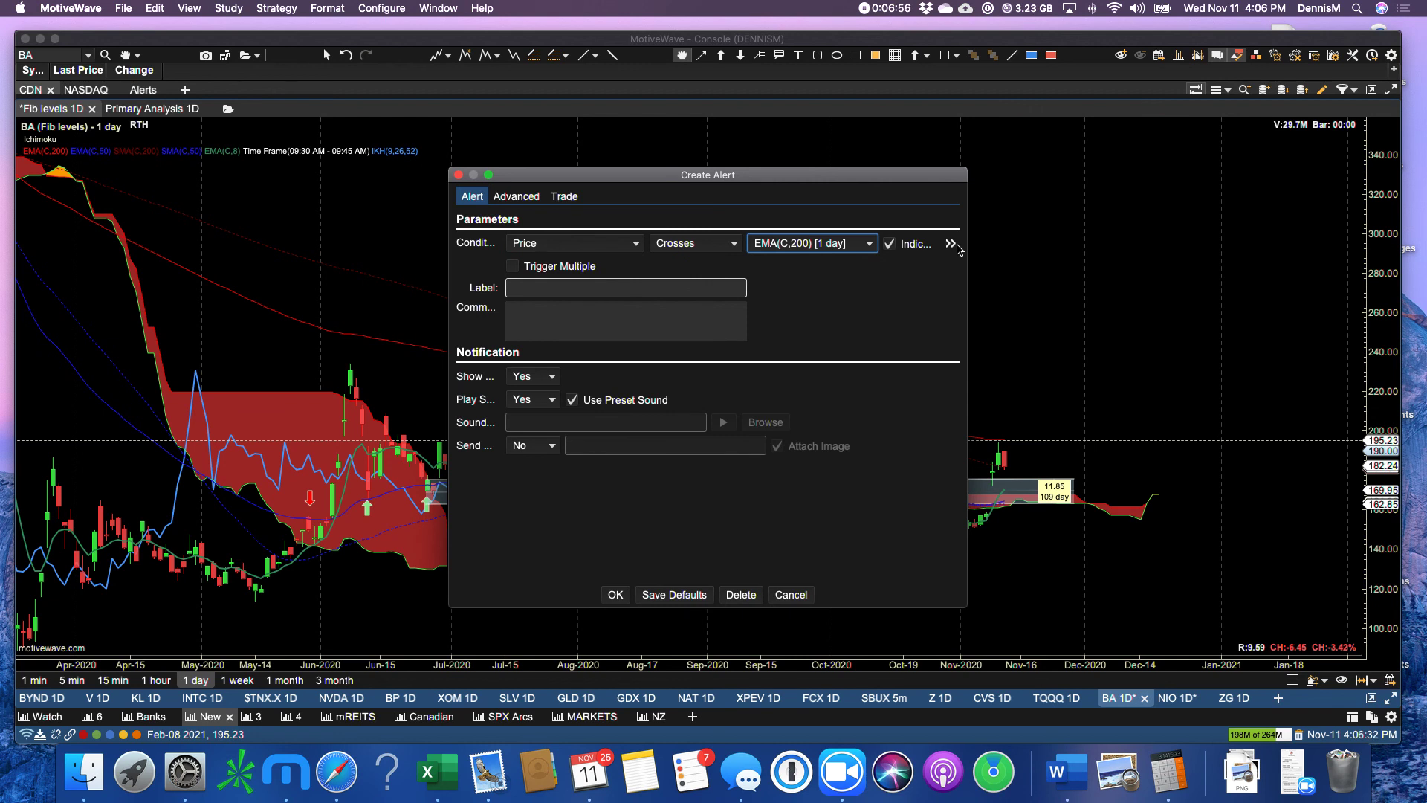
Step: Add a second condition Price <= SMA(C,200) and create the alert
left_click(949, 243)
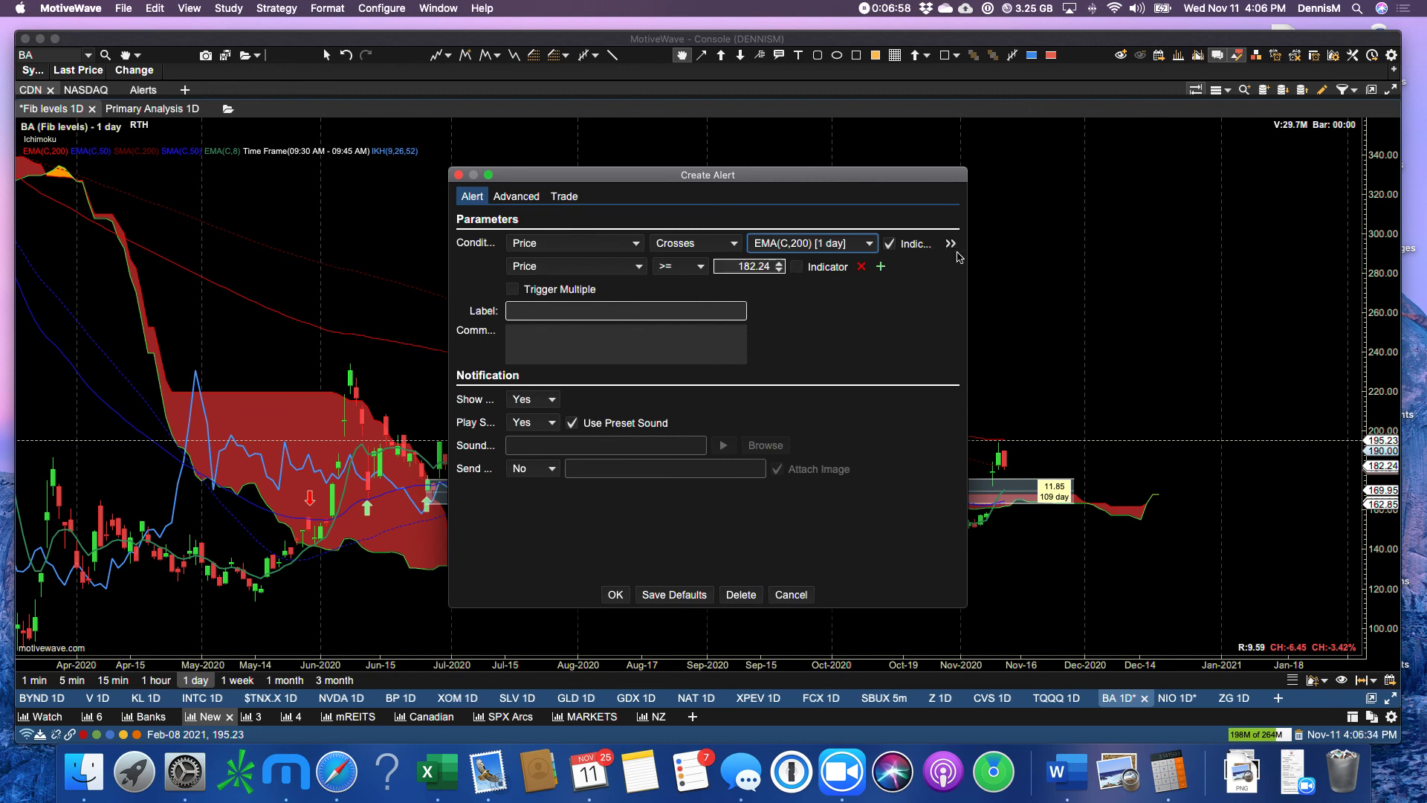
left_click(680, 265)
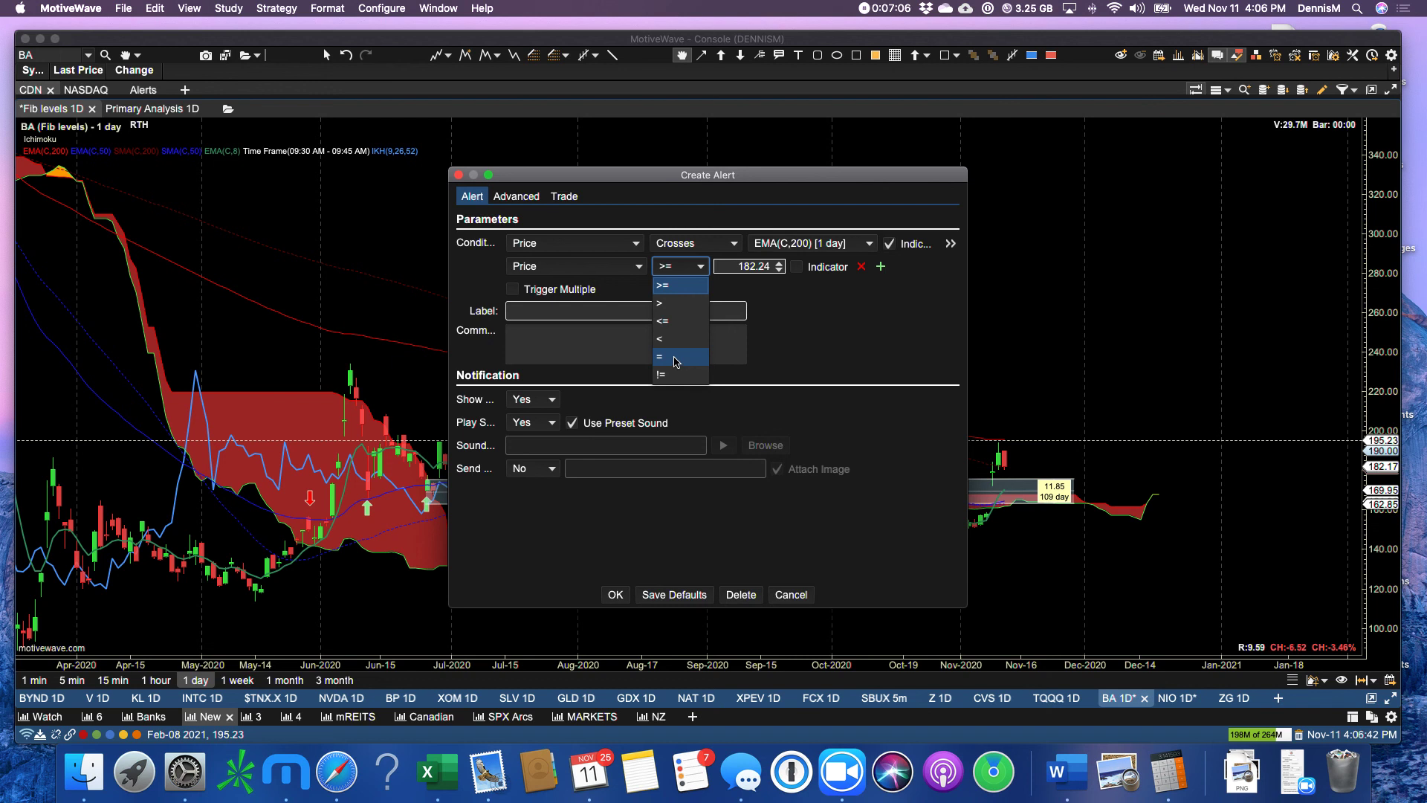
mouse_move(673, 322)
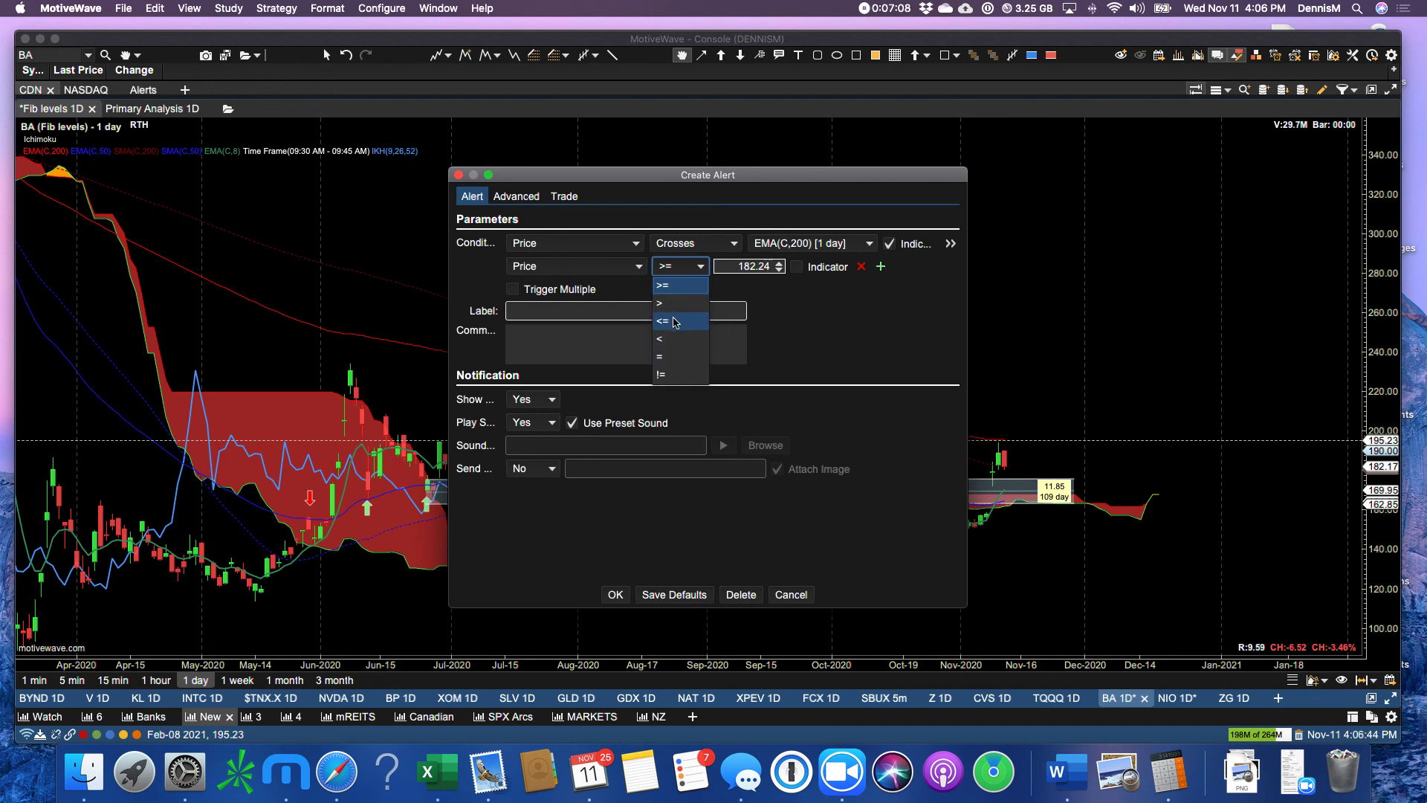
left_click(665, 320)
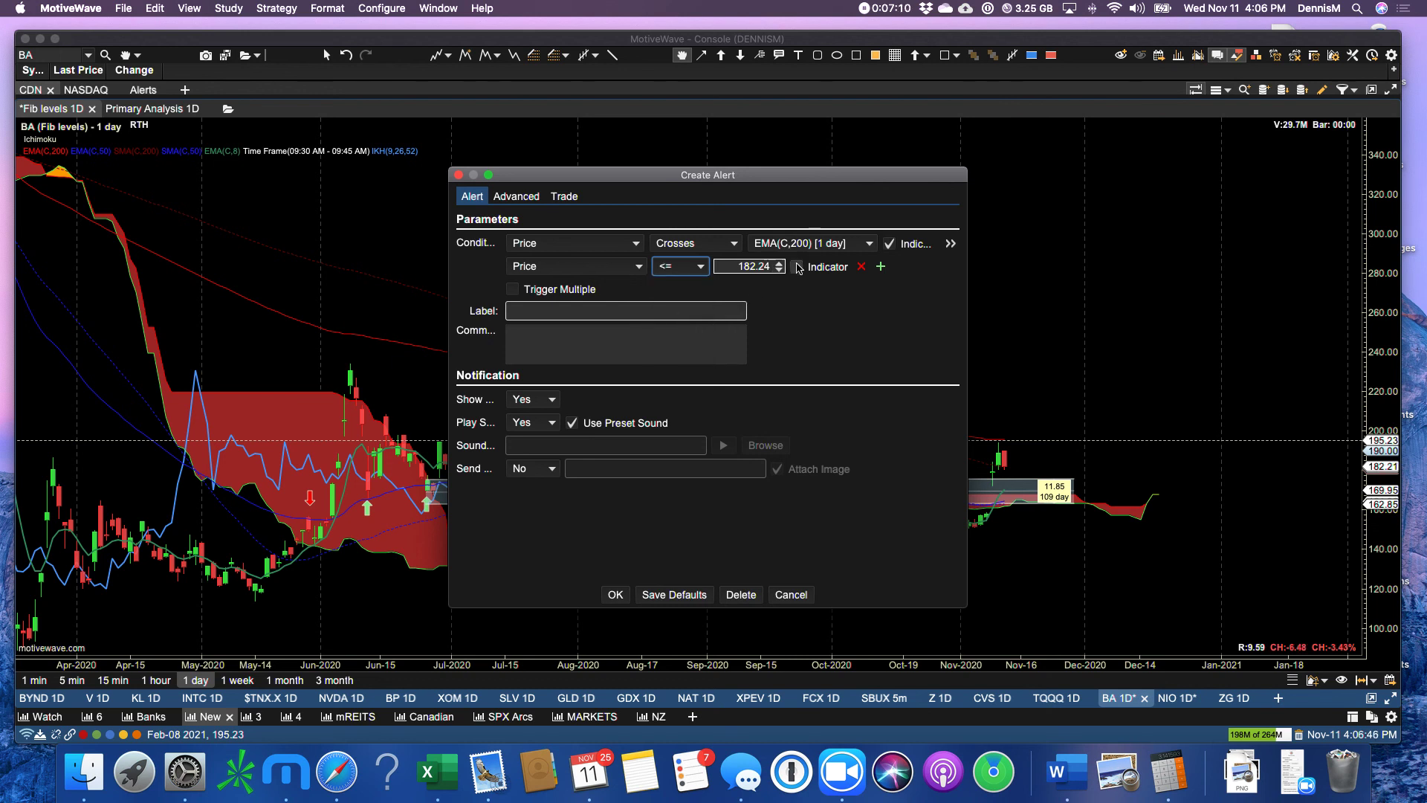
left_click(782, 266)
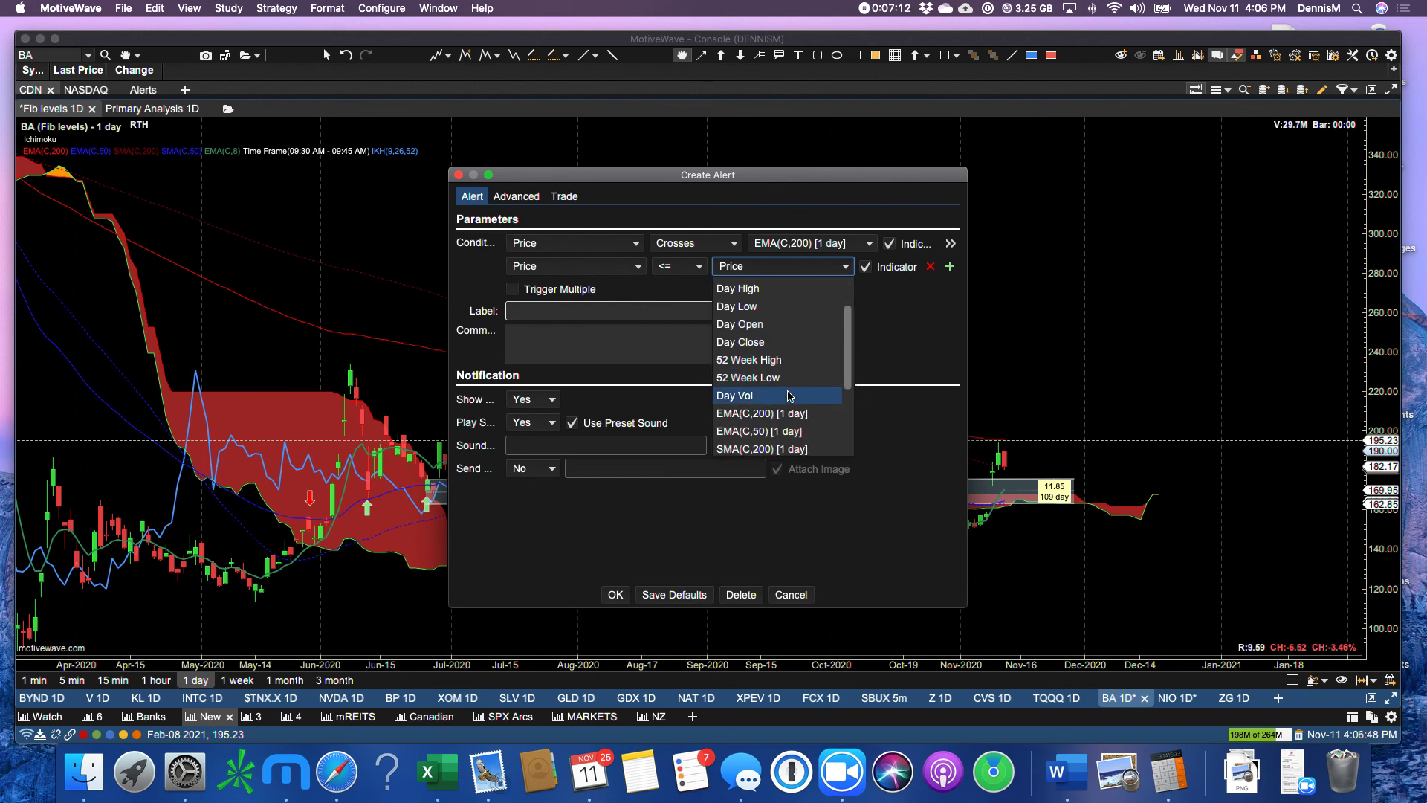
scroll("down", 3)
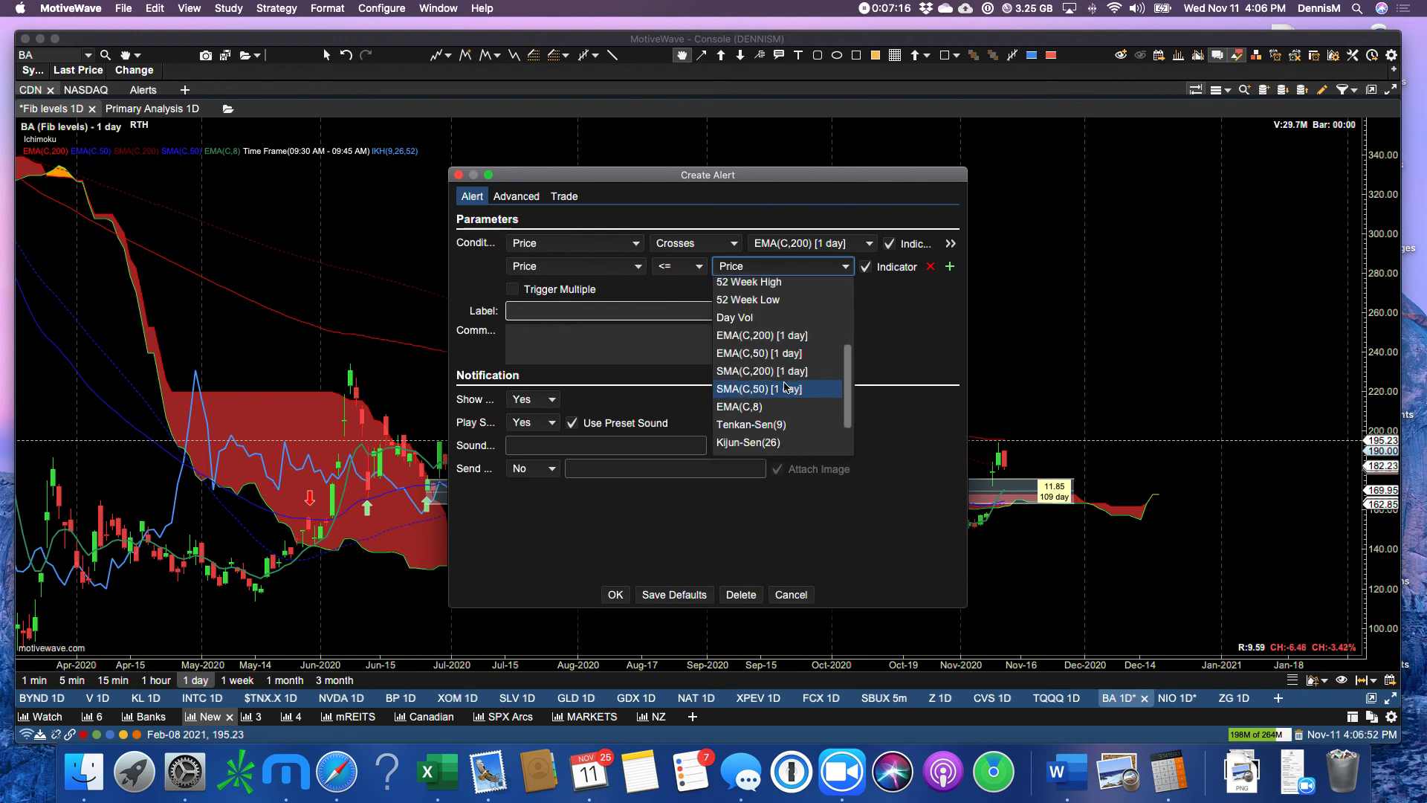
mouse_move(774, 371)
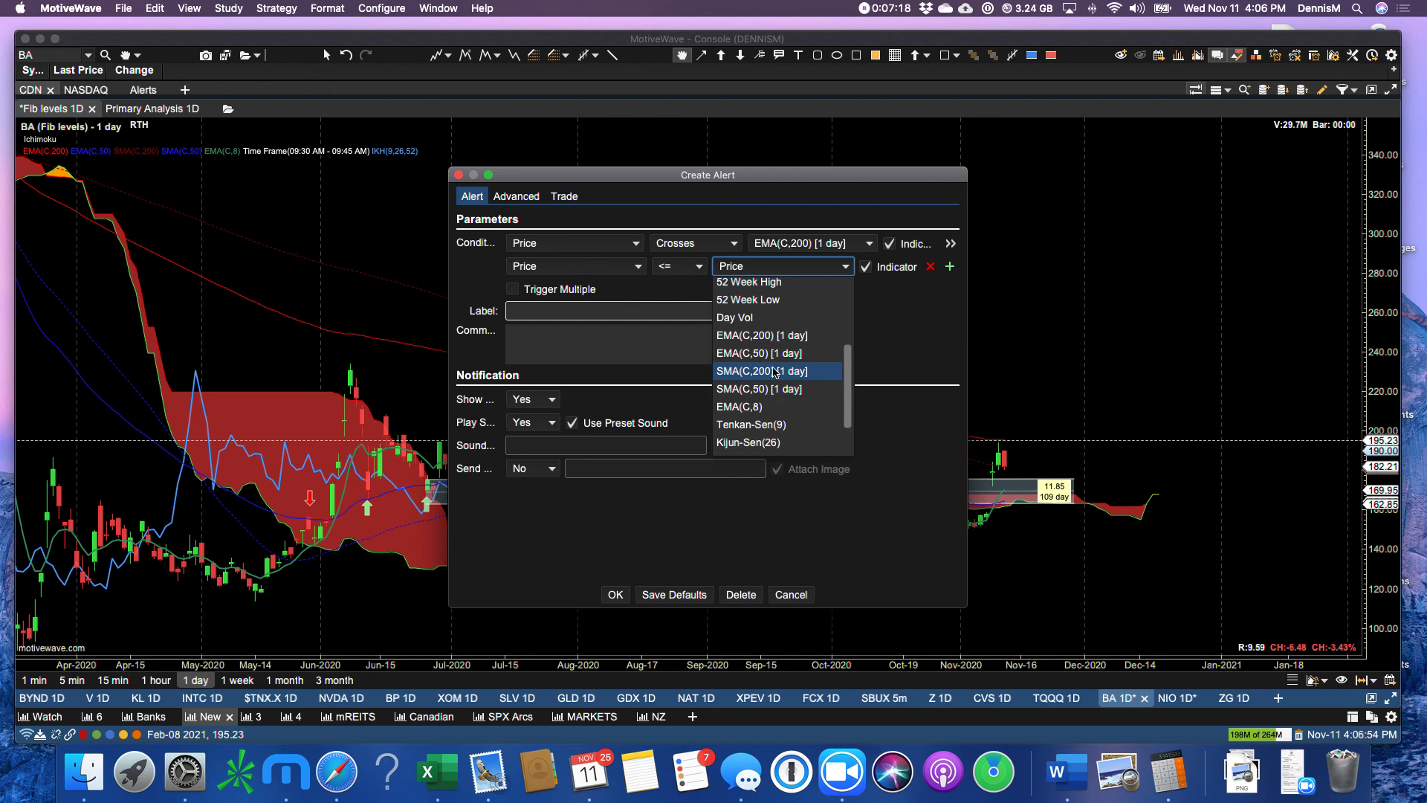
left_click(761, 371)
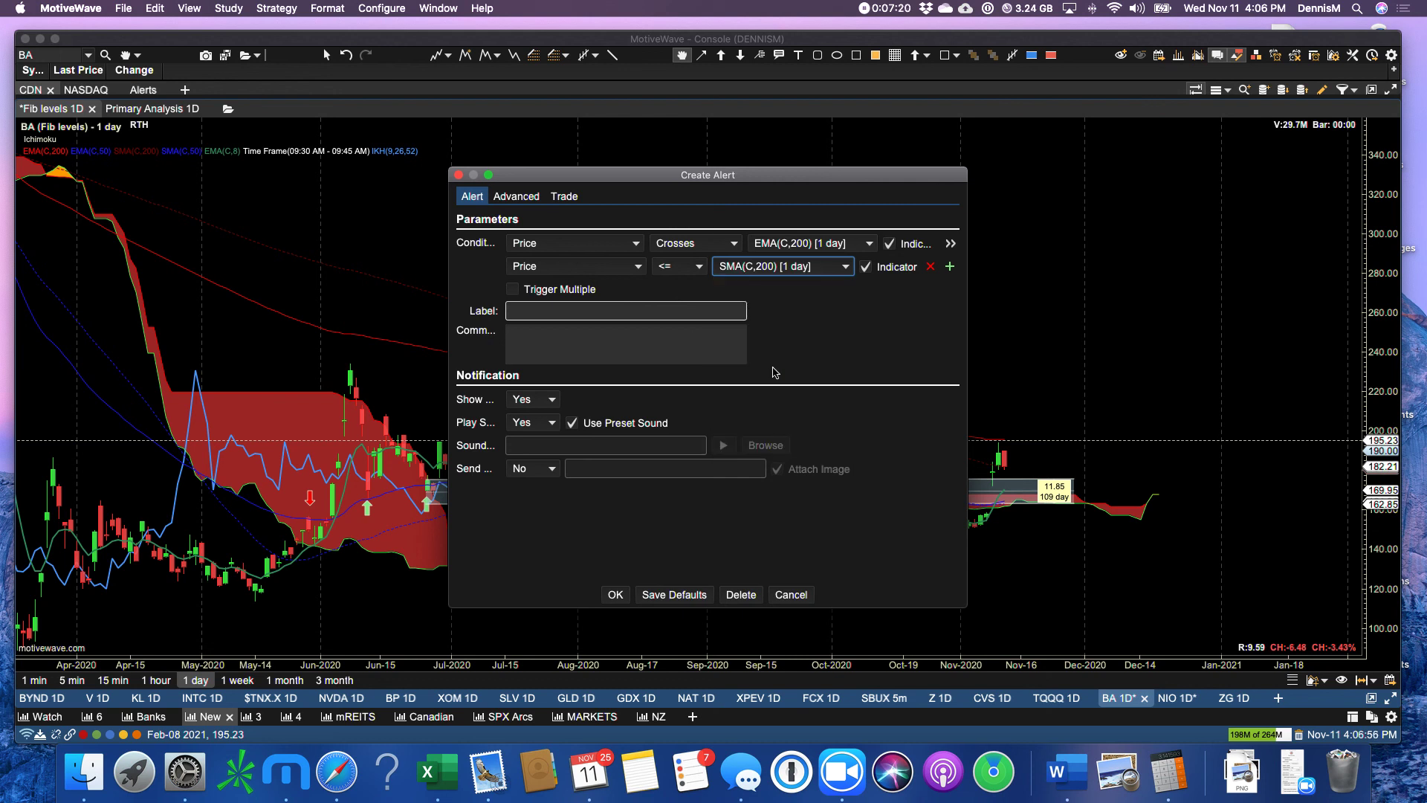
mouse_move(623, 608)
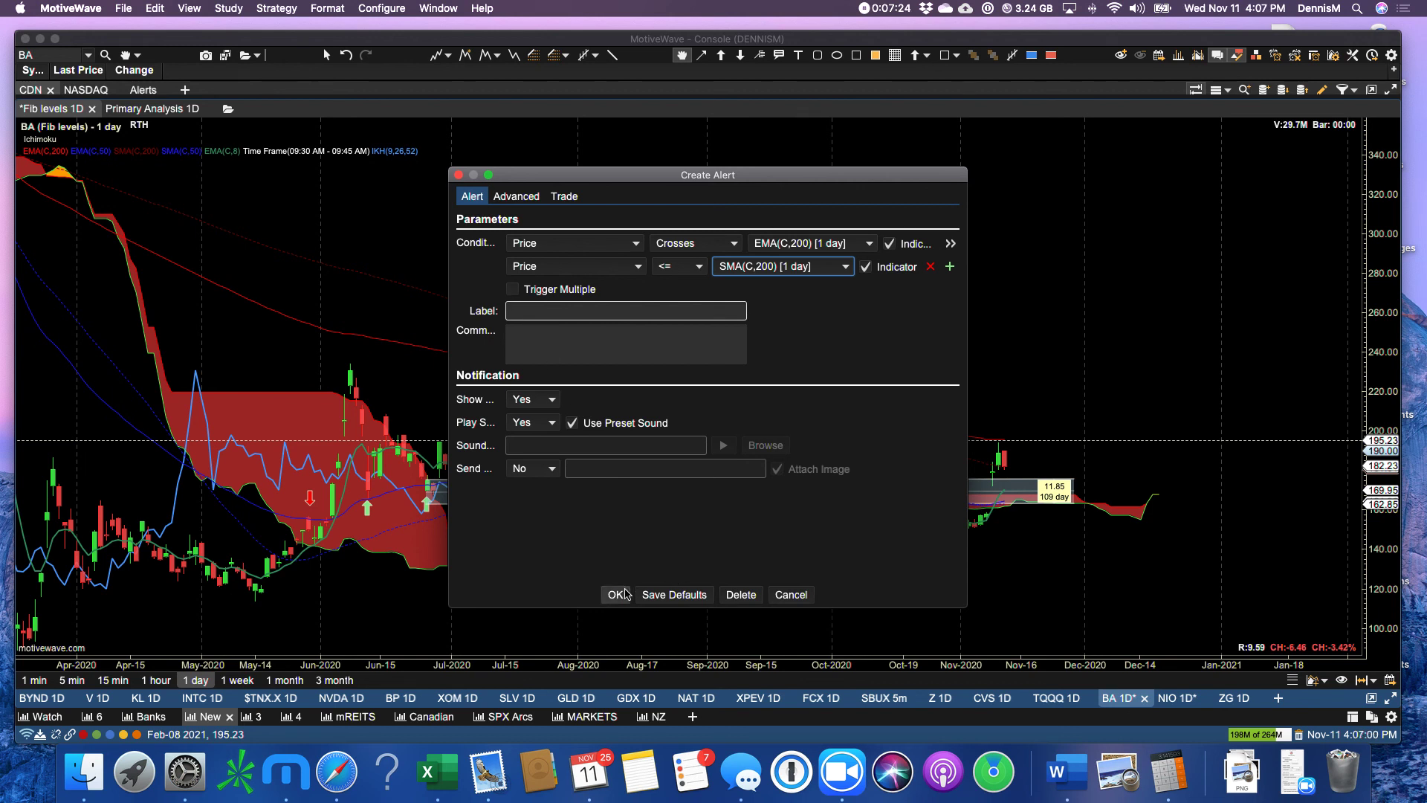
left_click(616, 594)
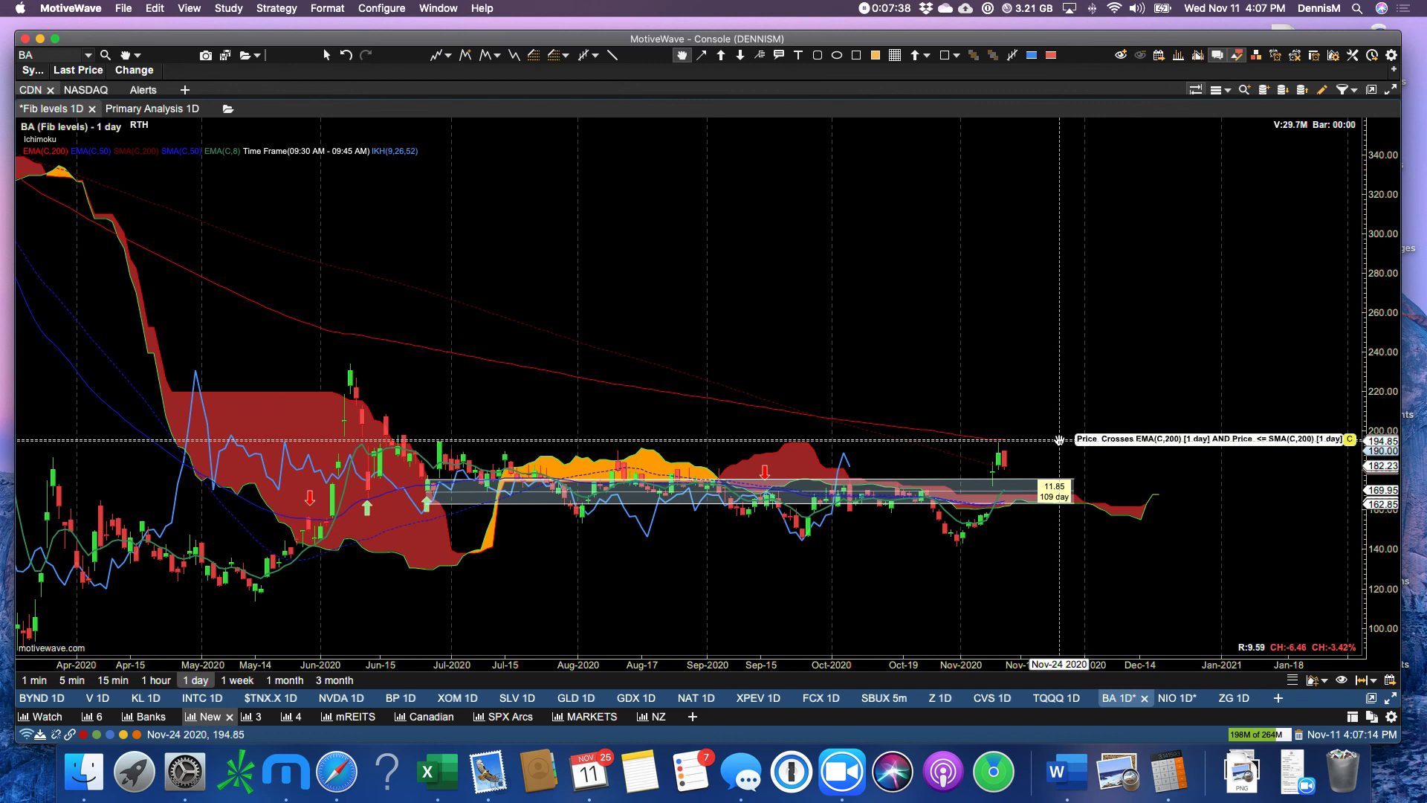
mouse_move(1052, 428)
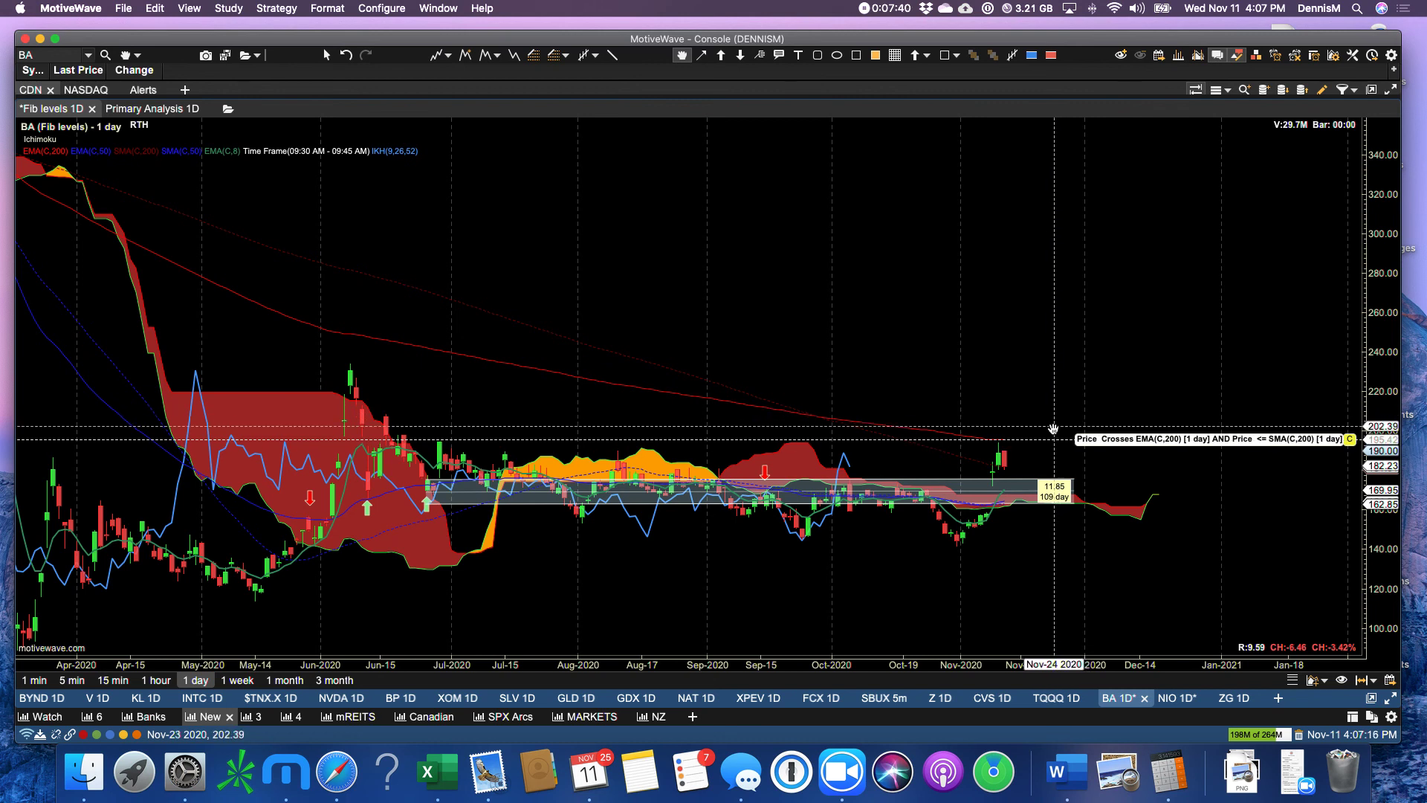